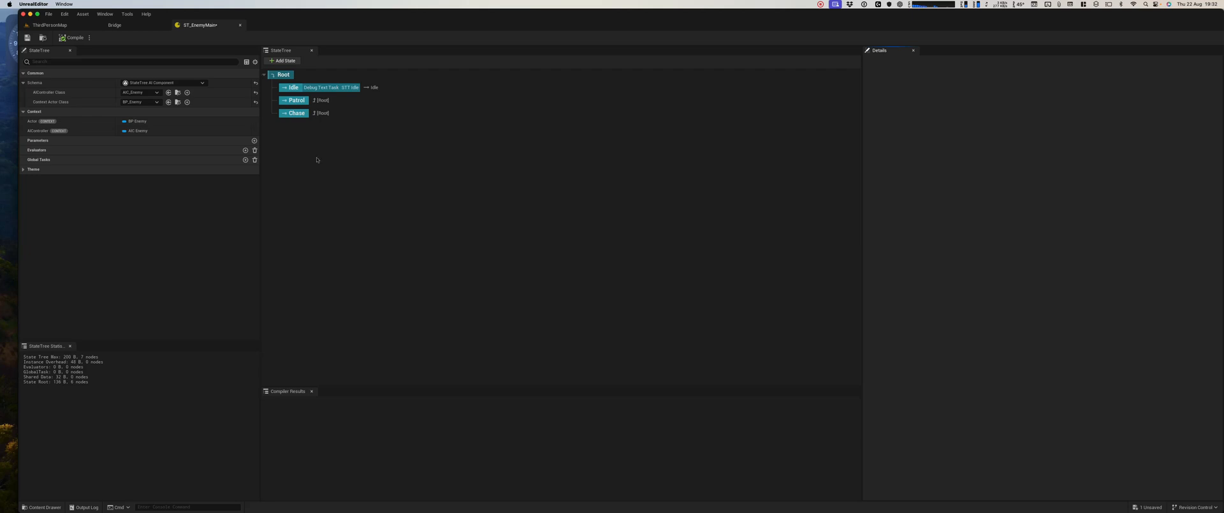
pyautogui.moveTo(294, 127)
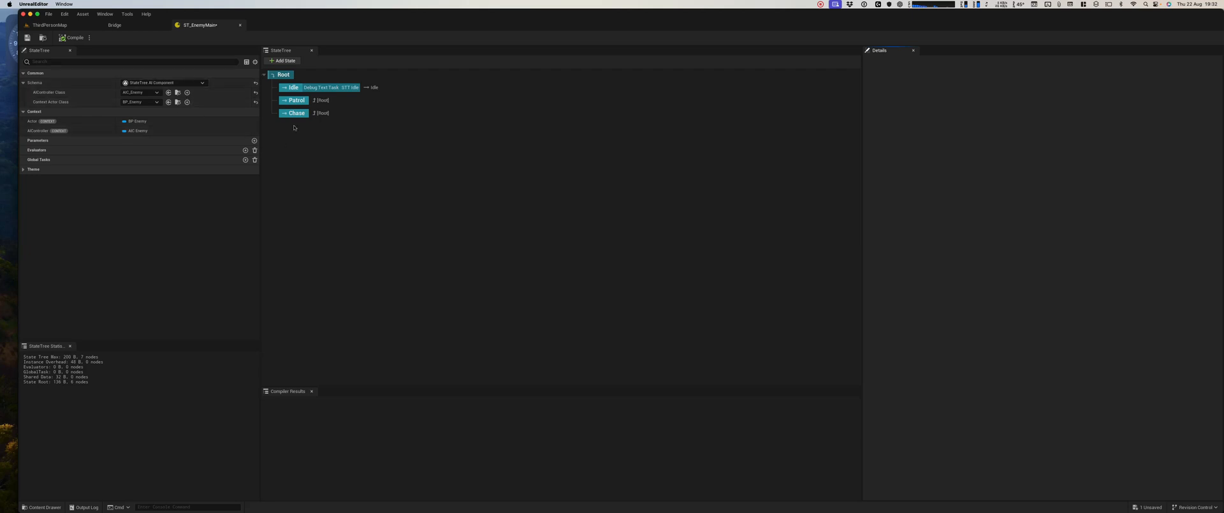
pyautogui.moveTo(320, 86)
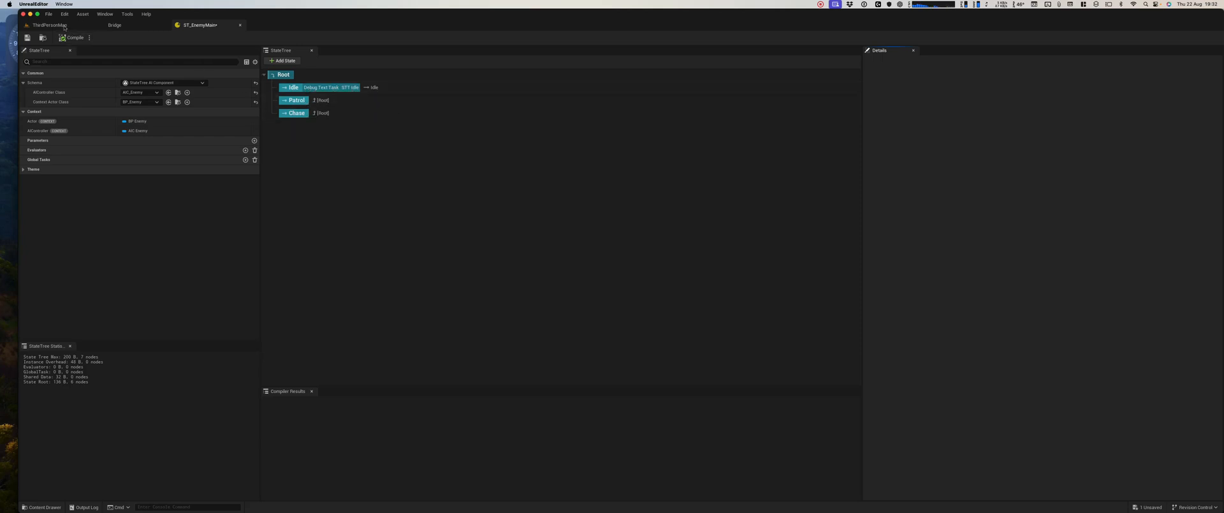
# Play-test ThirdPersonMap to see the enemy show IDLE, clear the Output Log, then return to ST_EnemyMain
pyautogui.click(45, 24)
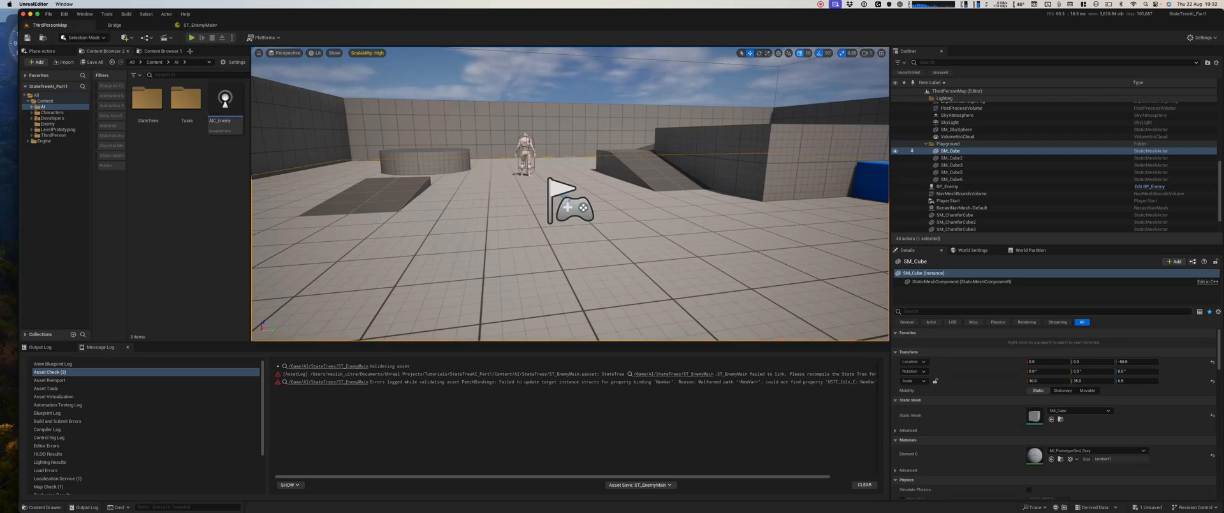
pyautogui.click(191, 37)
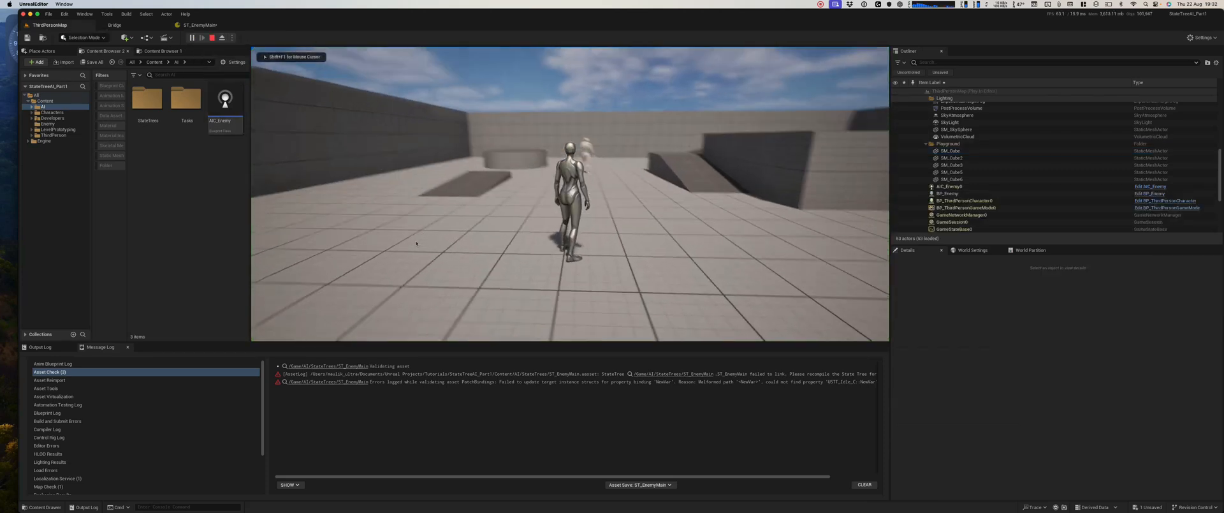
pyautogui.click(192, 38)
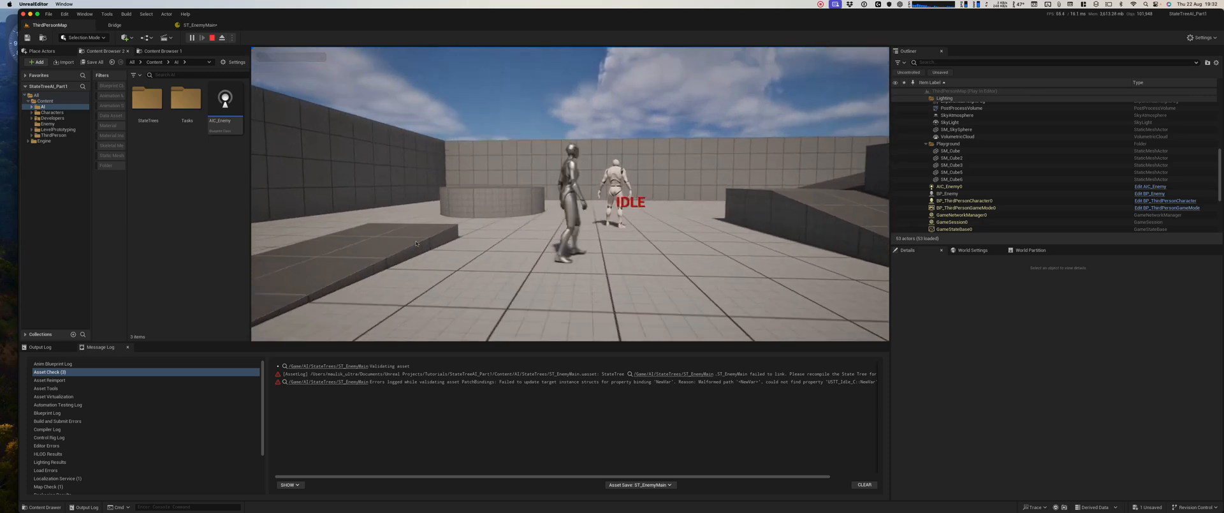
pyautogui.click(202, 38)
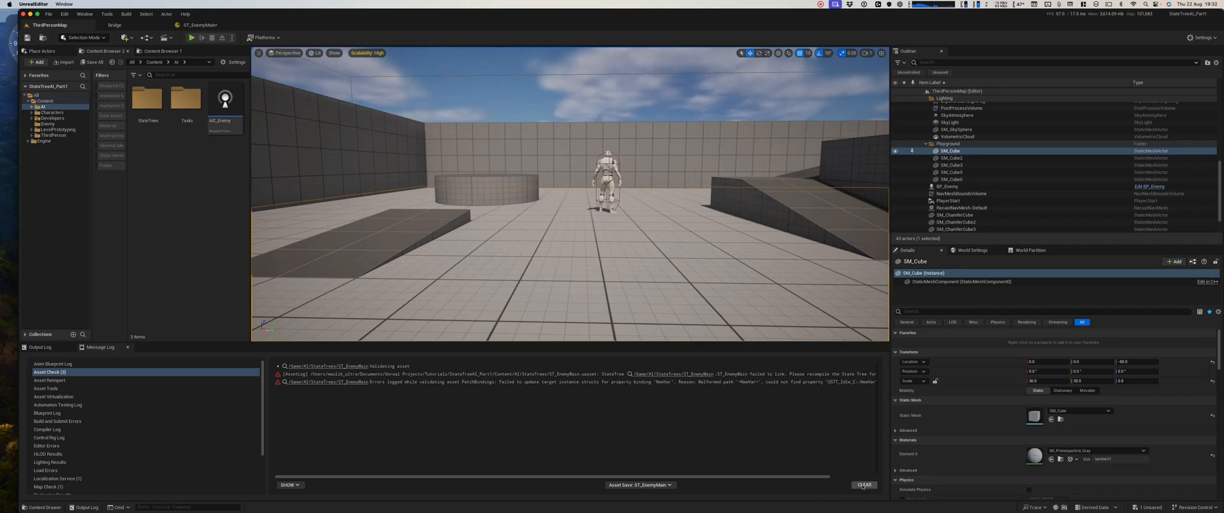
pyautogui.click(864, 484)
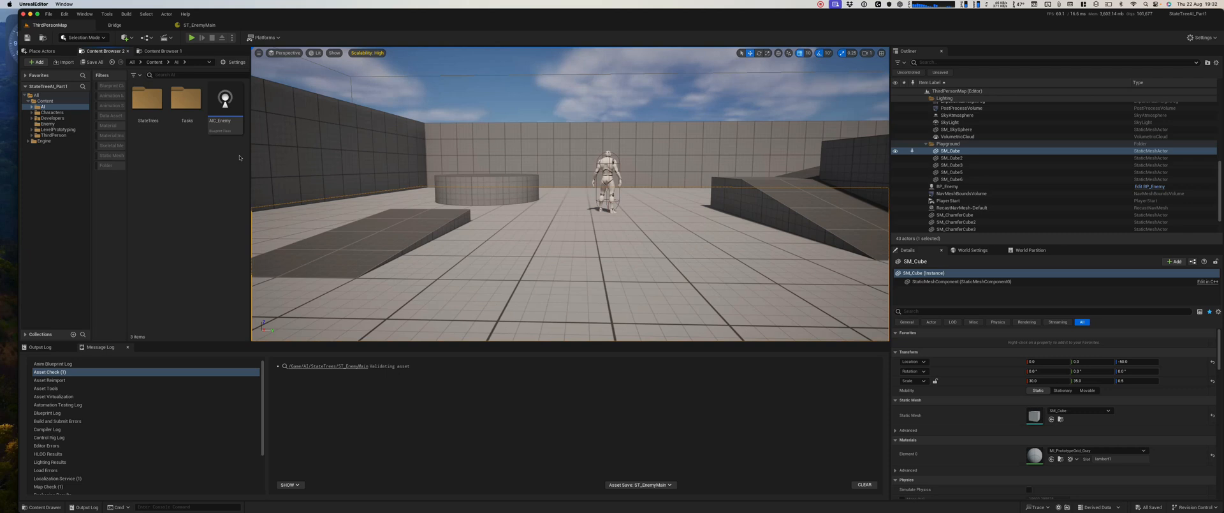
pyautogui.click(199, 25)
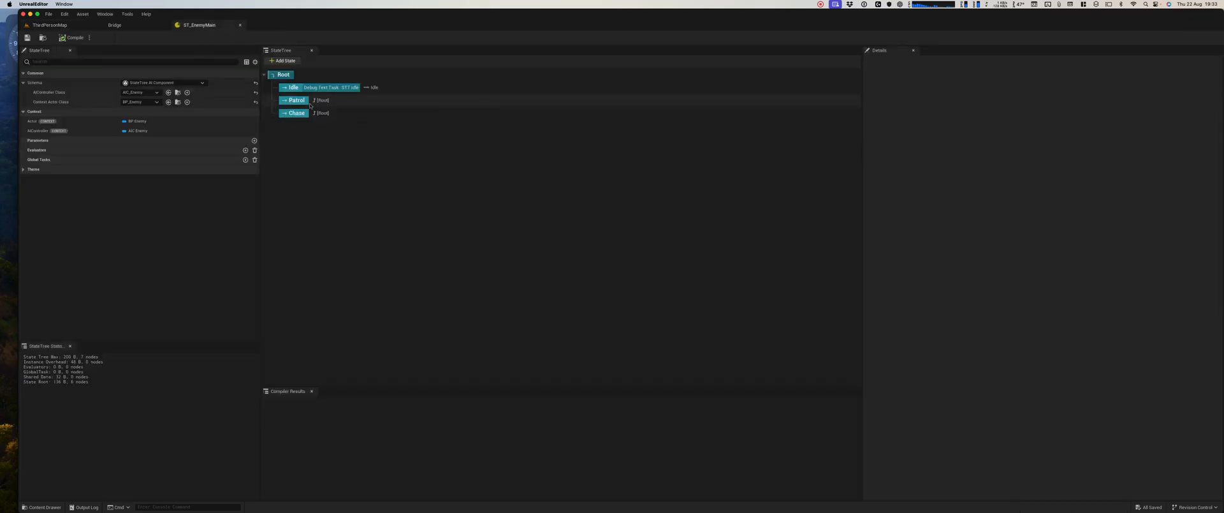
pyautogui.moveTo(45, 507)
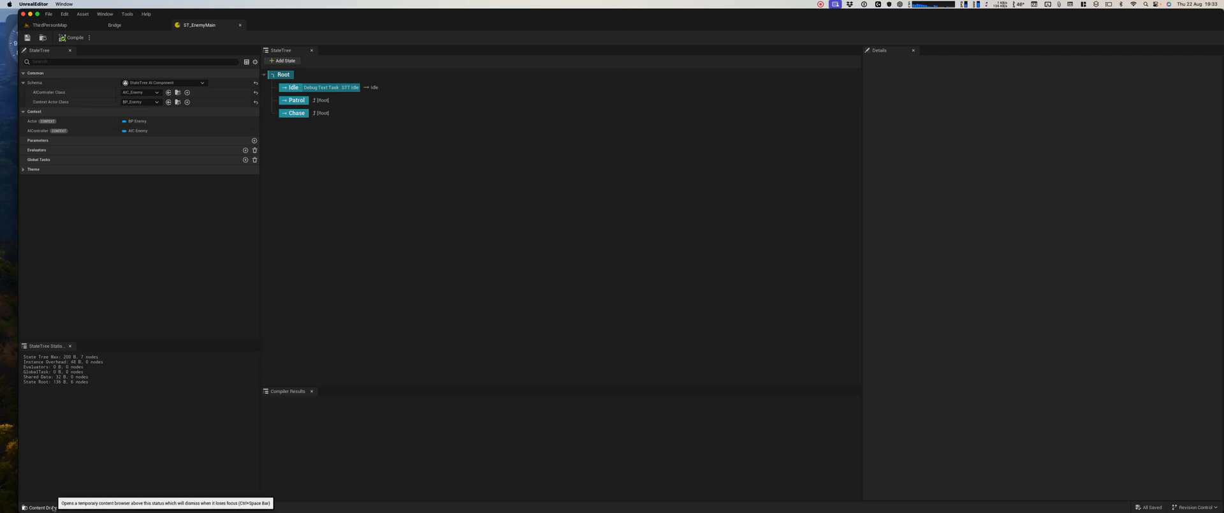
# Create STT_Patrol as a child Blueprint of Base_Task in AI > Tasks and open it
pyautogui.click(44, 506)
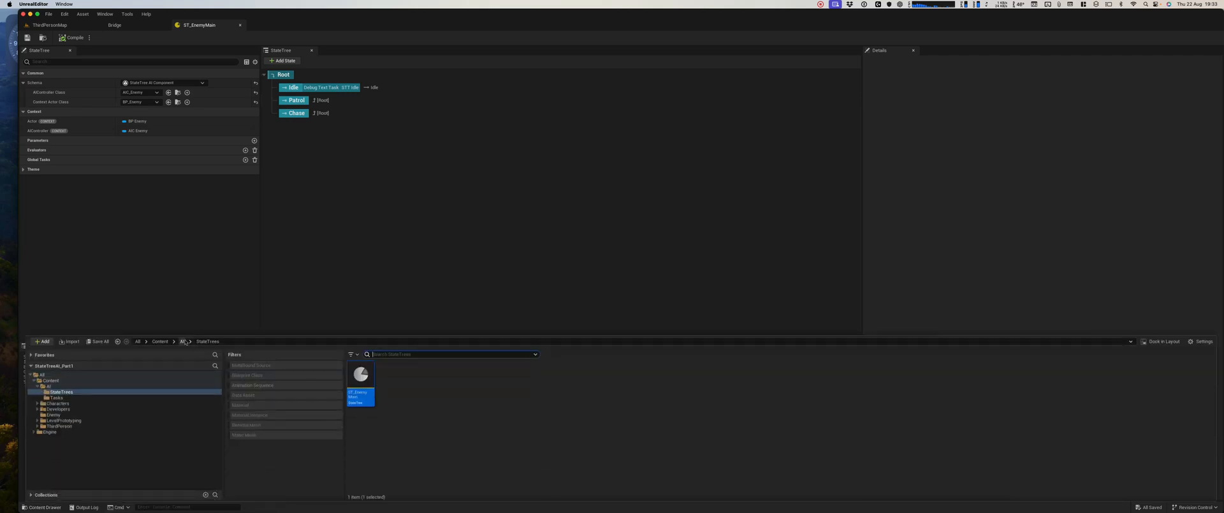
pyautogui.click(182, 341)
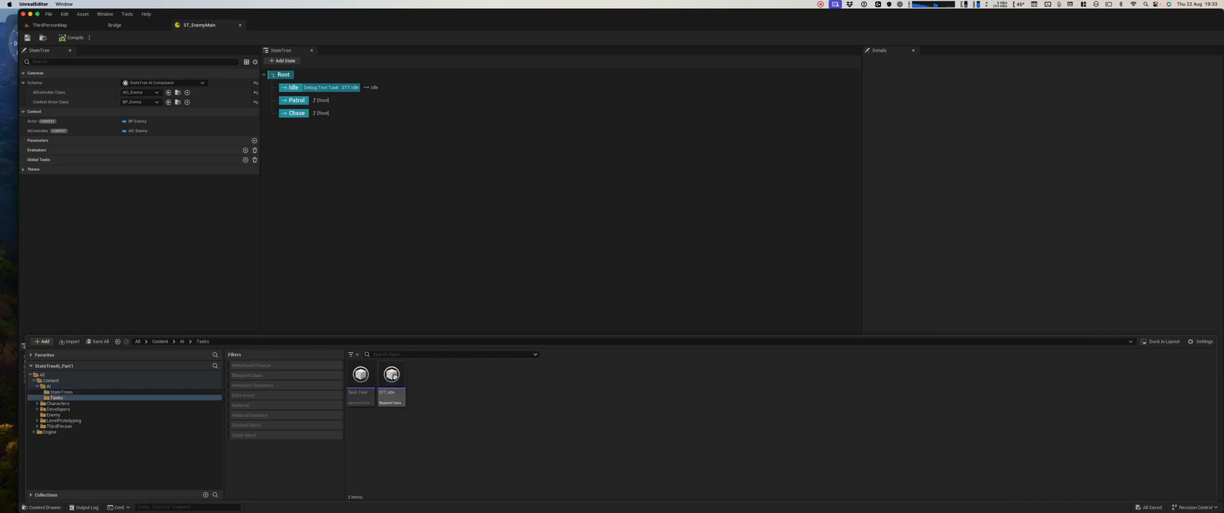
pyautogui.click(360, 374)
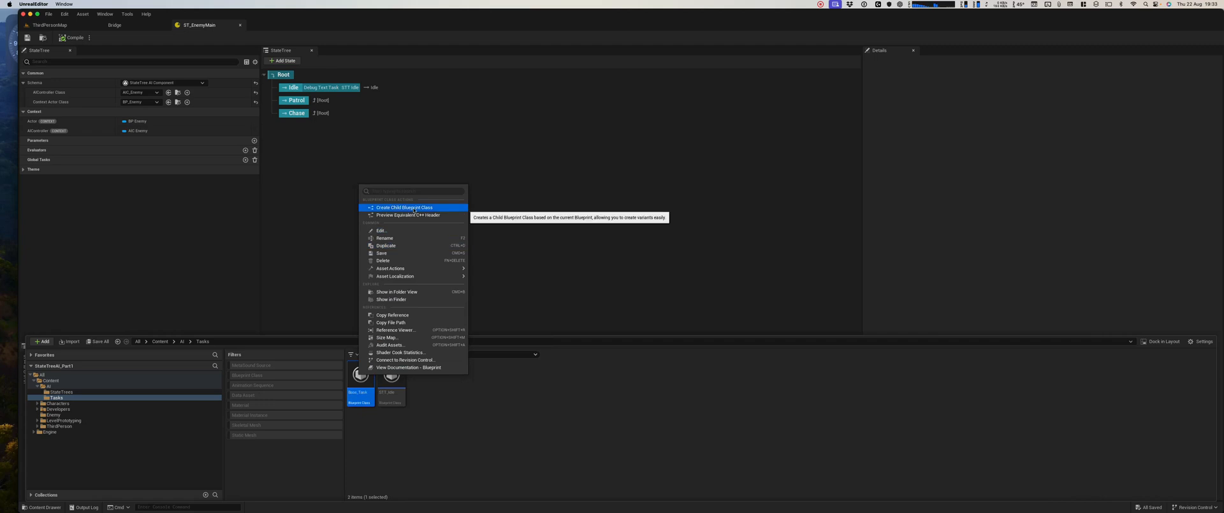
pyautogui.click(403, 207)
pyautogui.write('STT_Patrol')
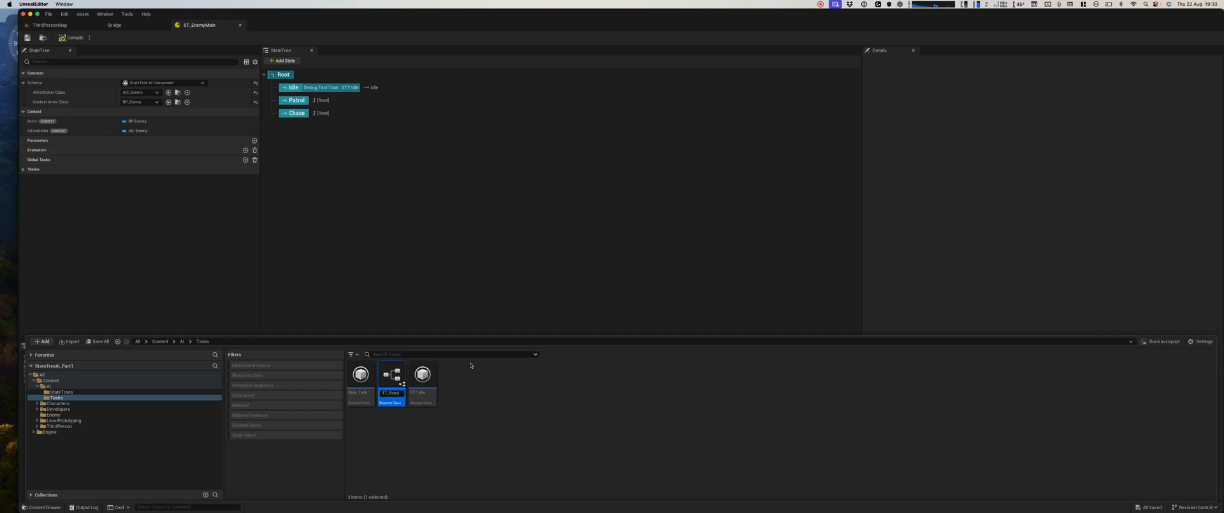
pyautogui.doubleClick(390, 374)
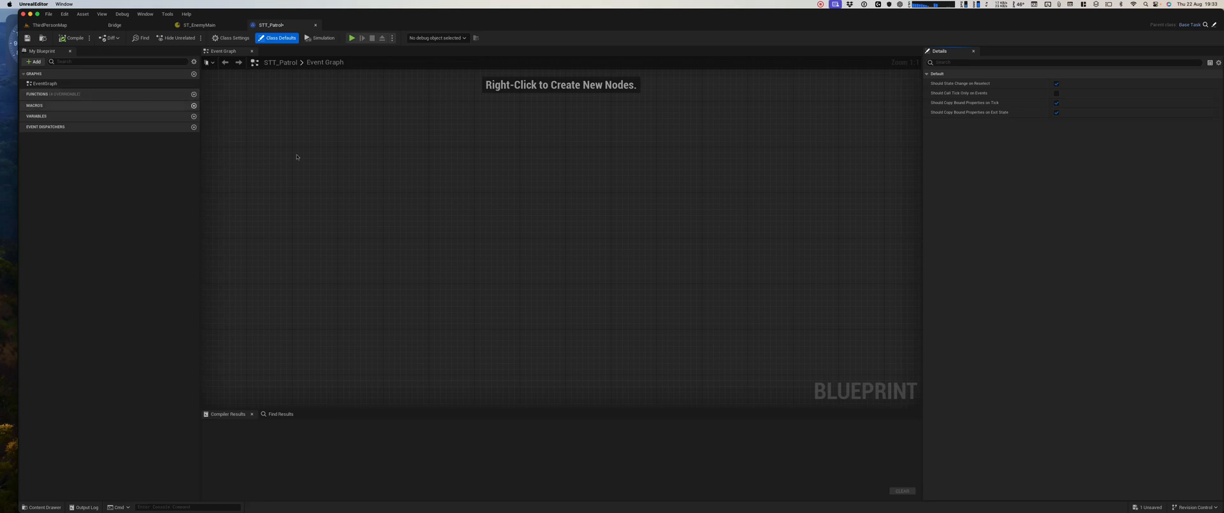
pyautogui.moveTo(306, 163)
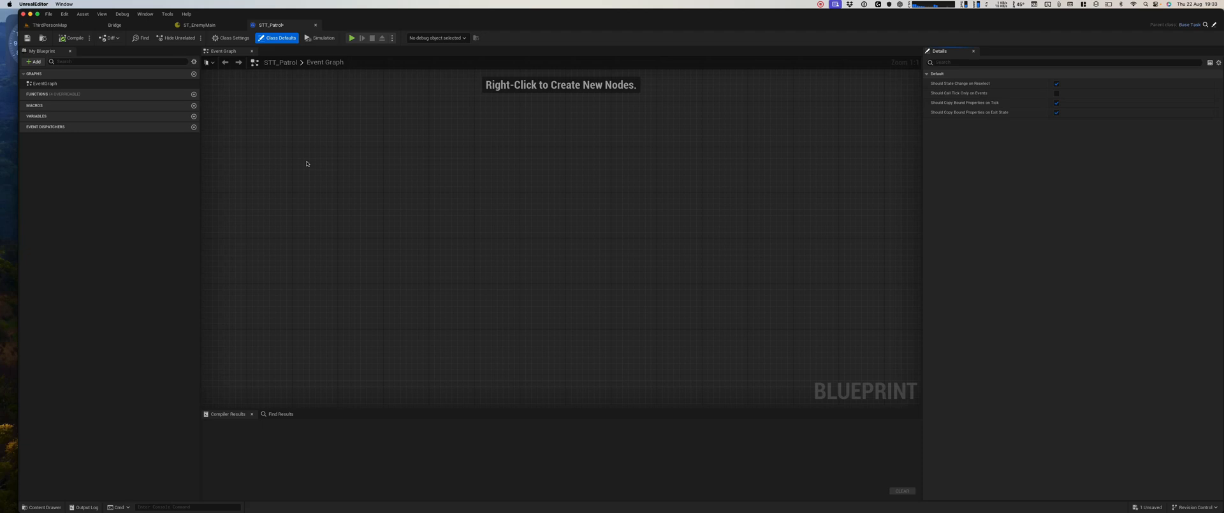
pyautogui.moveTo(305, 181)
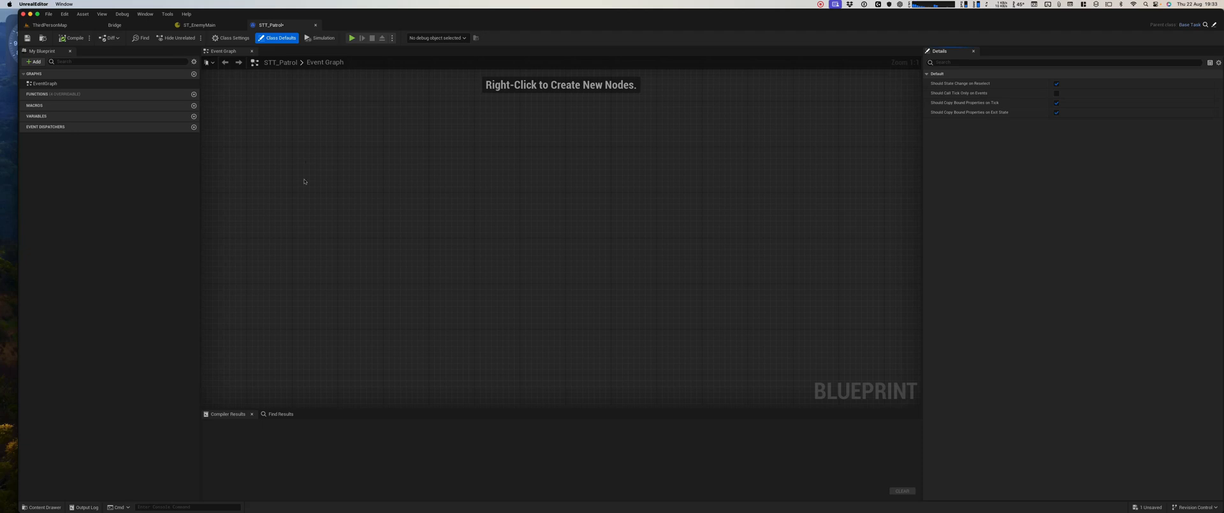
pyautogui.moveTo(173, 94)
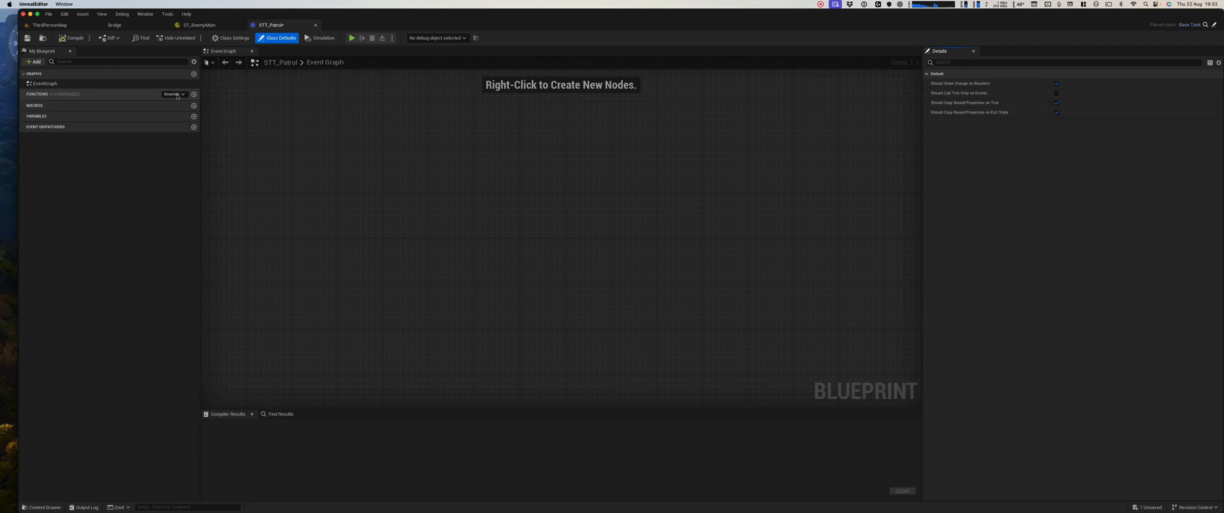
# Override EnterState in STT_Patrol and place the Parent: EnterState call beside the event
pyautogui.click(173, 94)
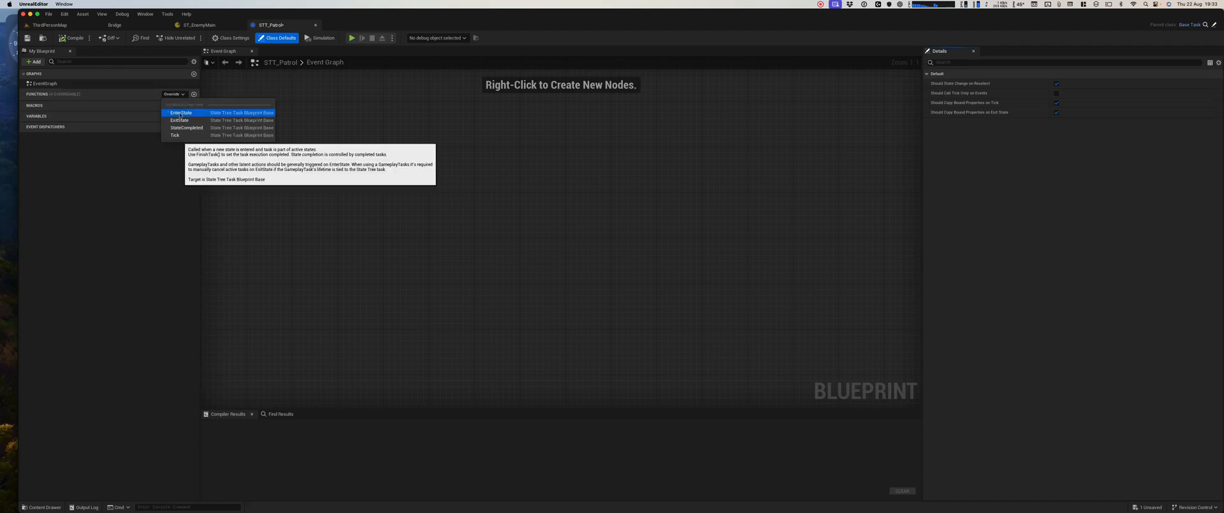
pyautogui.click(181, 112)
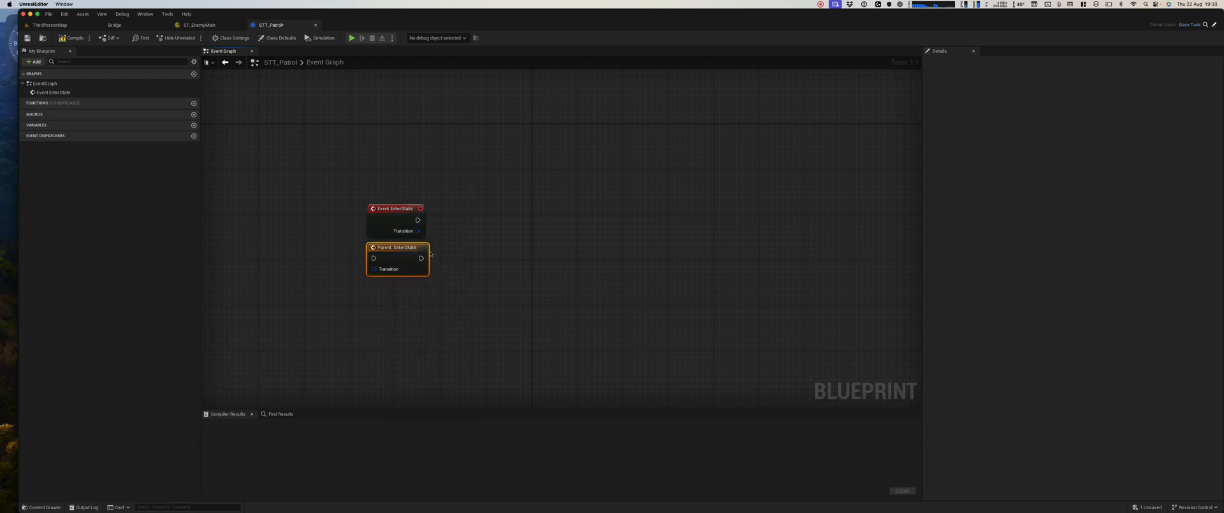
pyautogui.moveTo(397, 246); pyautogui.dragTo(482, 208)
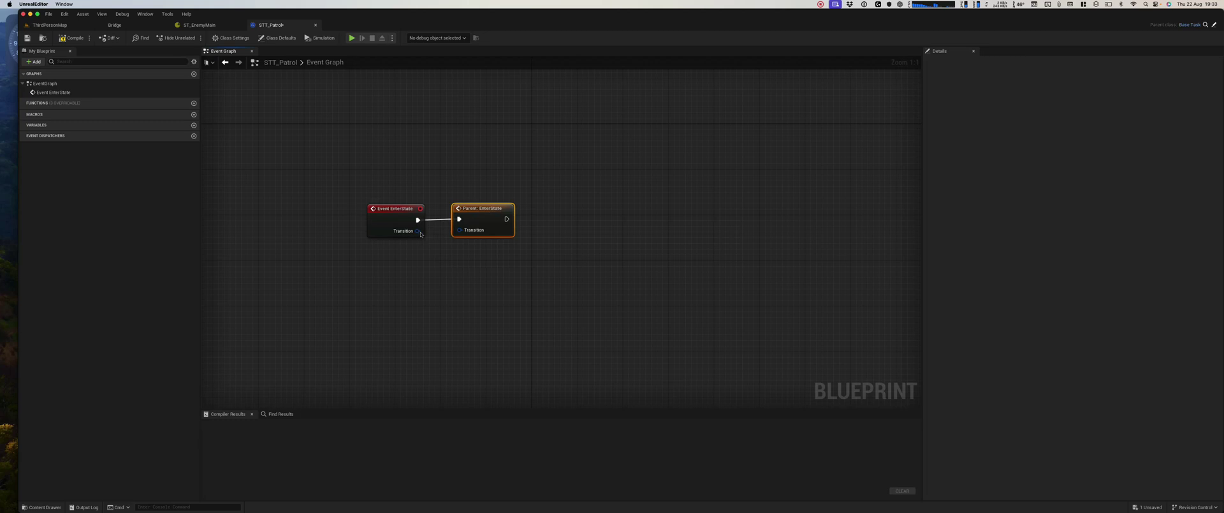
pyautogui.moveTo(476, 209)
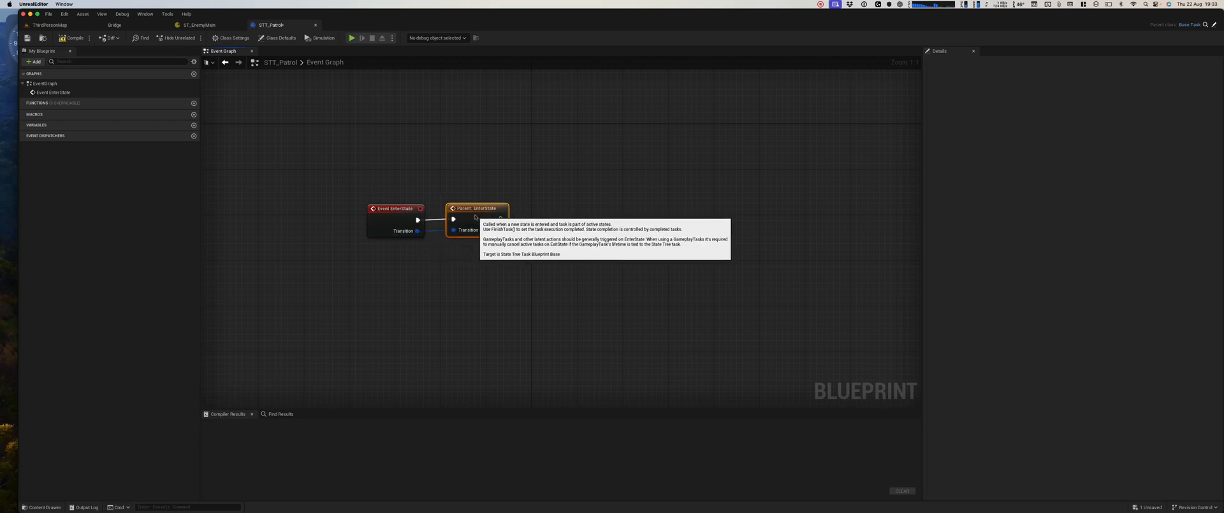
pyautogui.moveTo(612, 244)
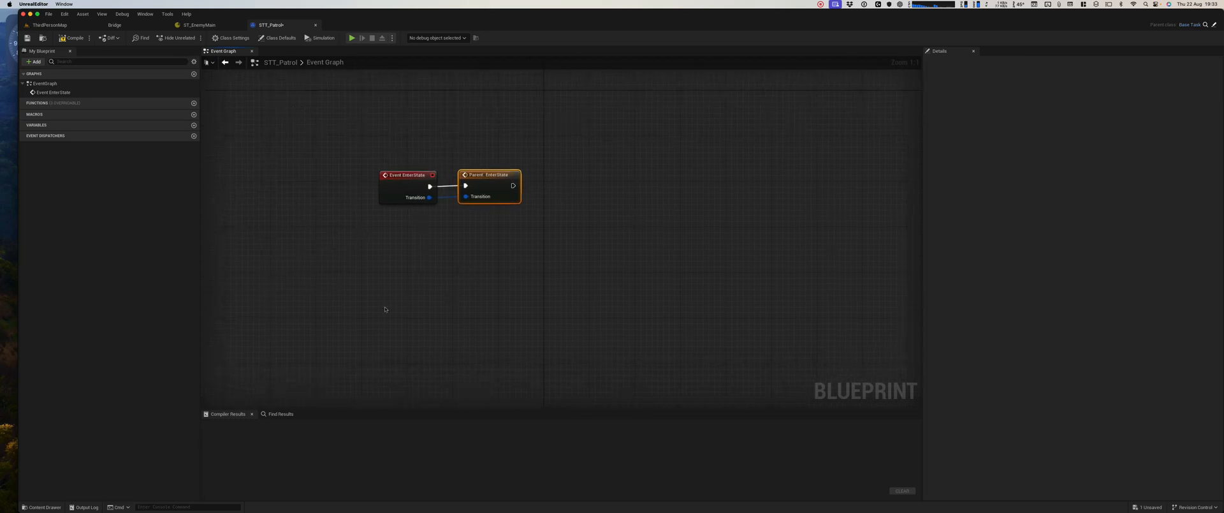
# Add a Random Location Patrol custom event and AI MoveTo node, and search 'get pawn' in the action menu
pyautogui.rightClick(384, 310)
pyautogui.write('Random Location Patrol')
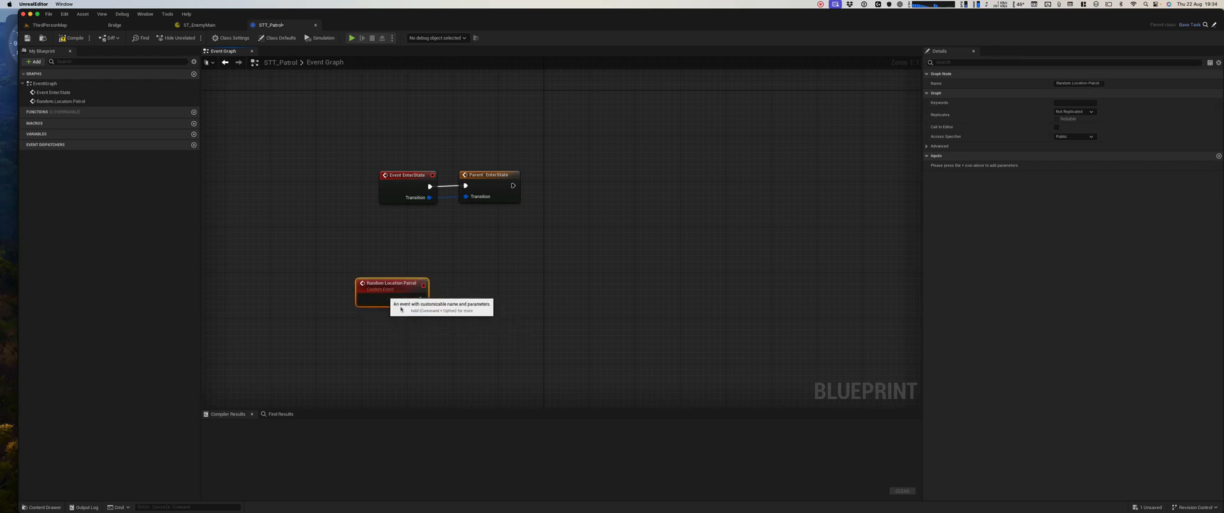
pyautogui.moveTo(518, 320)
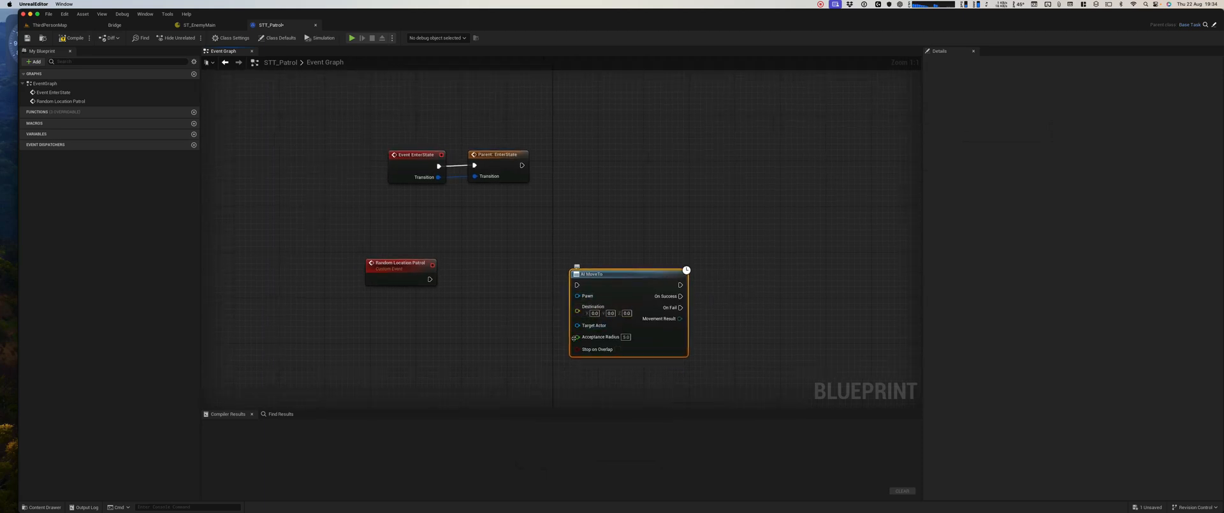
pyautogui.moveTo(592, 274)
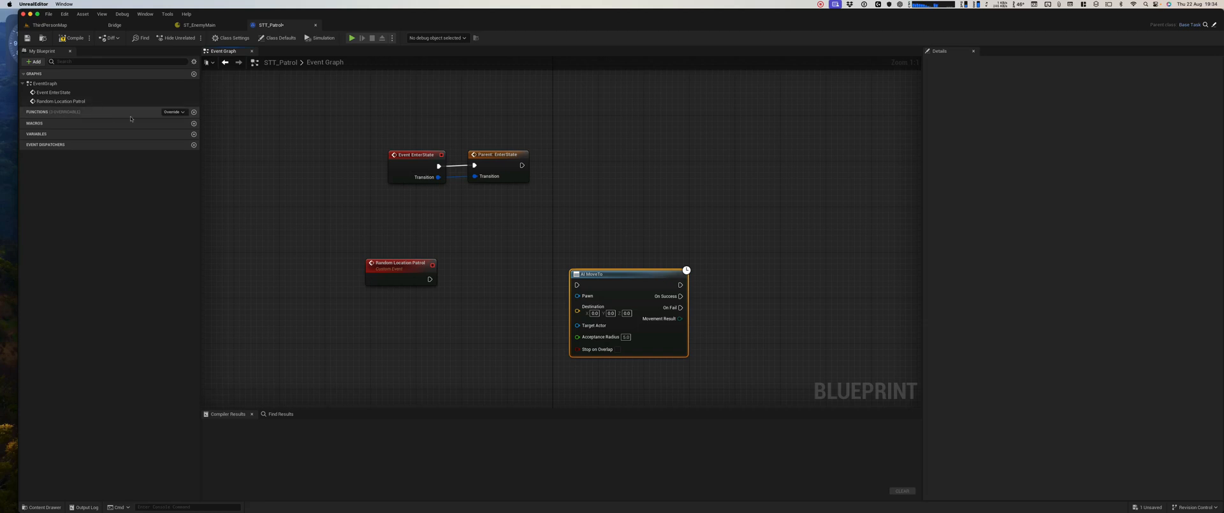
pyautogui.moveTo(74, 38)
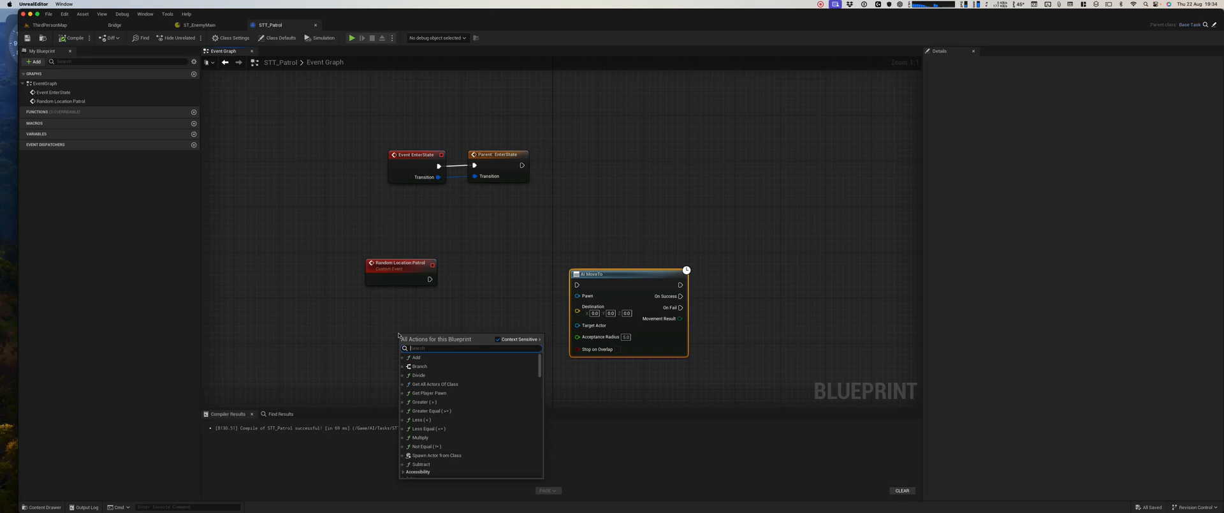
pyautogui.write('get pawn')
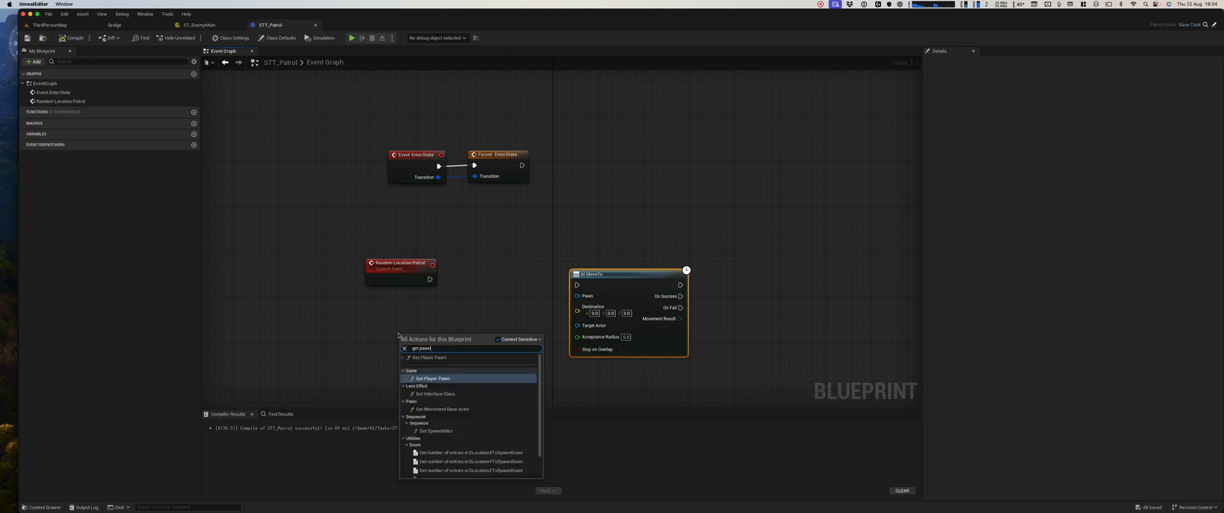
pyautogui.scroll(-3)
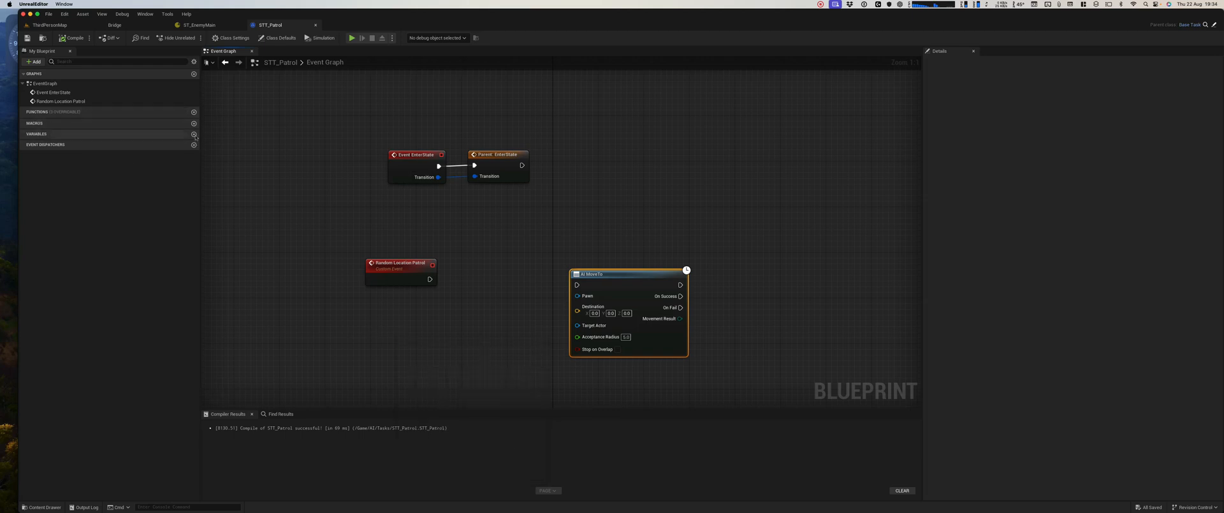
pyautogui.moveTo(194, 133)
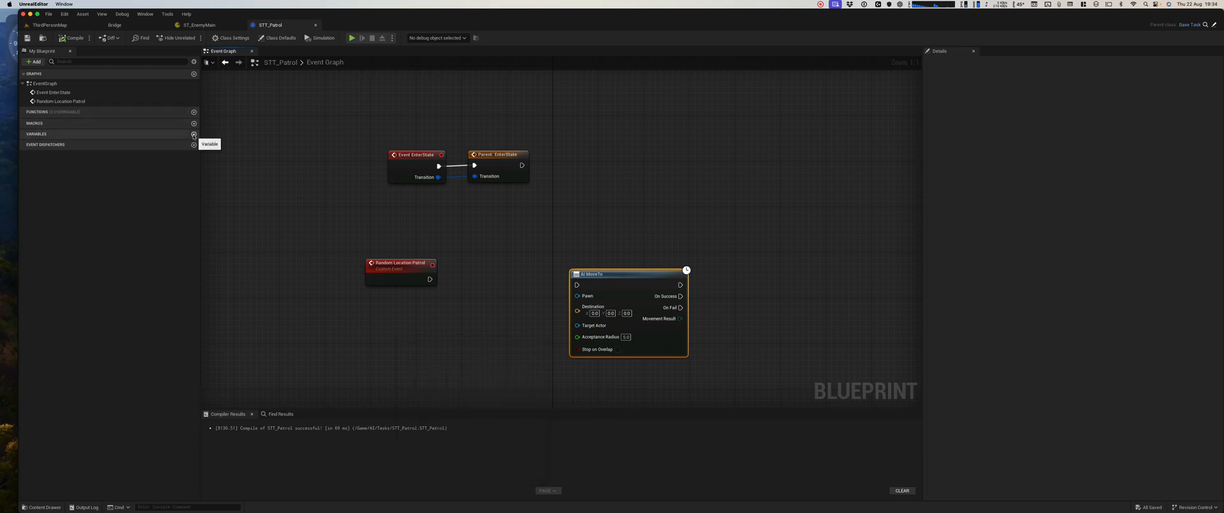
# Add a Pawn variable of type BP Enemy Object Reference and make it Instance Editable
pyautogui.click(194, 134)
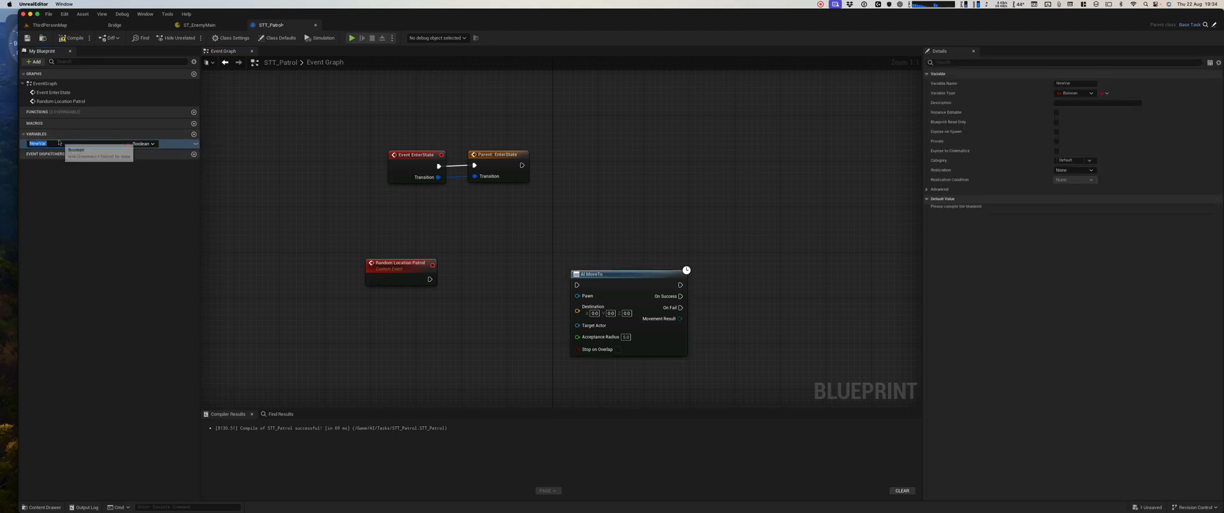
pyautogui.write('Pawn')
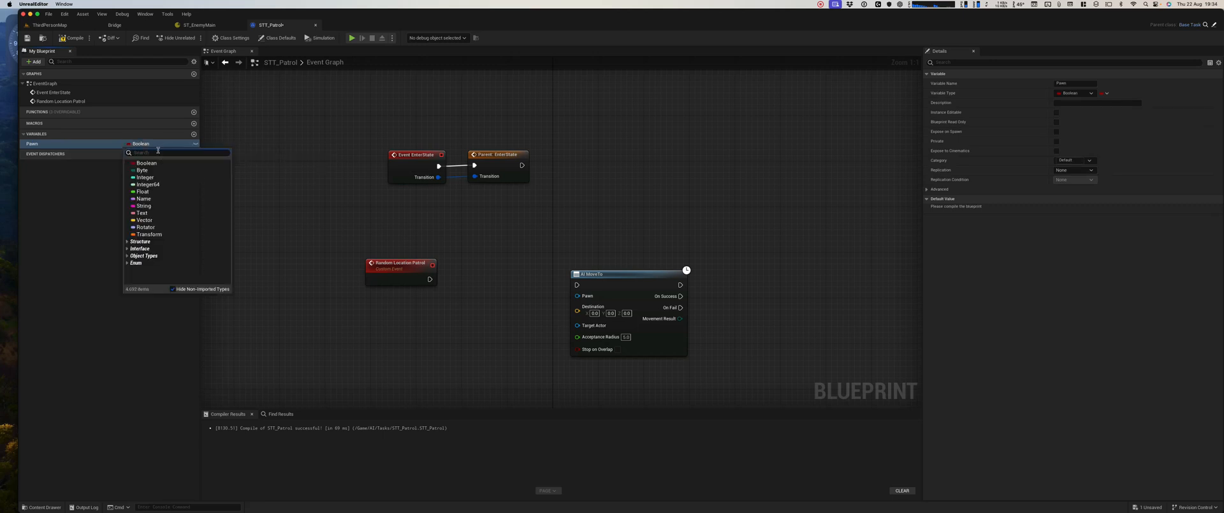
pyautogui.write('bp_enemy')
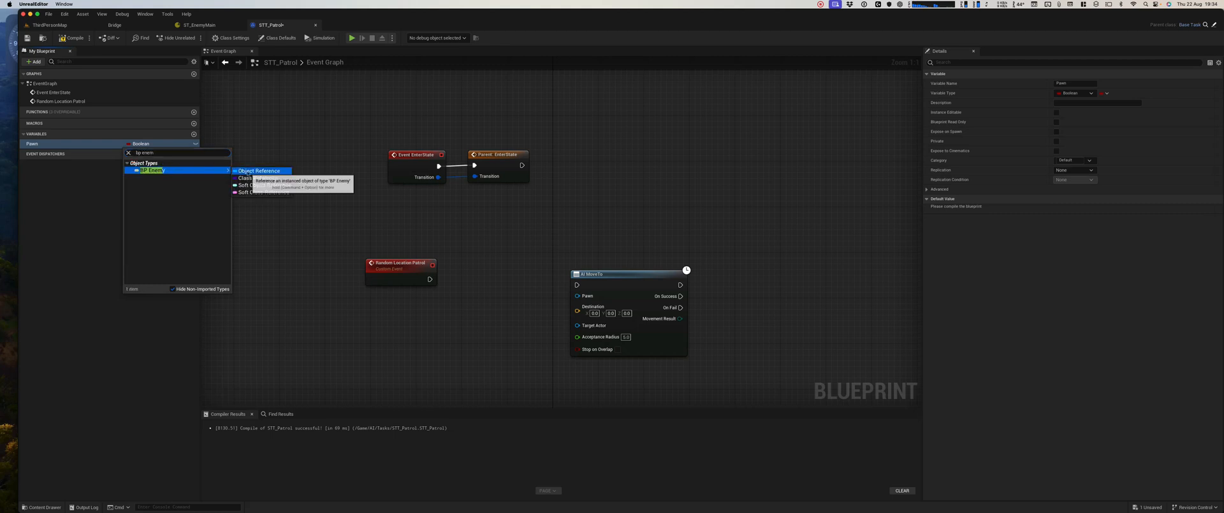
pyautogui.click(259, 170)
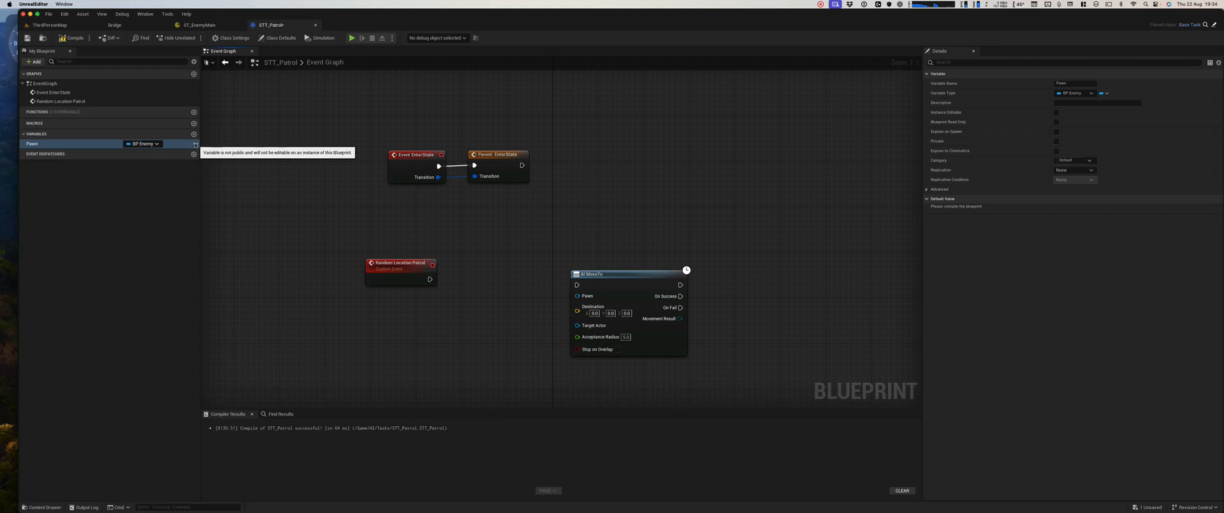
pyautogui.click(1057, 112)
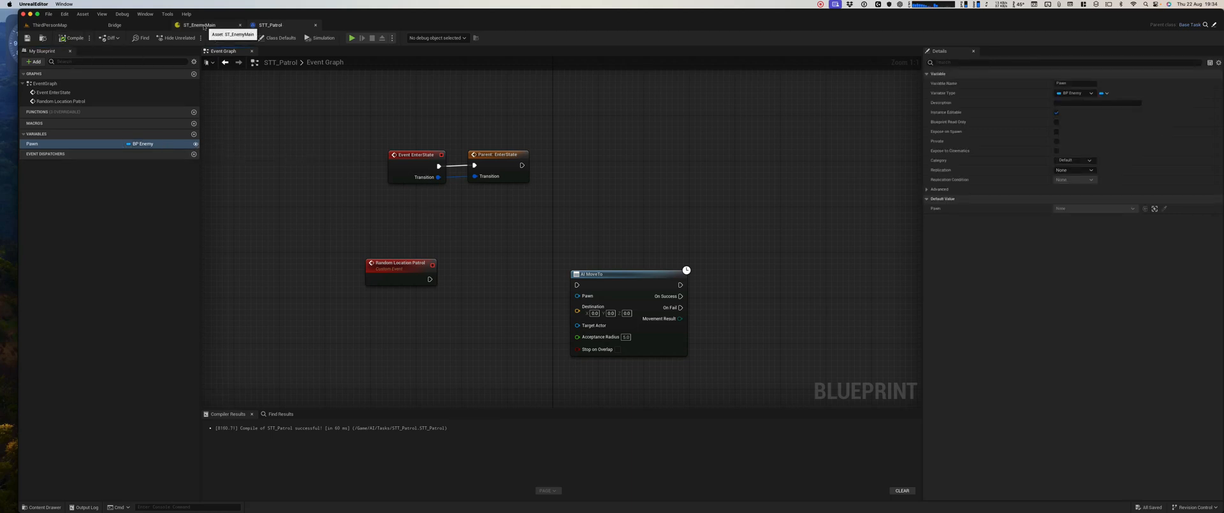
# Assign STT Patrol as the task of ST_EnemyMain's Patrol state
pyautogui.click(199, 24)
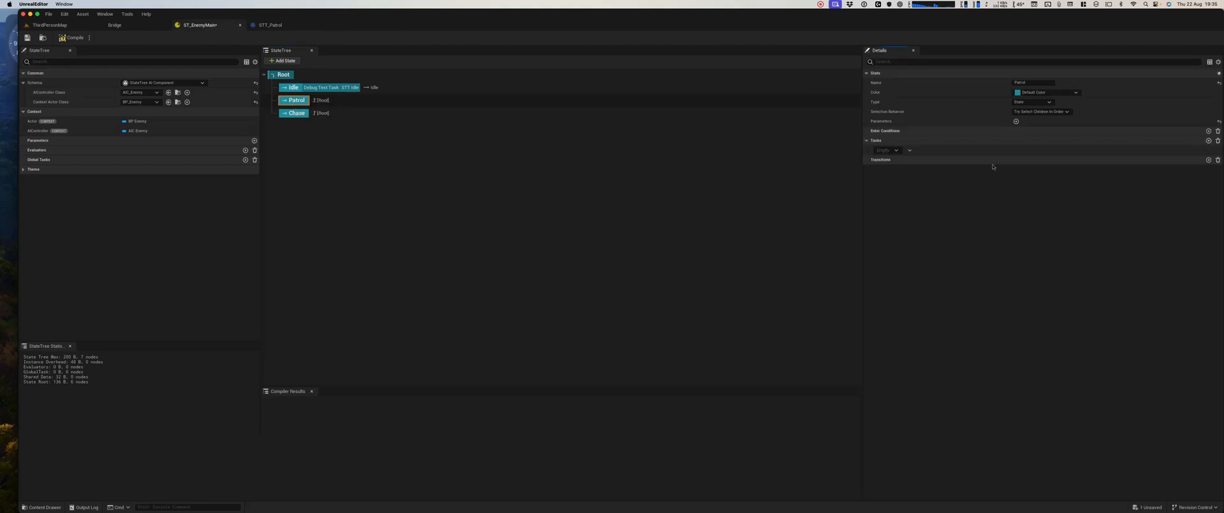
pyautogui.click(886, 150)
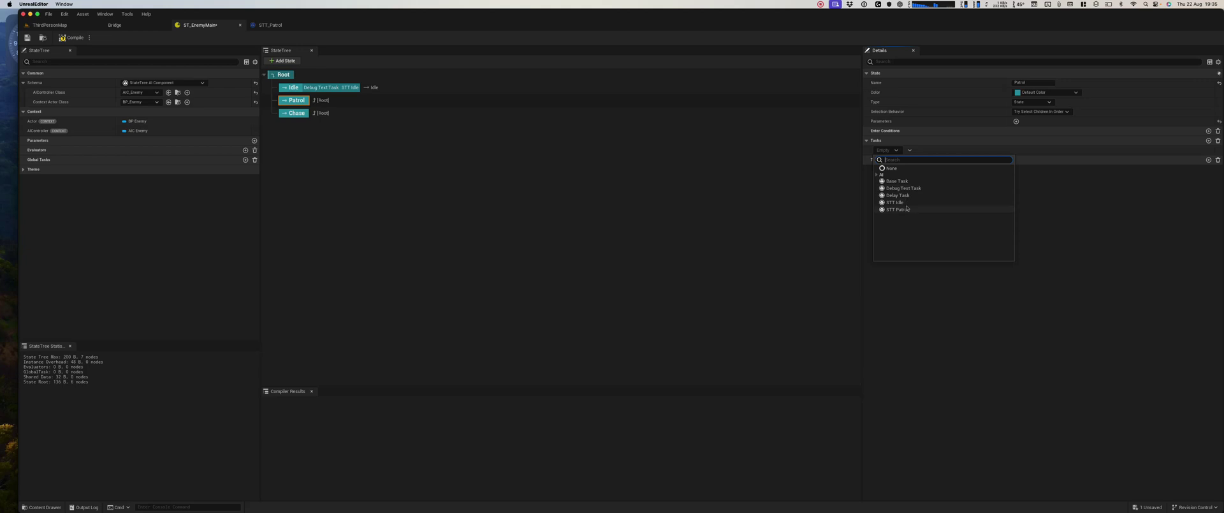
pyautogui.click(897, 209)
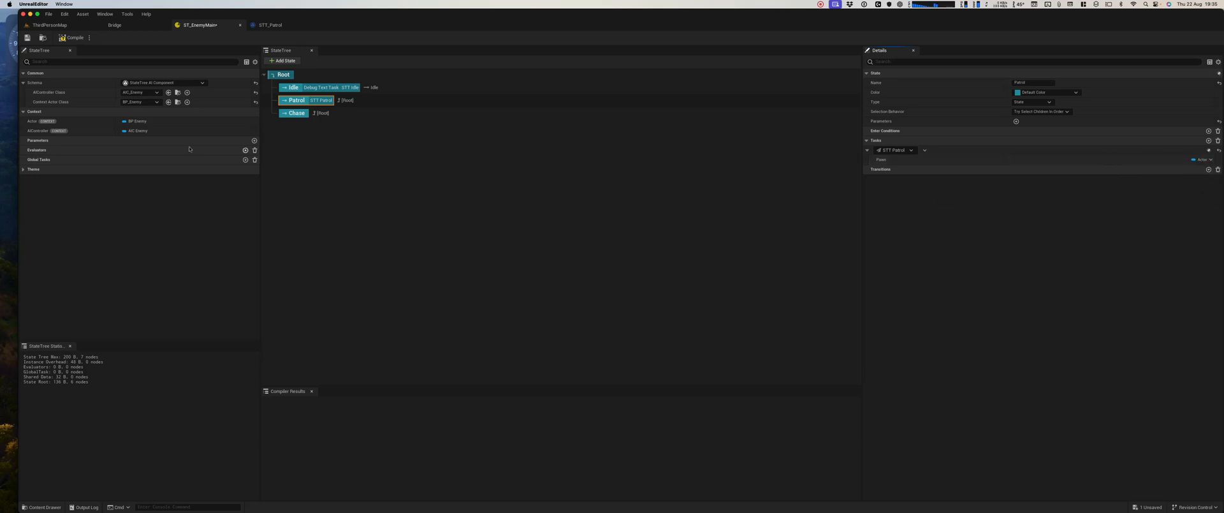
pyautogui.moveTo(124, 107)
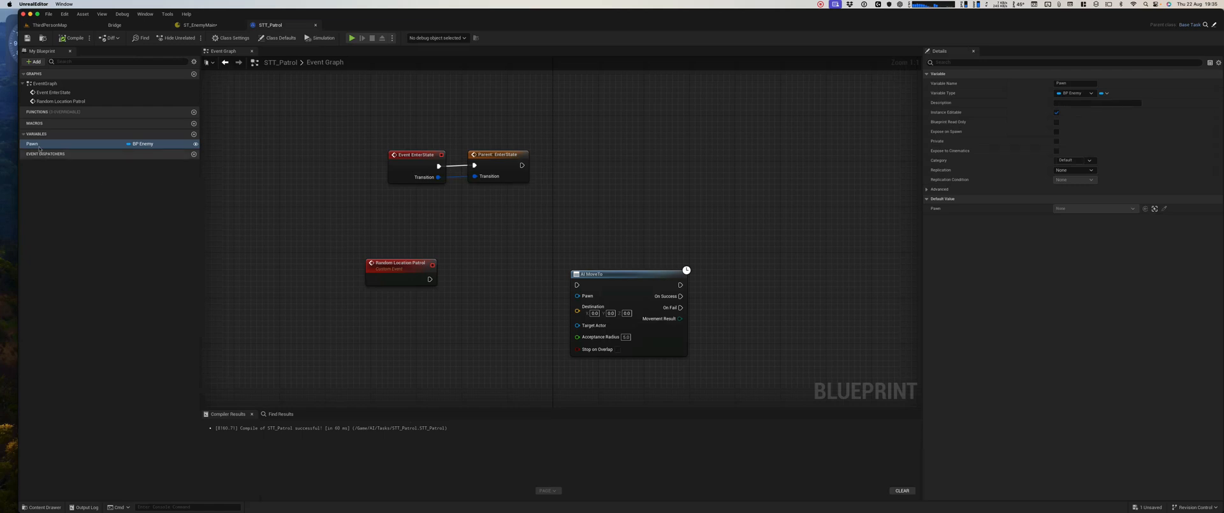
# Drag the Pawn variable into the graph, then rename it to EnemyPawn
pyautogui.moveTo(32, 143); pyautogui.dragTo(422, 321)
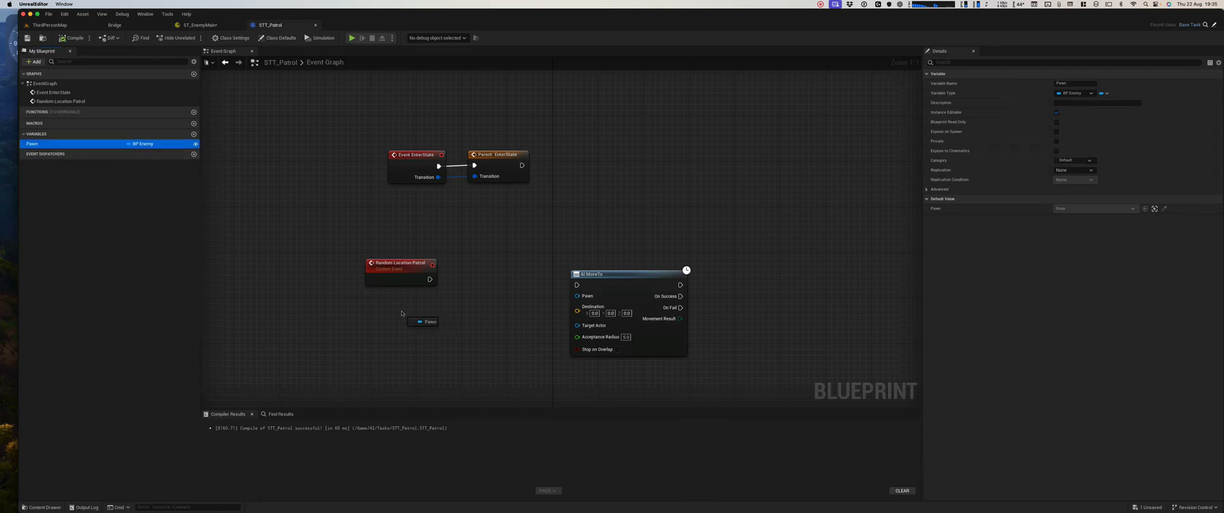
pyautogui.click(427, 321)
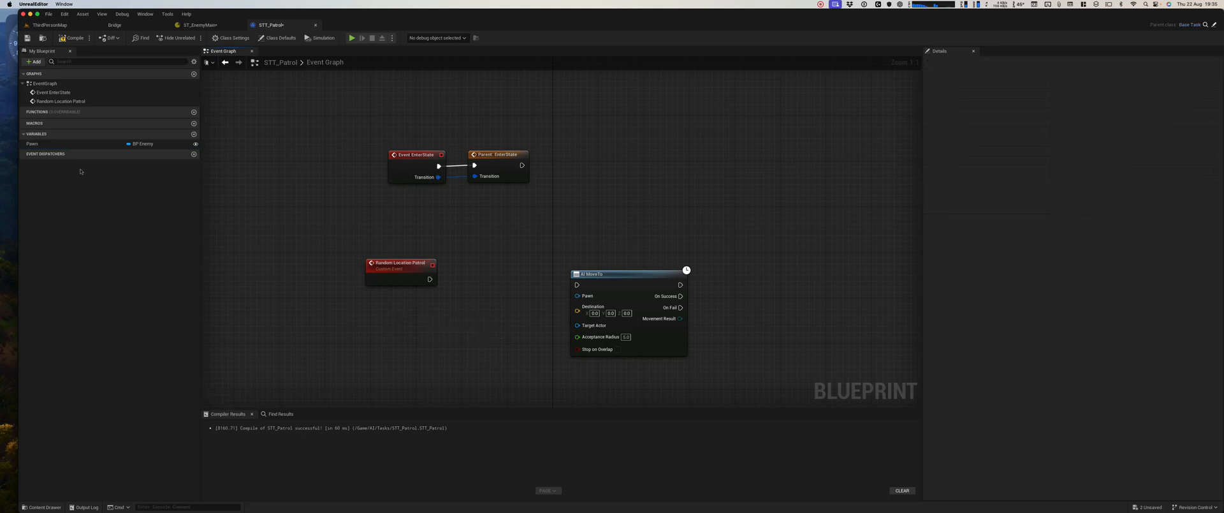
pyautogui.click(32, 144)
pyautogui.write('Enemy')
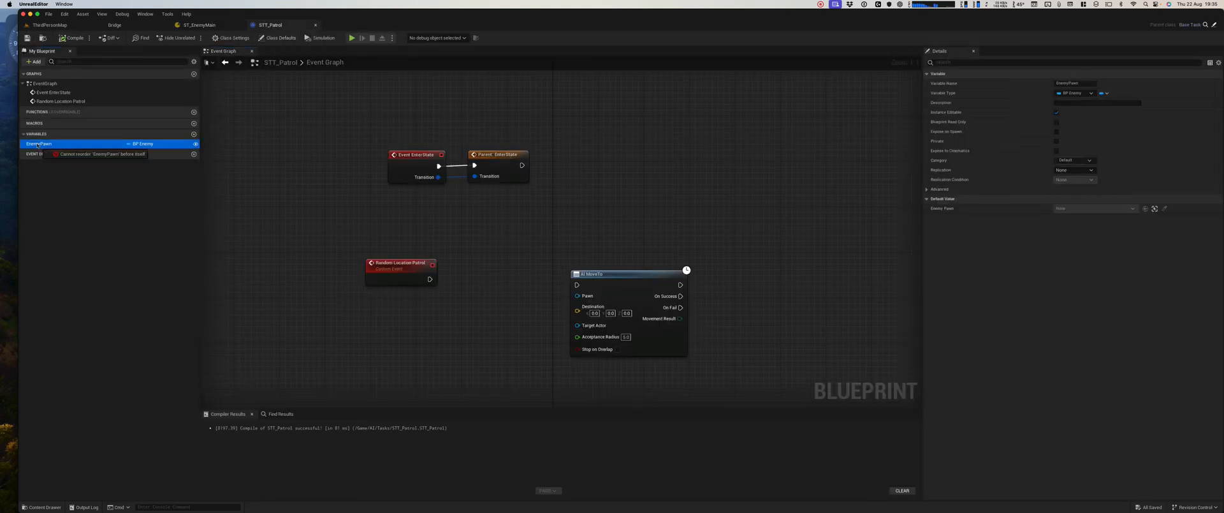
# Add a validated EnemyPawn get and feed its location into a 1000-radius random reachable point for AI MoveTo
pyautogui.moveTo(39, 143); pyautogui.dragTo(439, 321)
pyautogui.write('get rand')
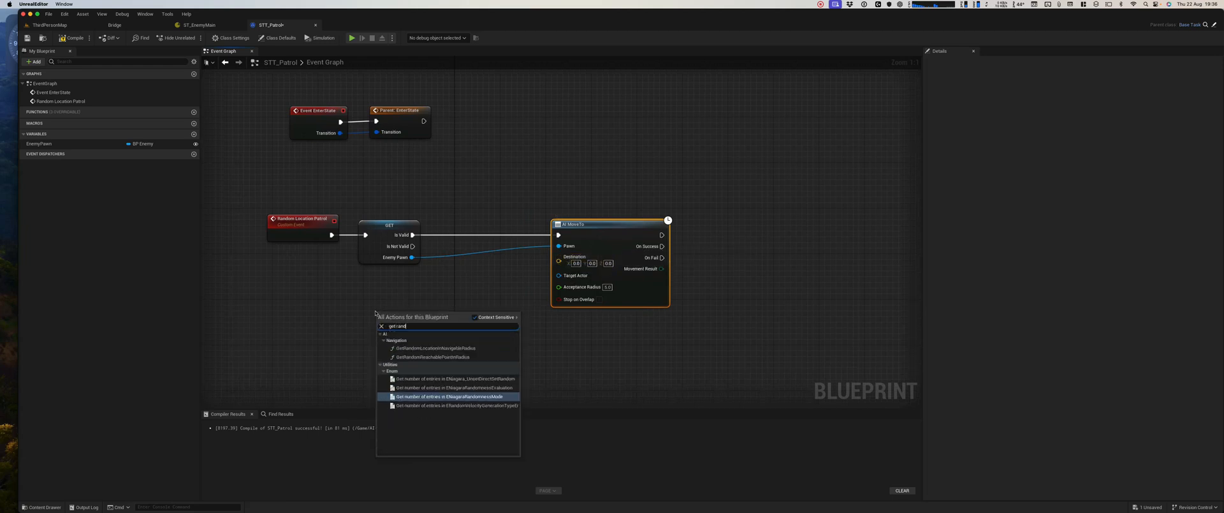
pyautogui.write('loc')
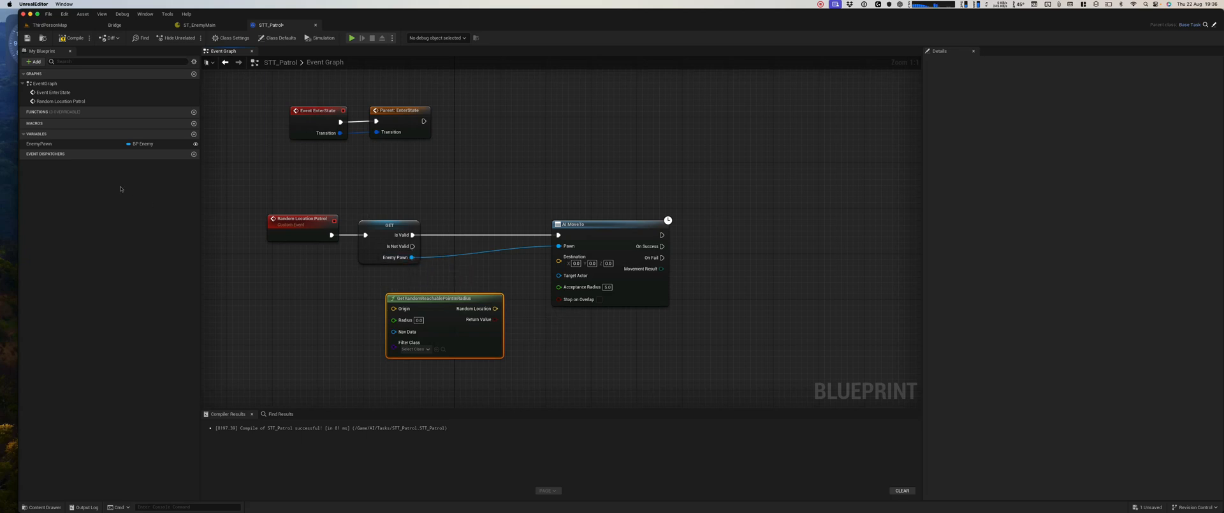
pyautogui.click(39, 143)
pyautogui.write('get ac loc')
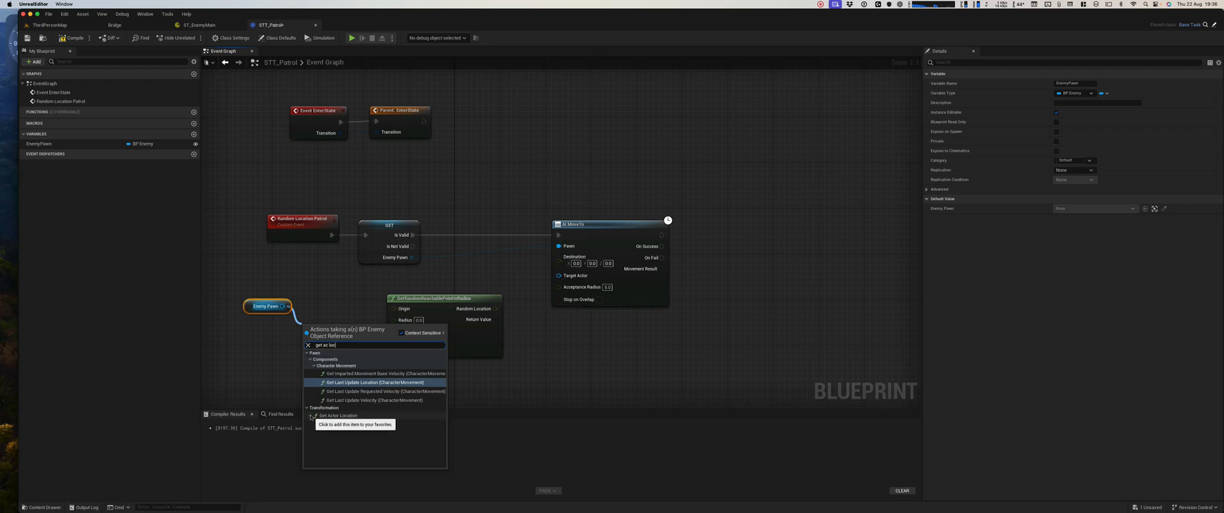
pyautogui.click(338, 415)
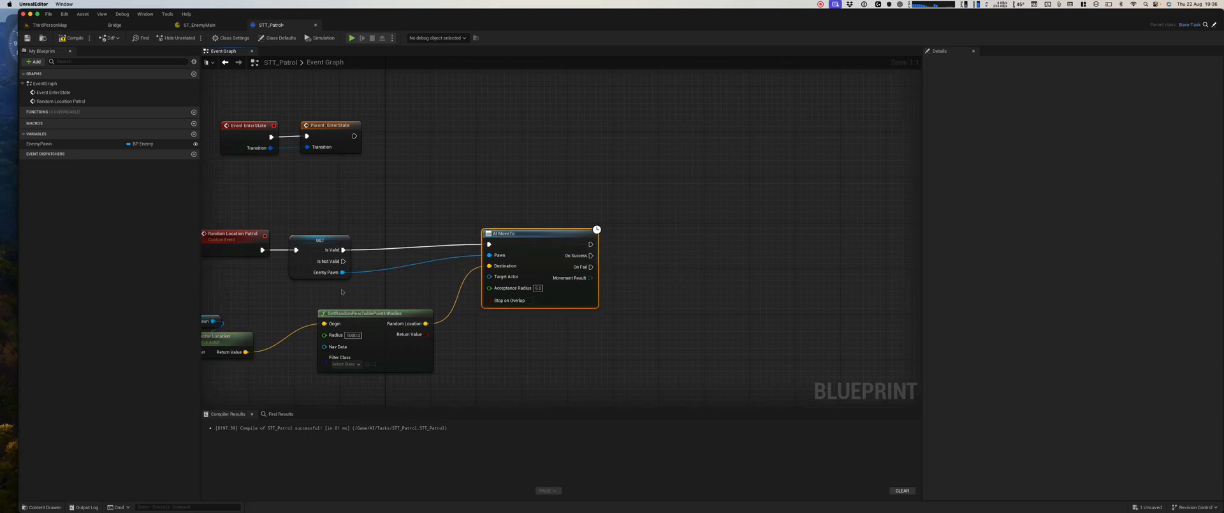
pyautogui.moveTo(326, 215)
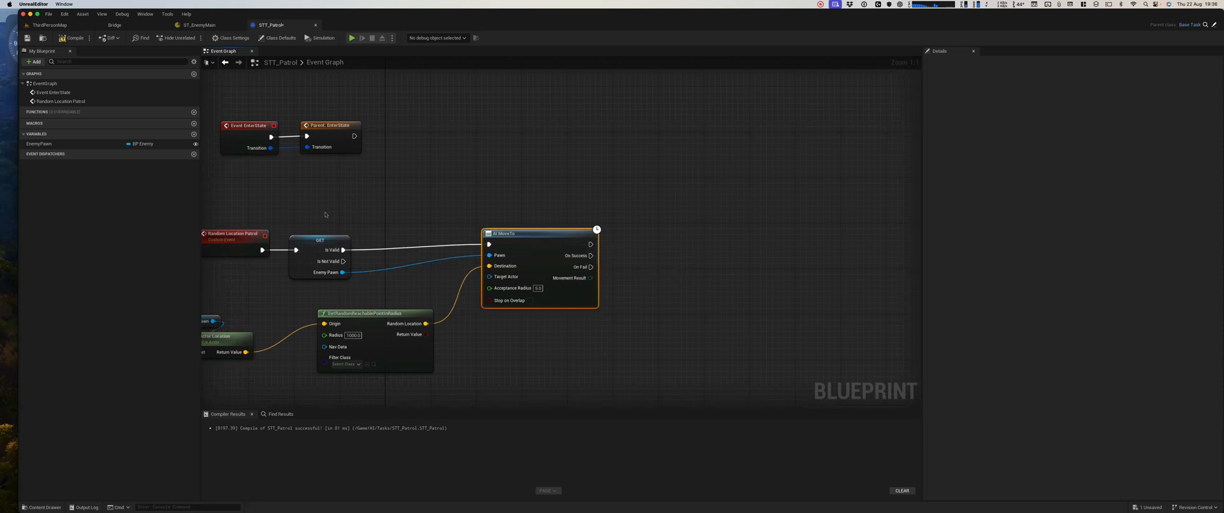
pyautogui.moveTo(593, 257)
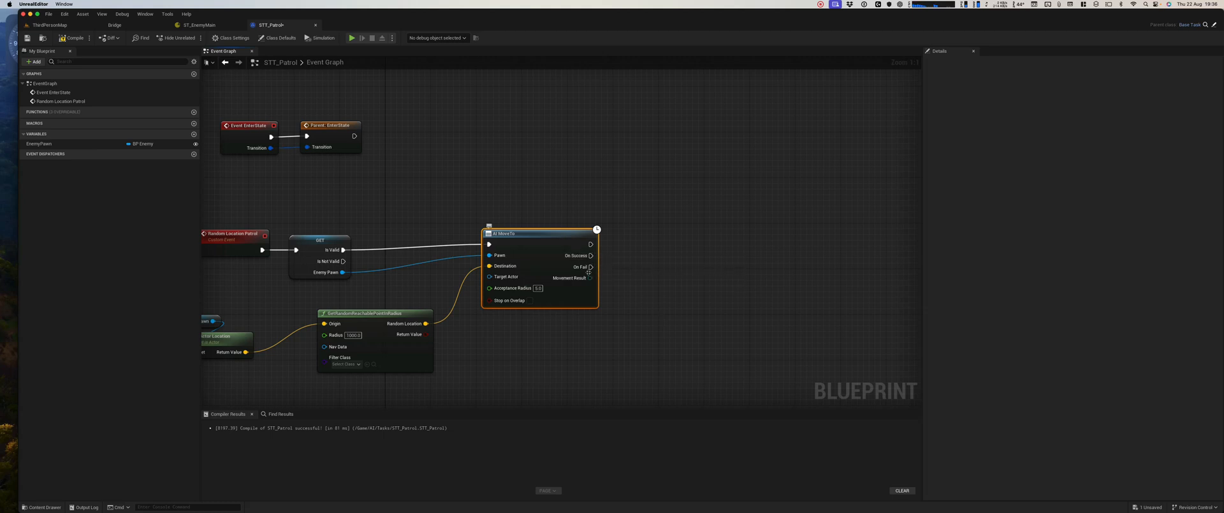
pyautogui.moveTo(622, 266)
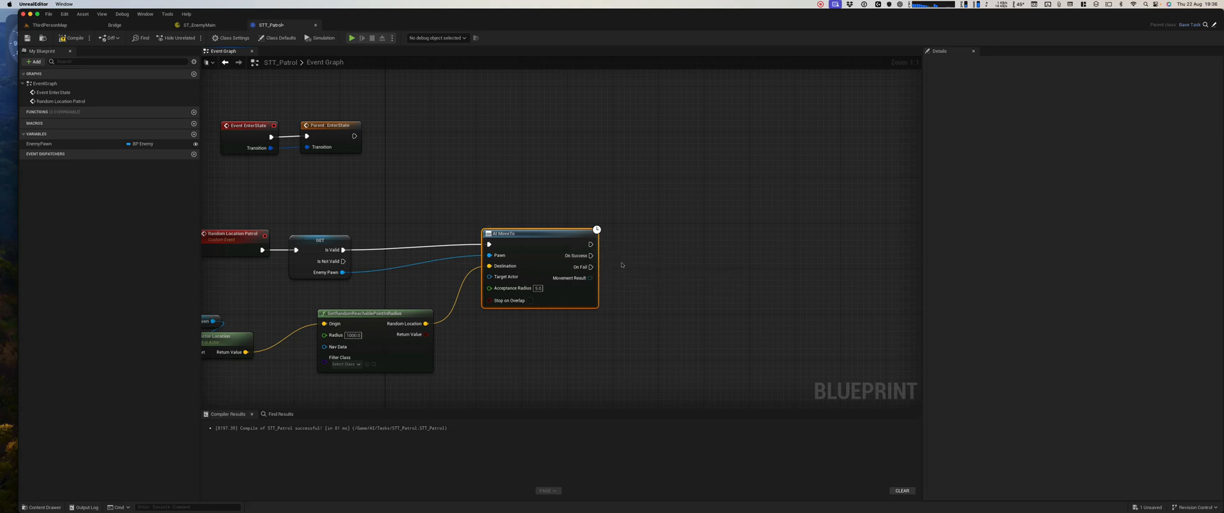
# Add Finish Task nodes after AI MoveTo's success and On Fail outputs, leaving Succeeded checked
pyautogui.moveTo(591, 255); pyautogui.dragTo(713, 258)
pyautogui.write('finis ta')
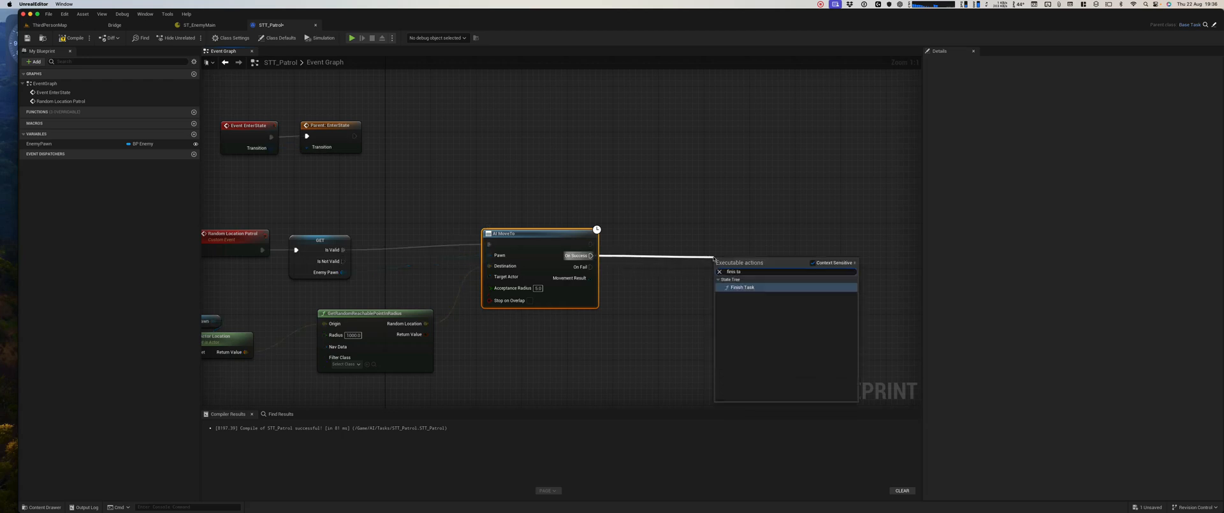
pyautogui.click(742, 286)
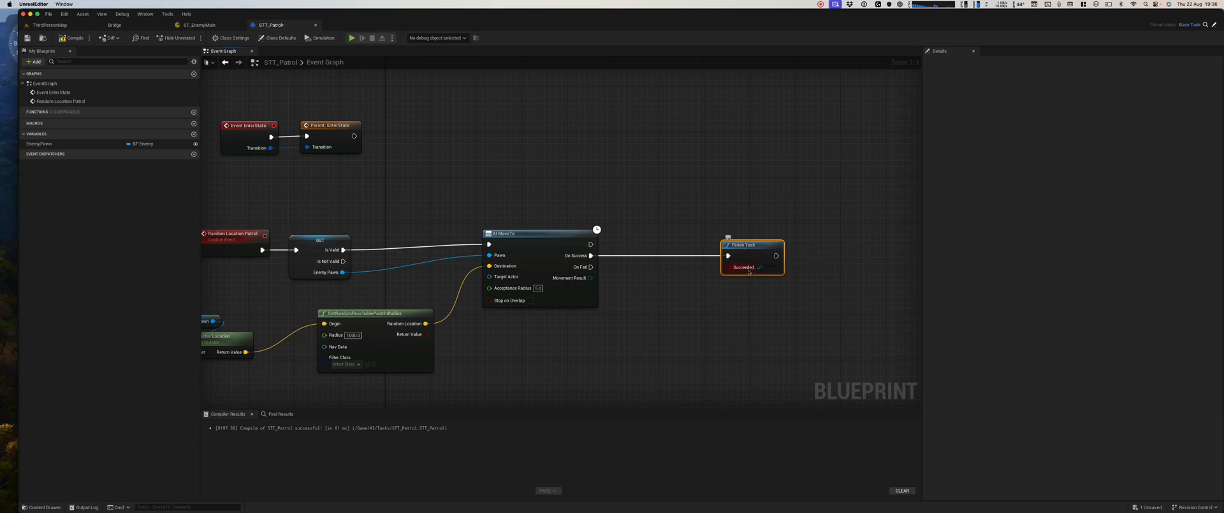
pyautogui.moveTo(749, 315)
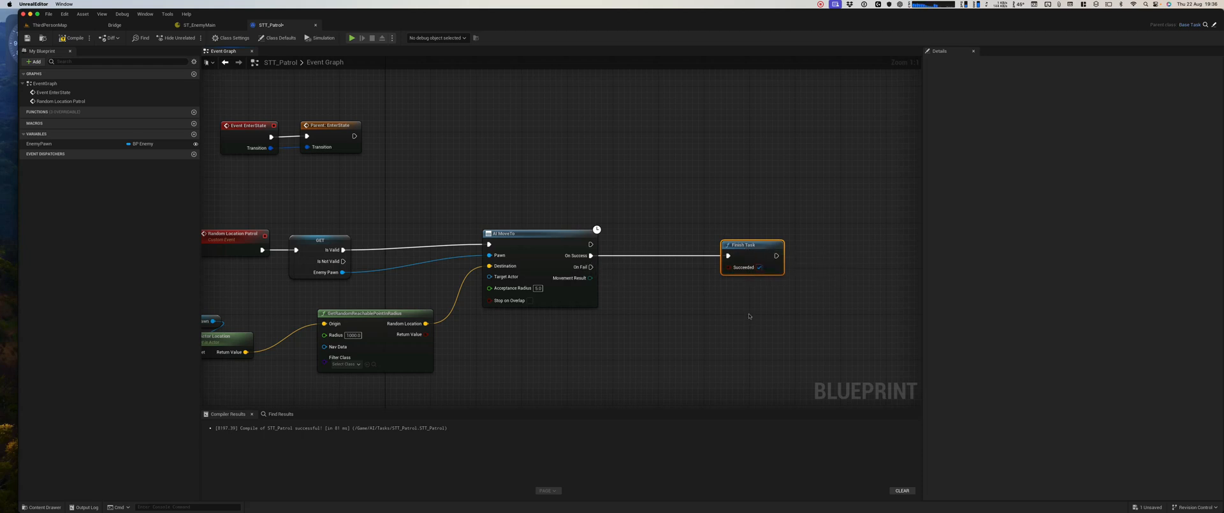
pyautogui.moveTo(745, 255)
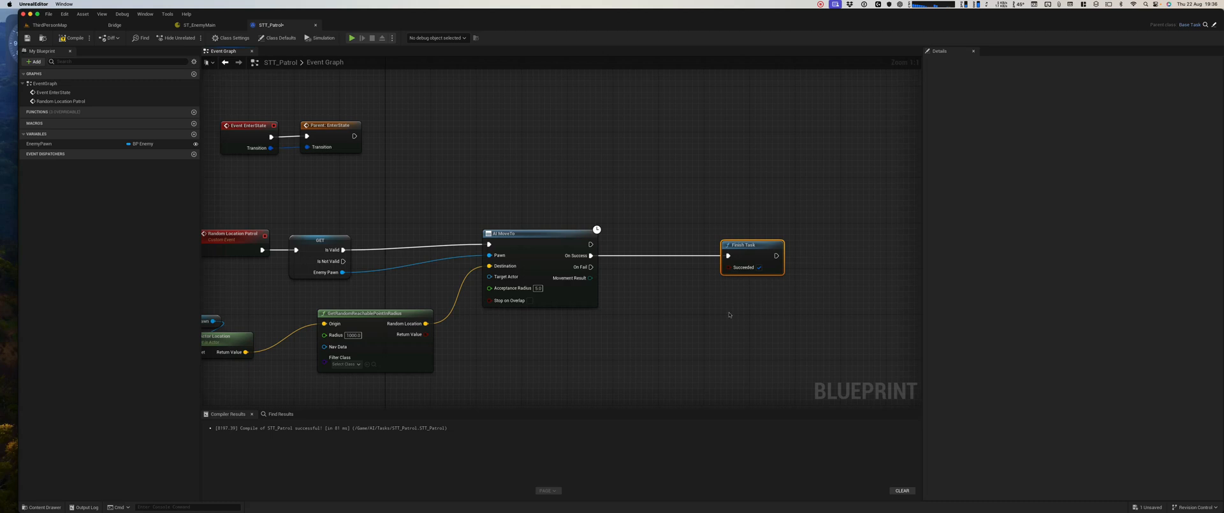
pyautogui.click(734, 311)
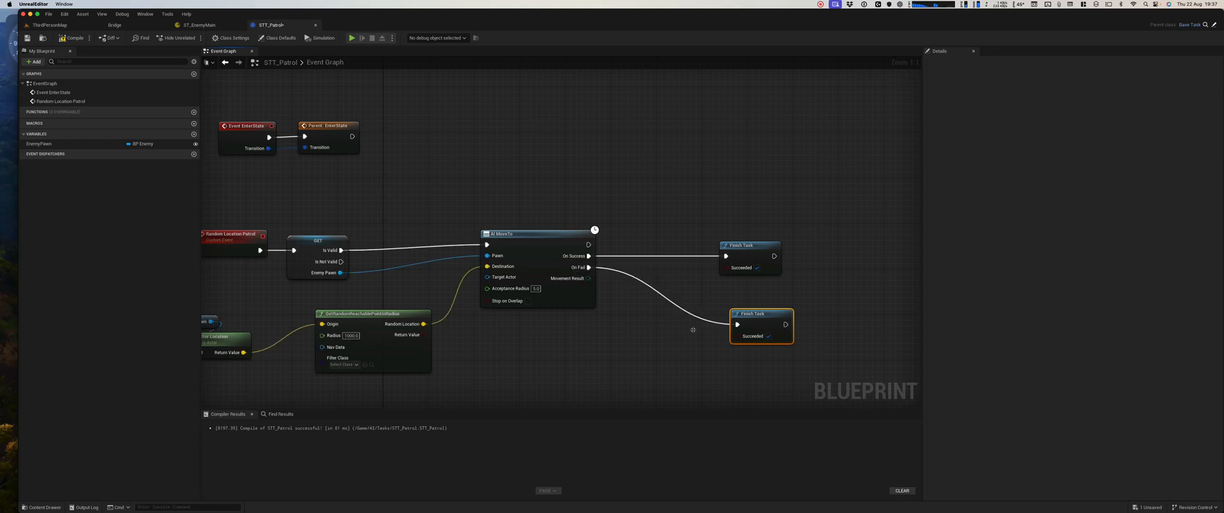
pyautogui.moveTo(752, 306)
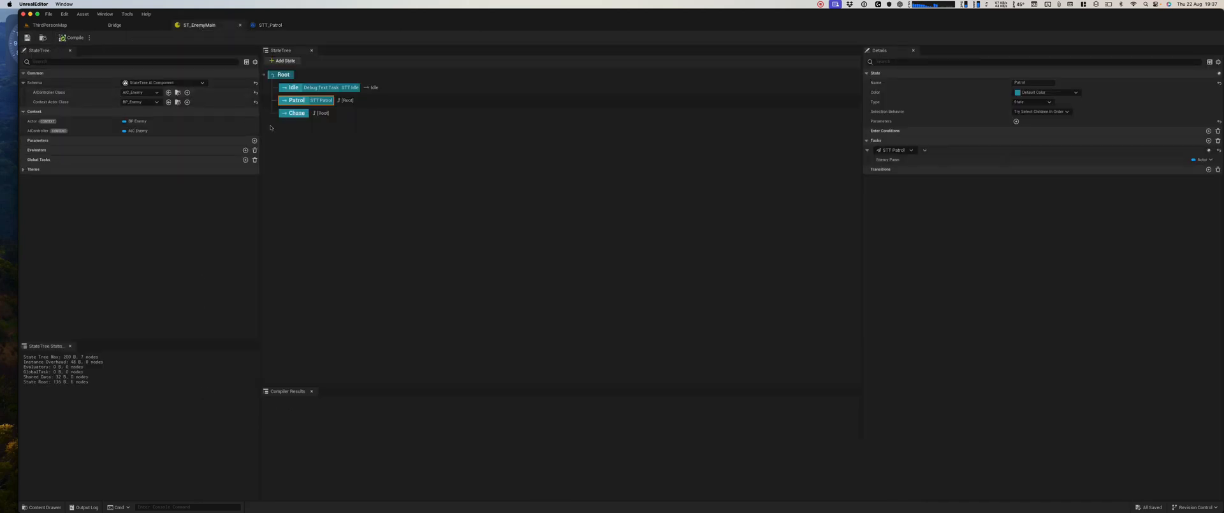
pyautogui.moveTo(295, 100)
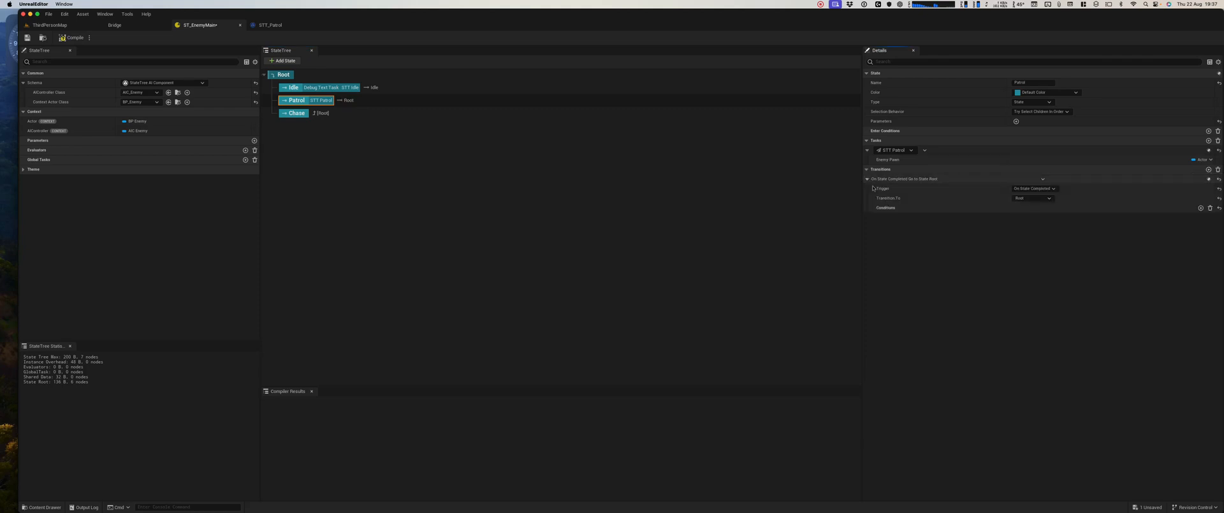
pyautogui.moveTo(1038, 188)
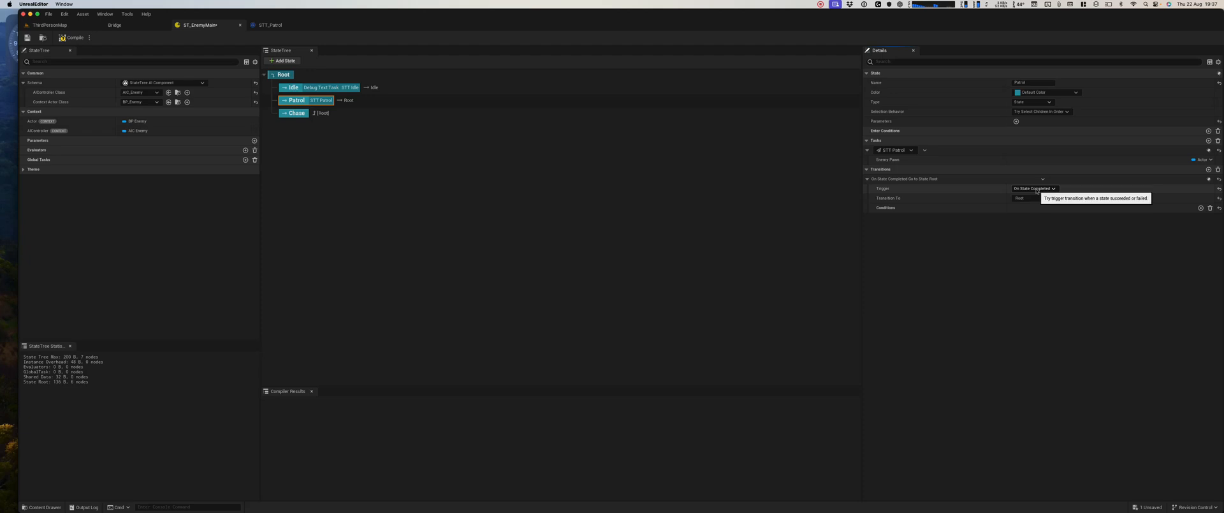
# Set the Patrol state's completed transition target to Patrol
pyautogui.click(1030, 198)
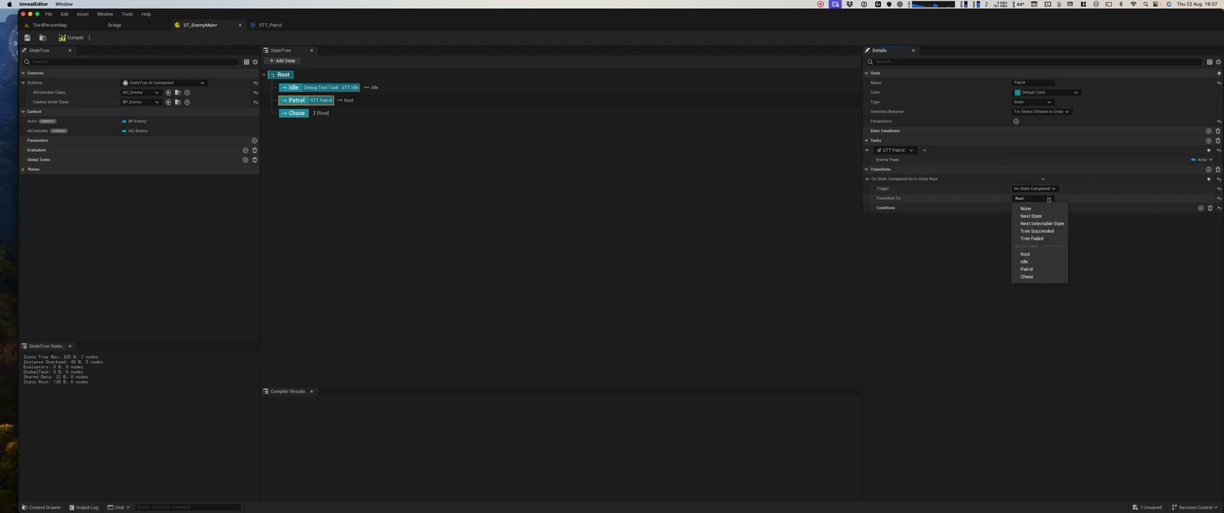
pyautogui.moveTo(1026, 262)
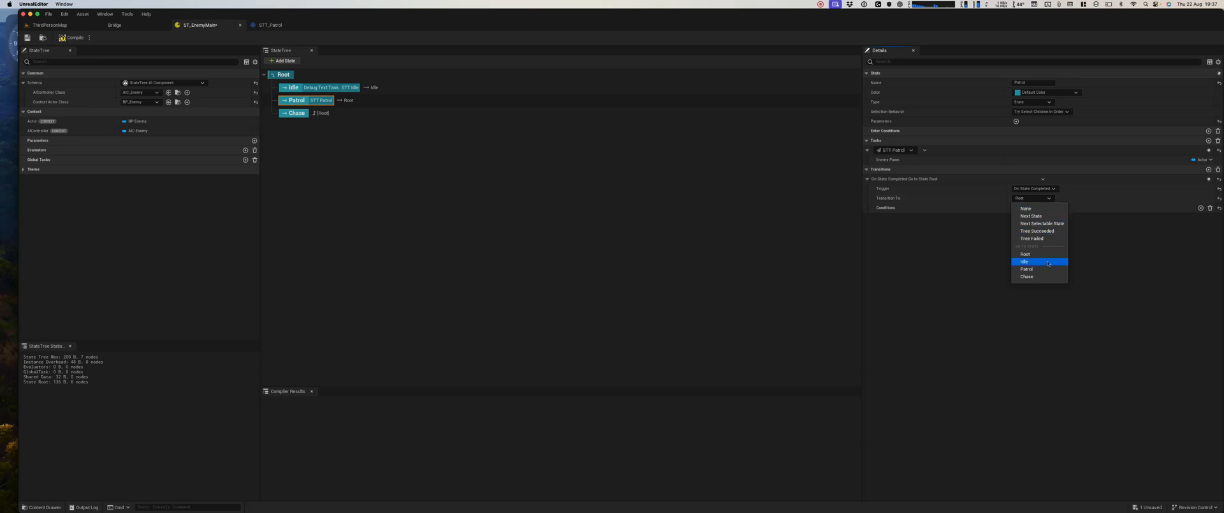
pyautogui.click(1027, 269)
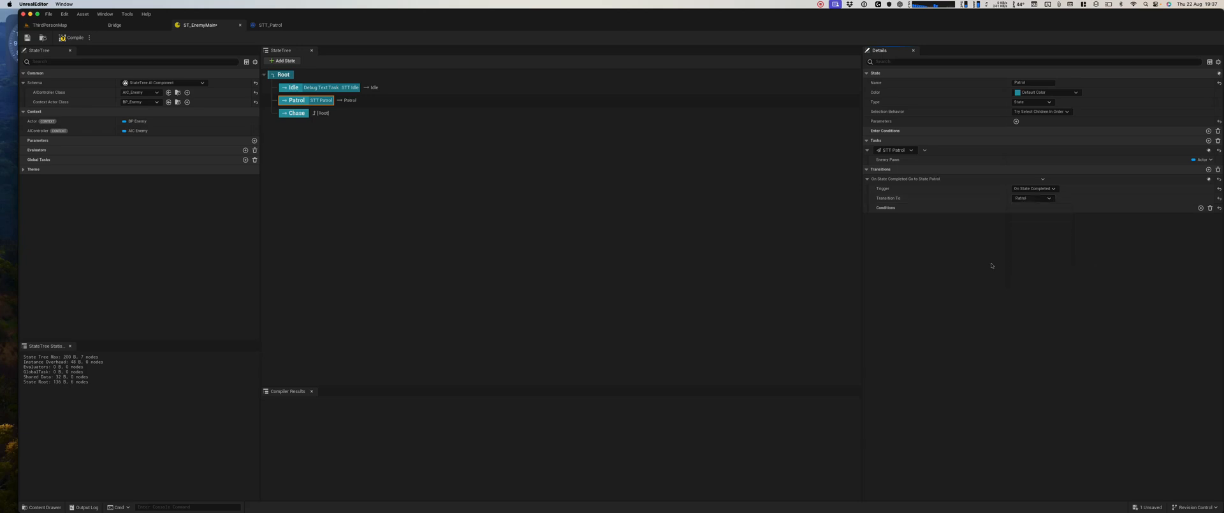
pyautogui.moveTo(1001, 259)
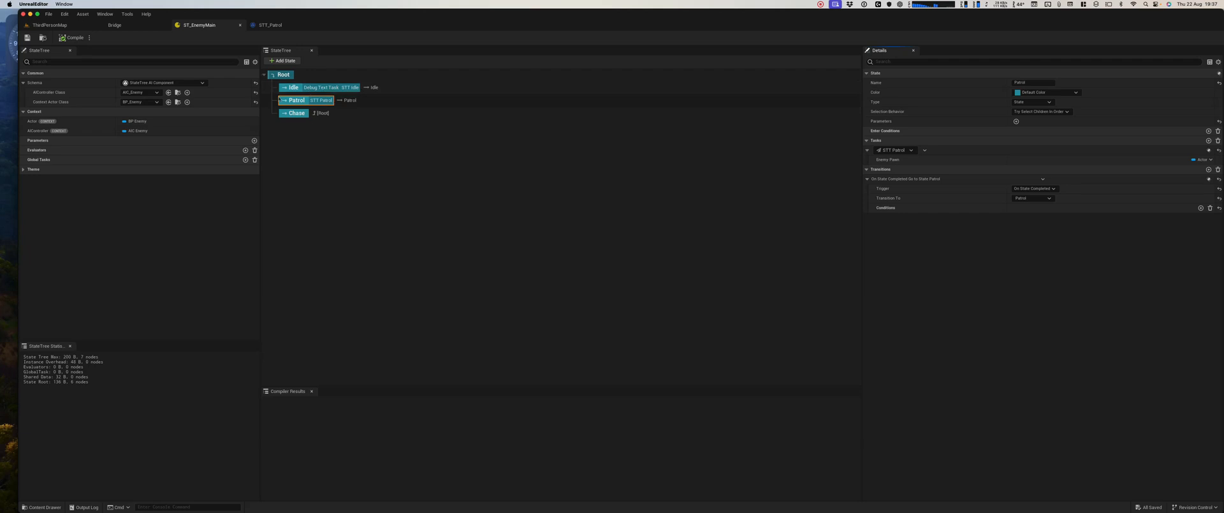
pyautogui.moveTo(320, 100)
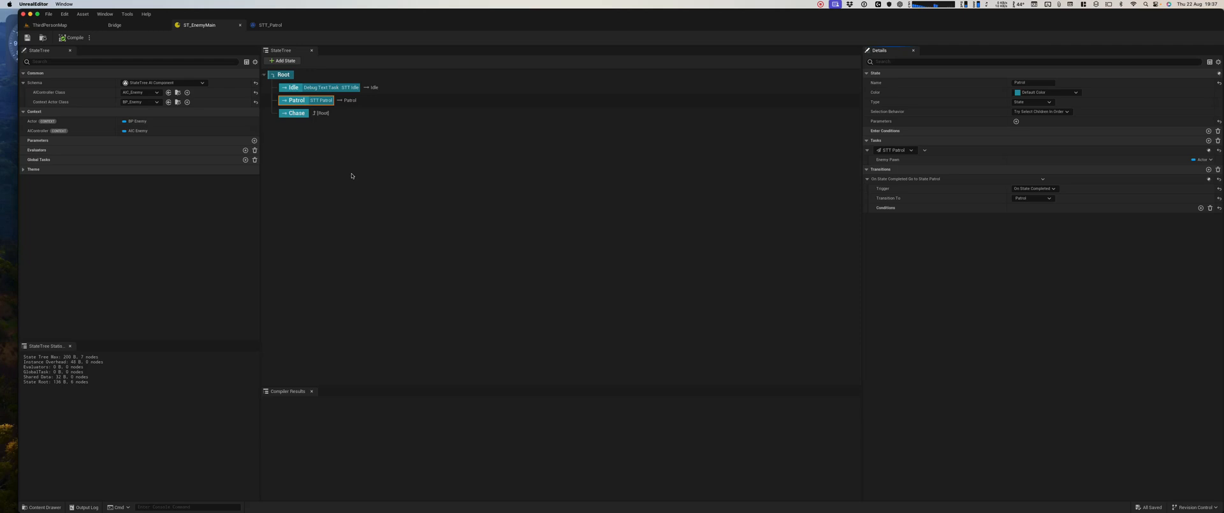
pyautogui.moveTo(320, 112)
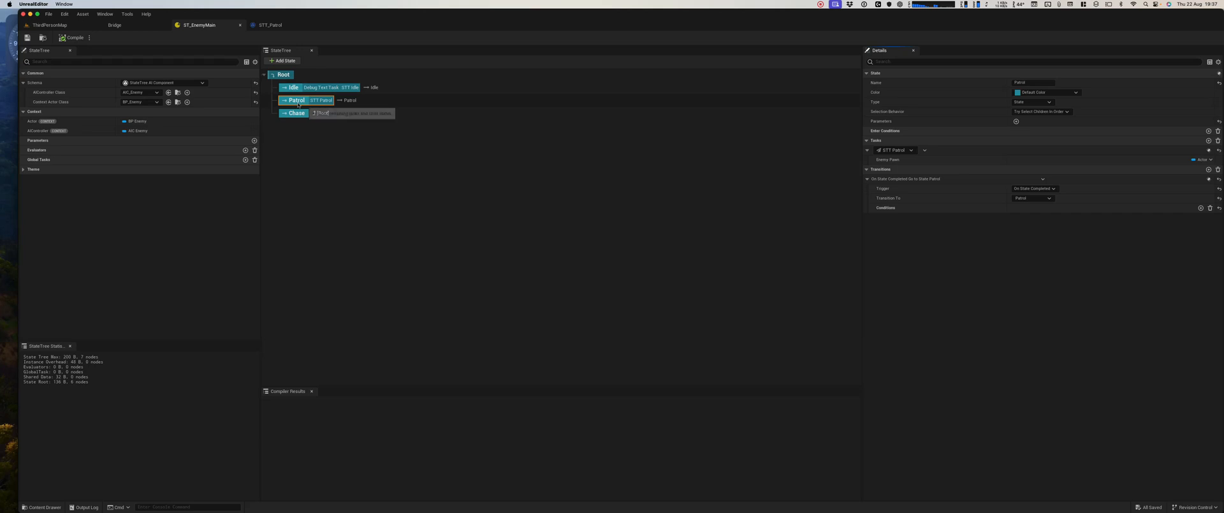
pyautogui.moveTo(180, 80)
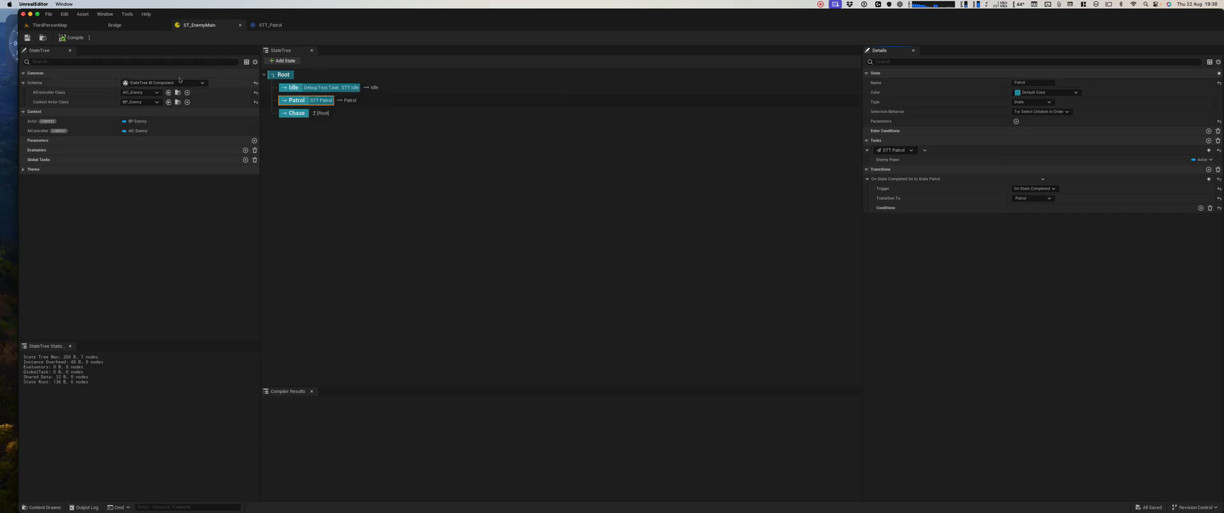
pyautogui.moveTo(291, 86)
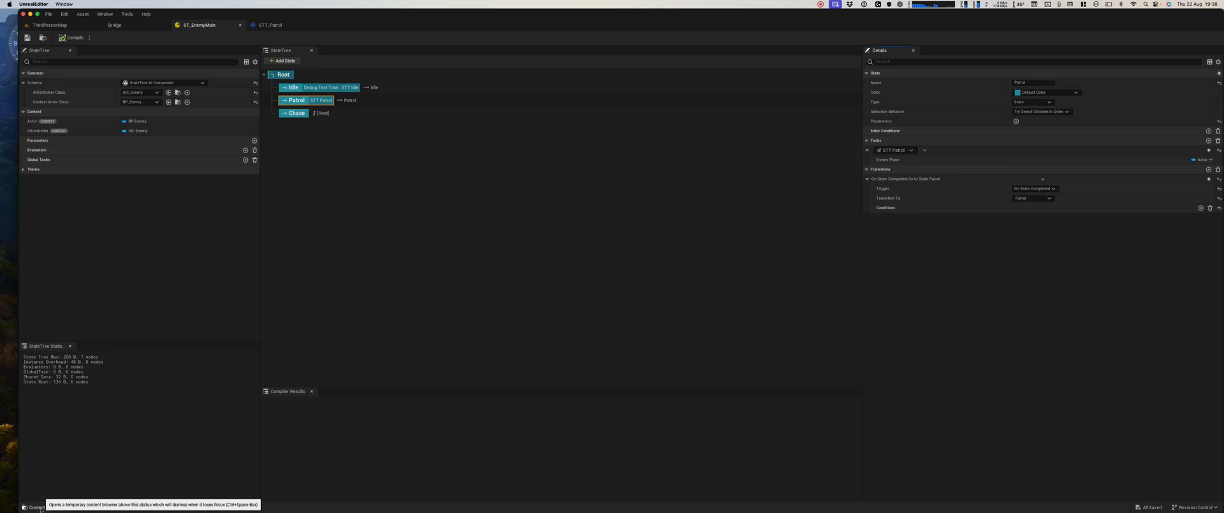
# Create a Data folder inside Content in the Content Drawer and open it
pyautogui.click(31, 506)
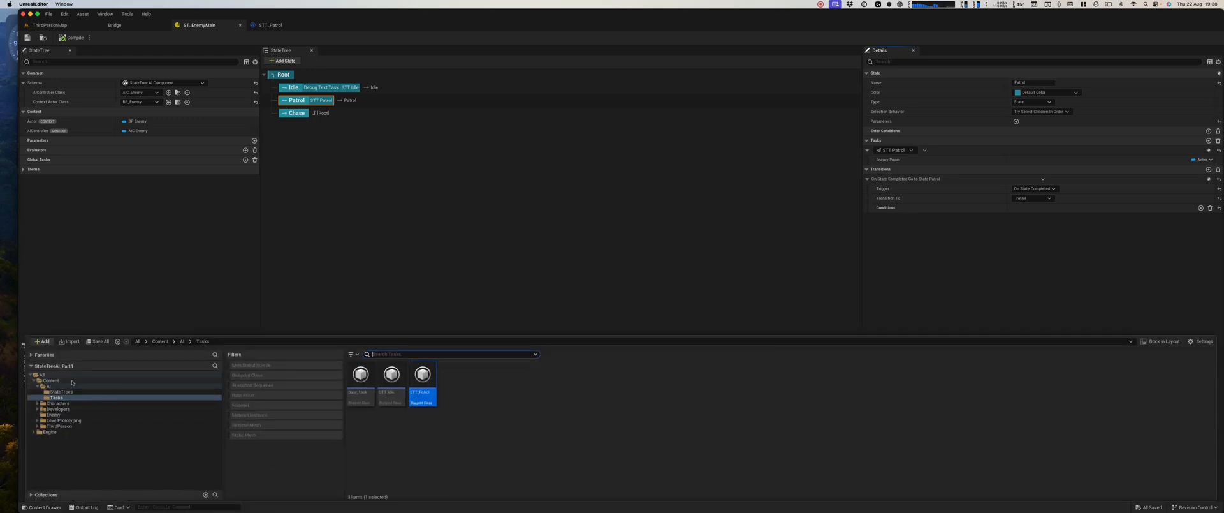
pyautogui.click(49, 380)
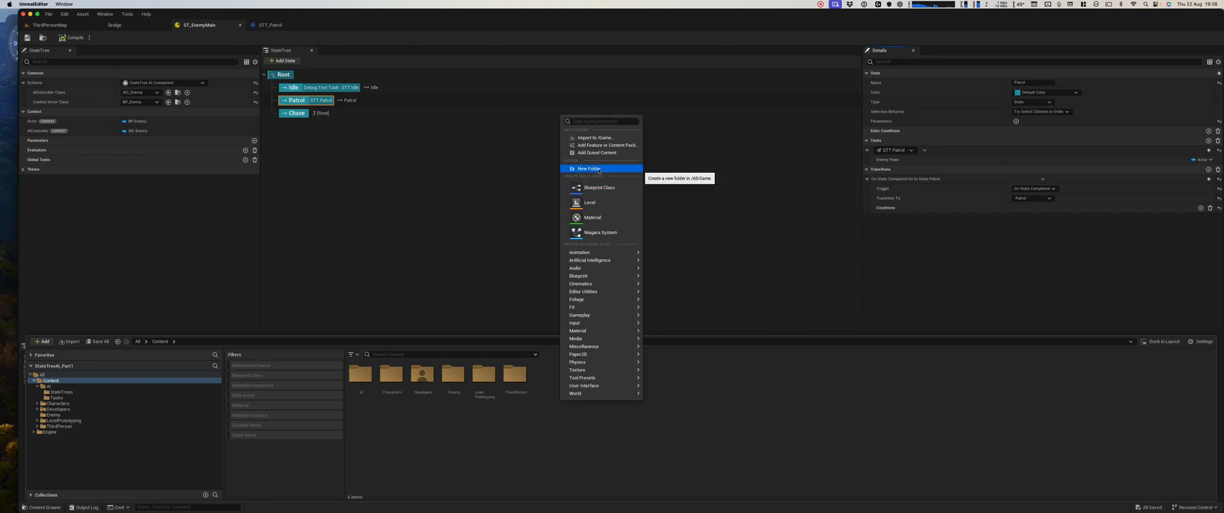
pyautogui.click(587, 169)
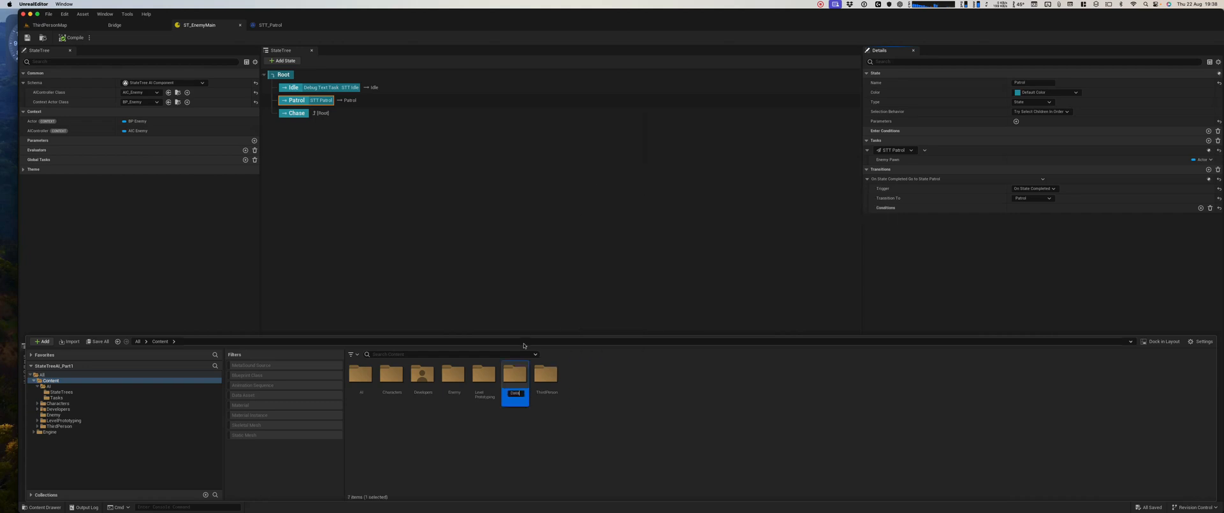
pyautogui.click(48, 409)
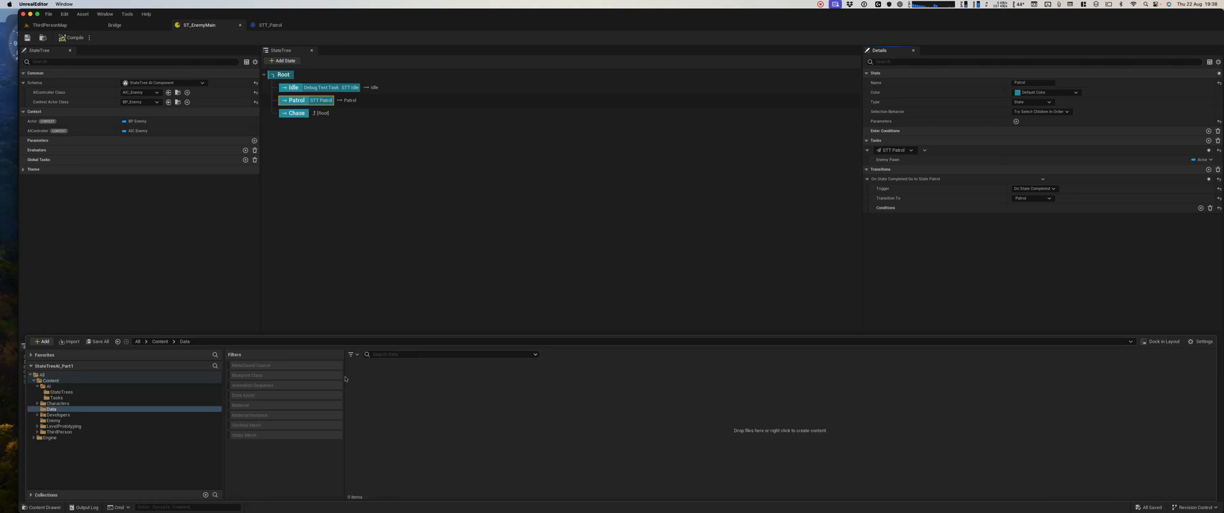
pyautogui.moveTo(366, 389)
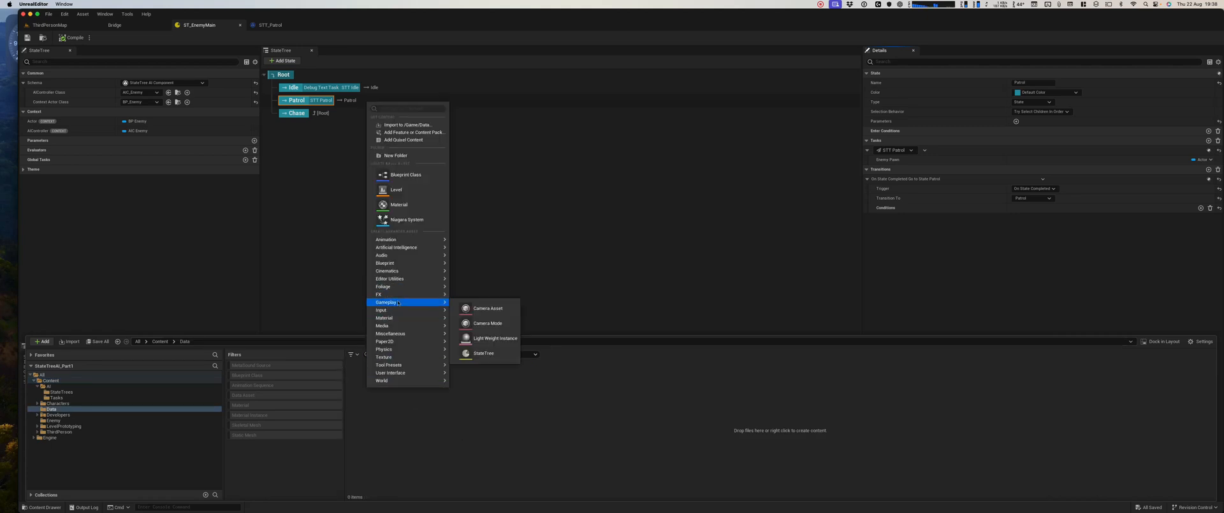
pyautogui.moveTo(390, 333)
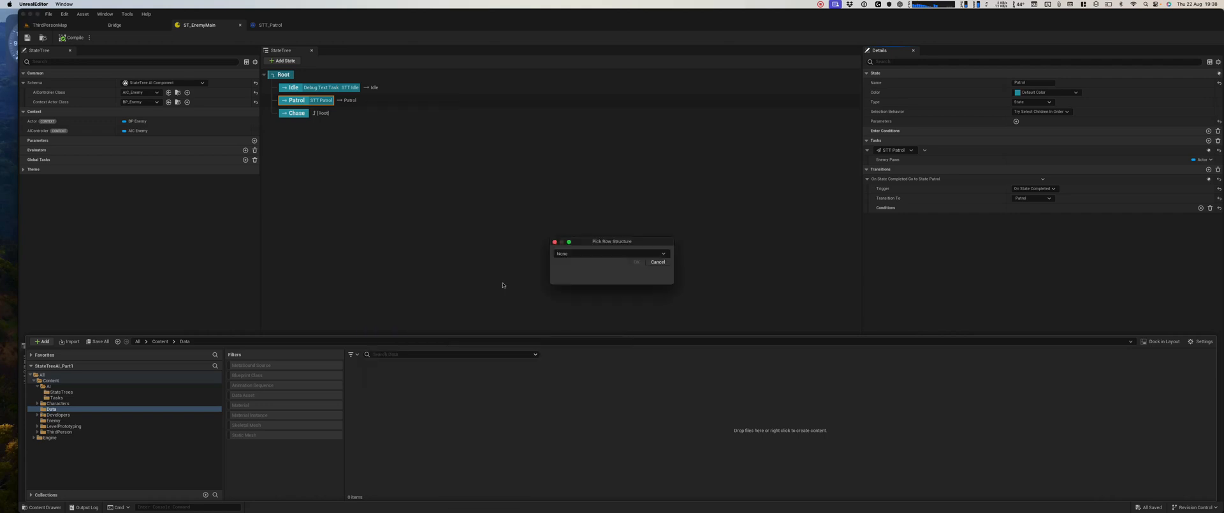
# Create the DT_EnemyStates data table using the GameplayTagTableRow row structure
pyautogui.click(662, 254)
pyautogui.write('gamepla')
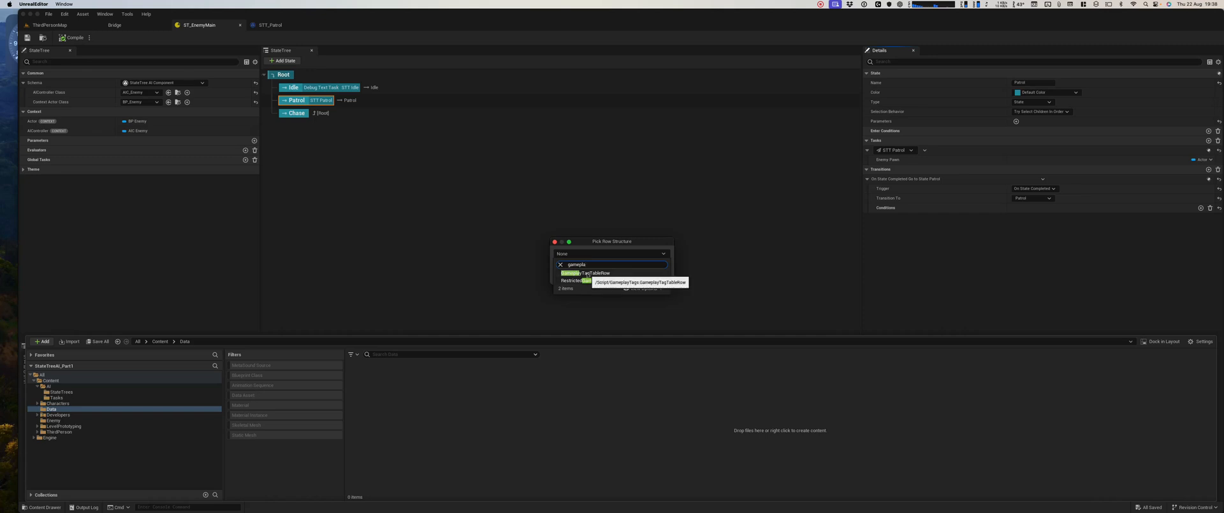
pyautogui.click(591, 273)
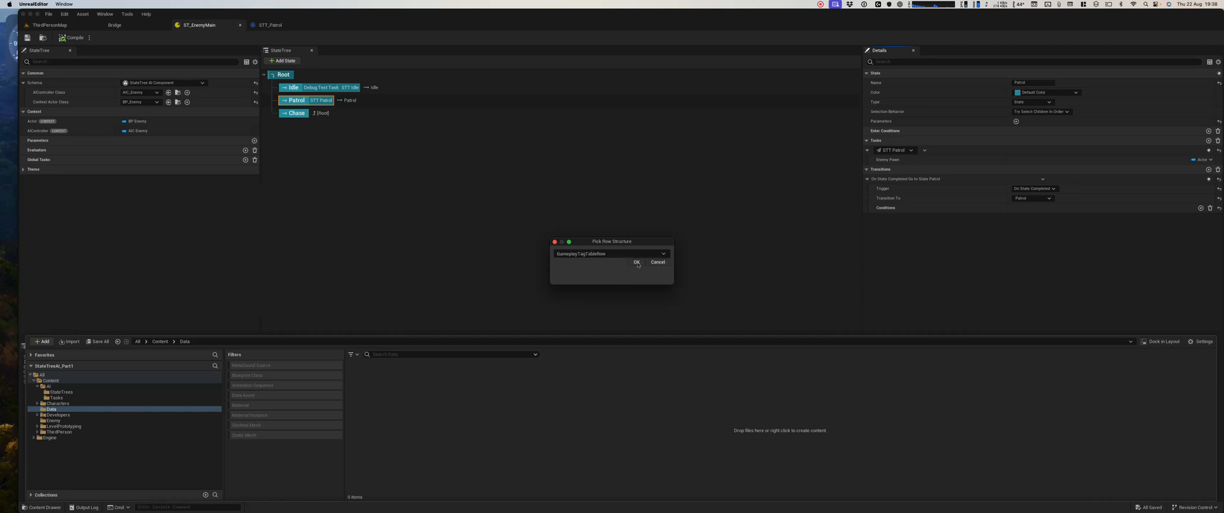
pyautogui.click(637, 262)
pyautogui.write('DT_EnemyStates')
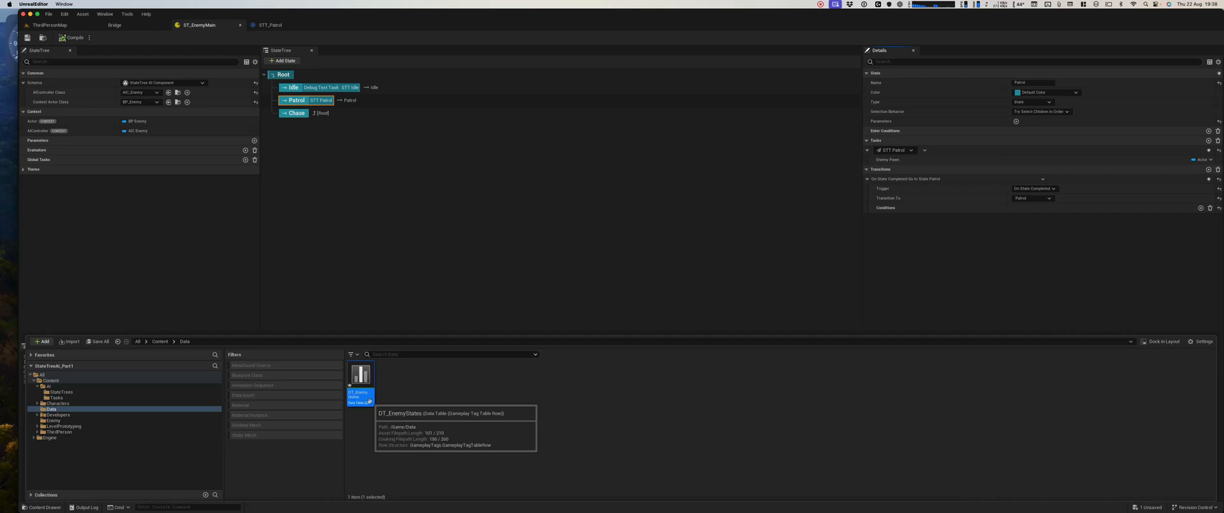
# In DT_EnemyStates, add State.Idle and State.Patrol tag rows and set a third row's tag
pyautogui.doubleClick(361, 377)
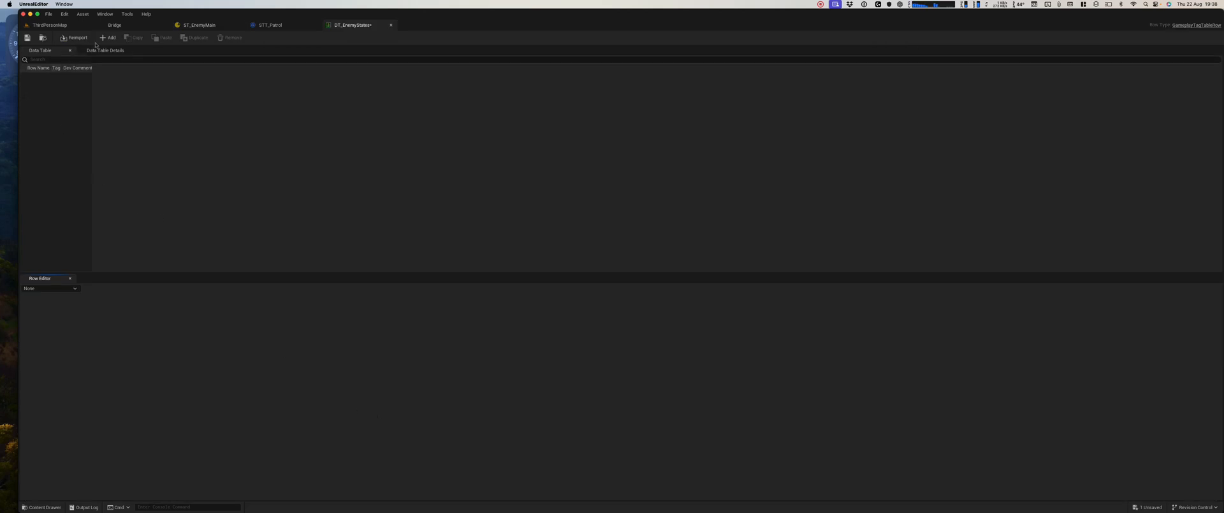
pyautogui.click(108, 37)
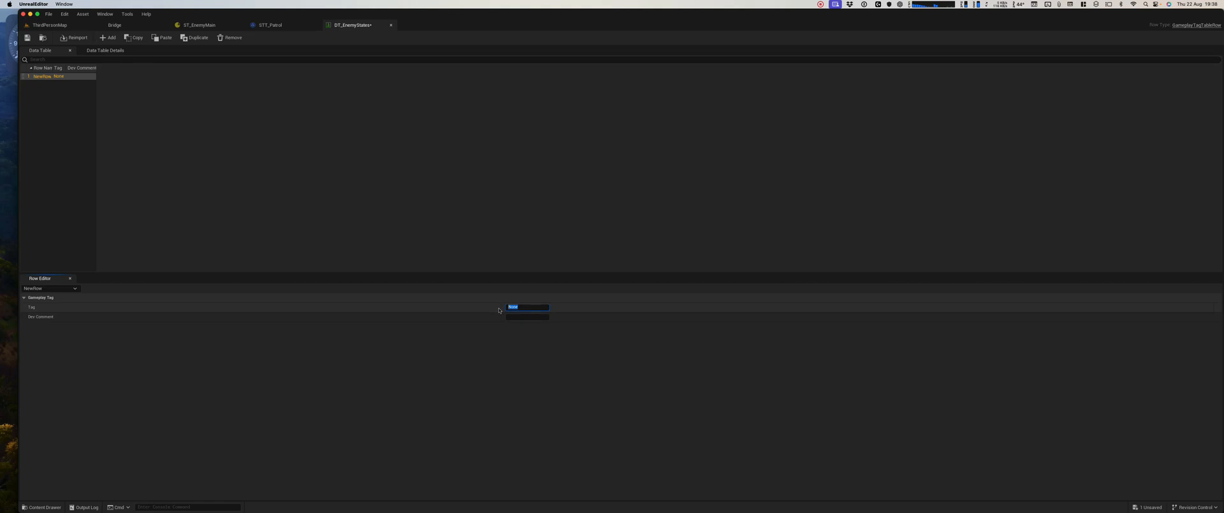
pyautogui.write('State.Idle')
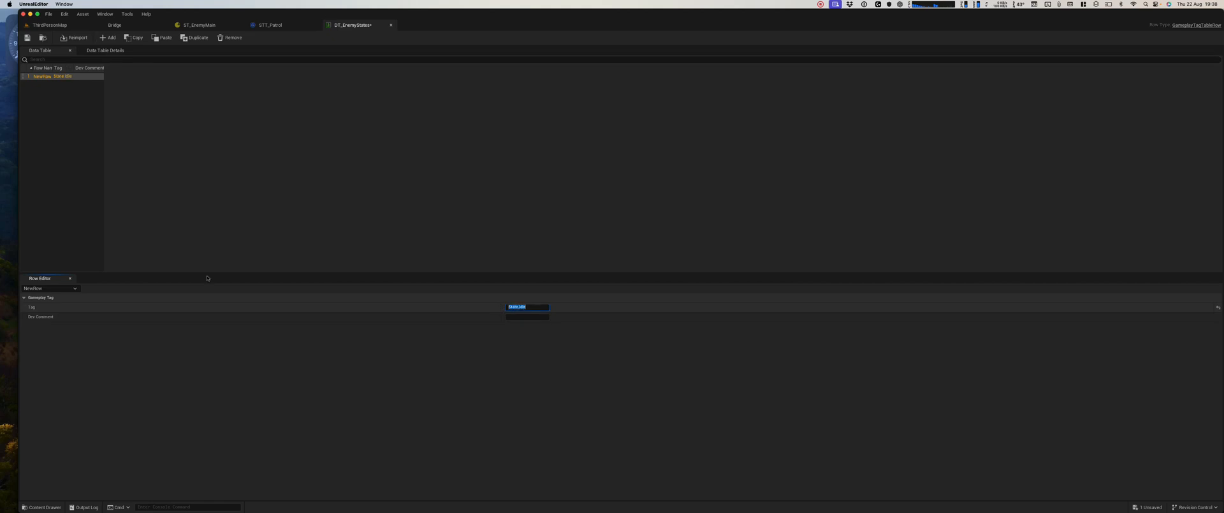
pyautogui.click(107, 37)
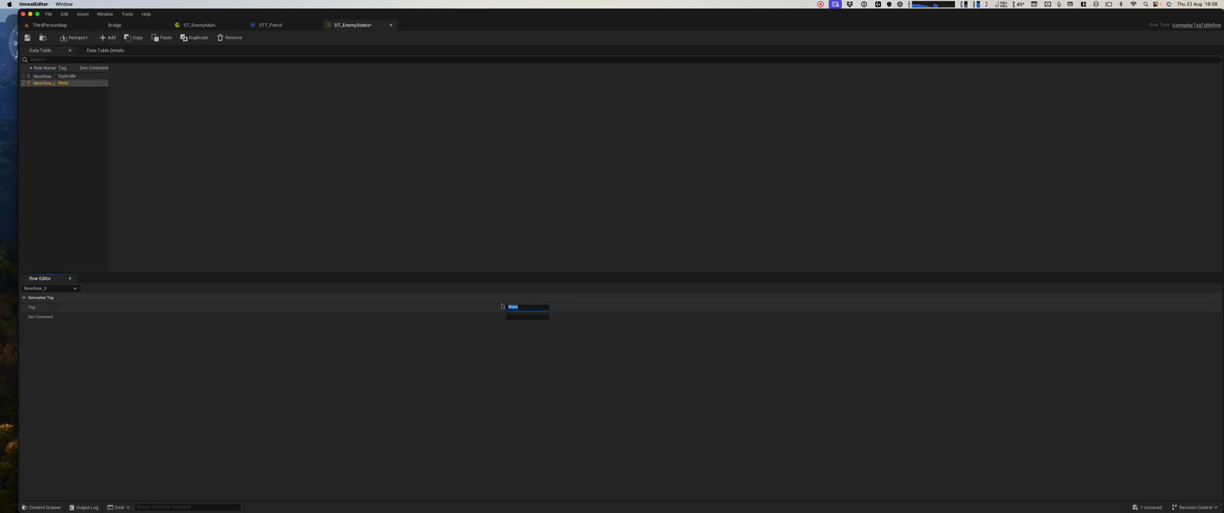
pyautogui.write('State.')
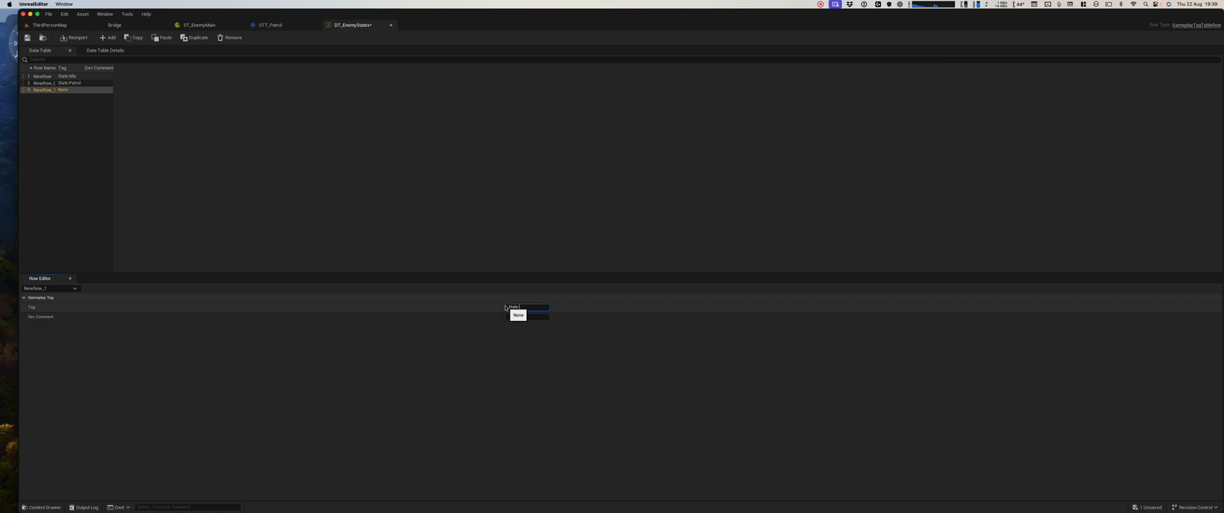
pyautogui.click(518, 306)
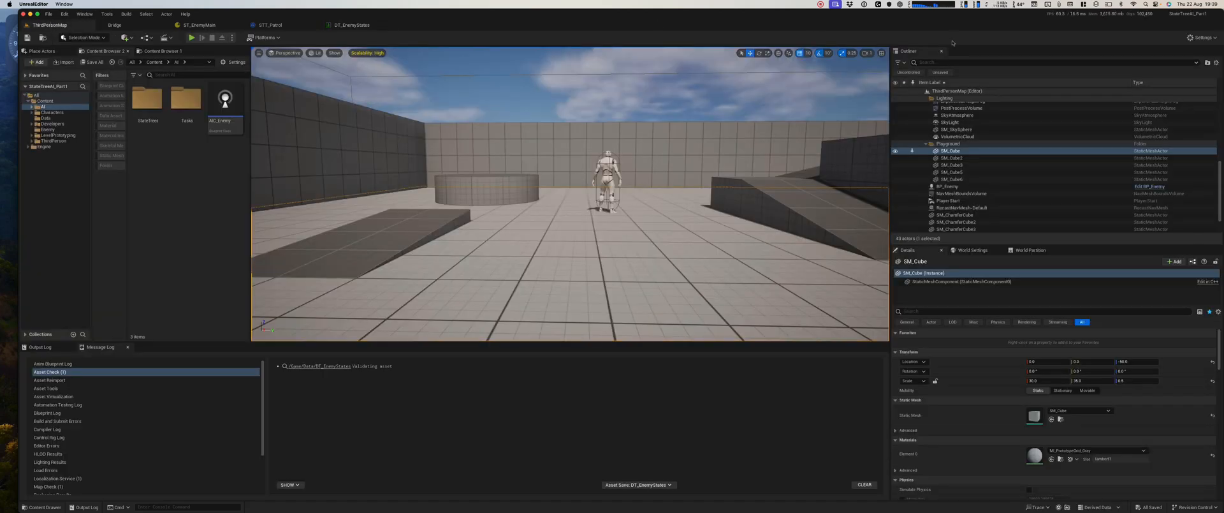
# In Project Settings > GameplayTags, add DT_EnemyStates to the Gameplay Tag Table List
pyautogui.click(1204, 37)
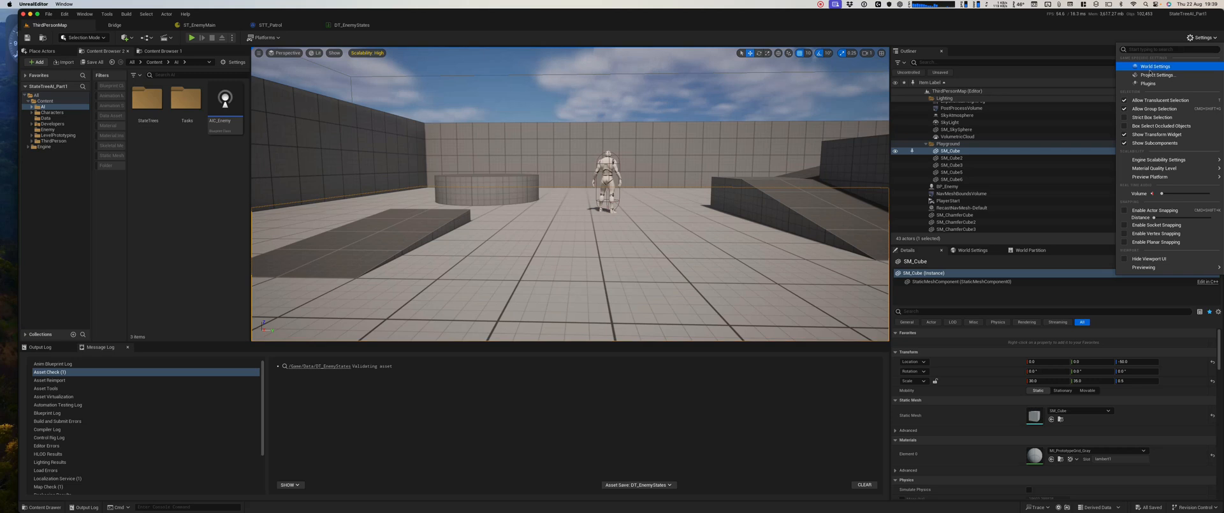
pyautogui.click(1157, 75)
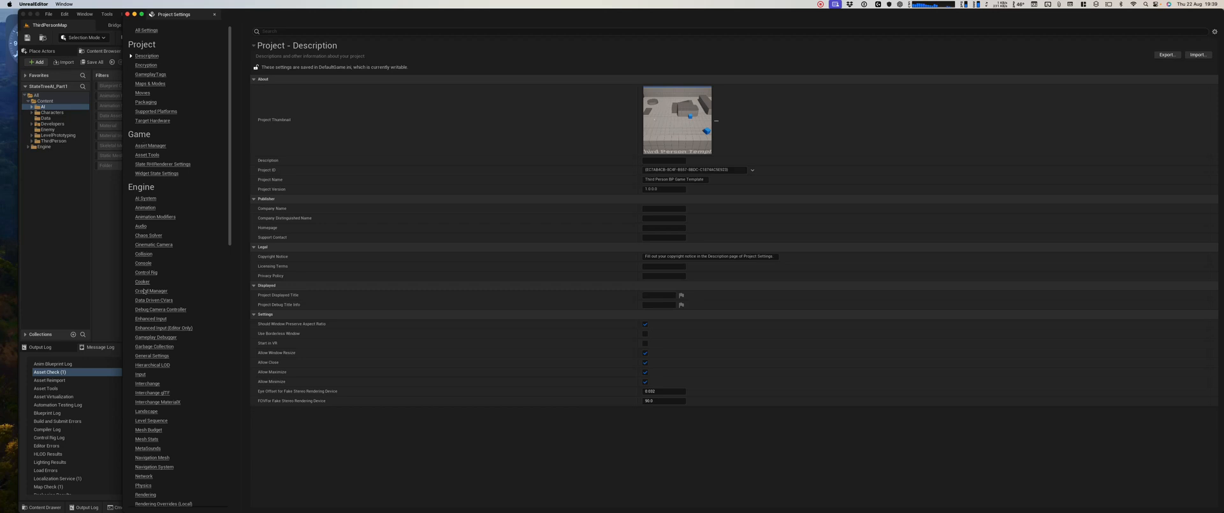
pyautogui.moveTo(153, 343)
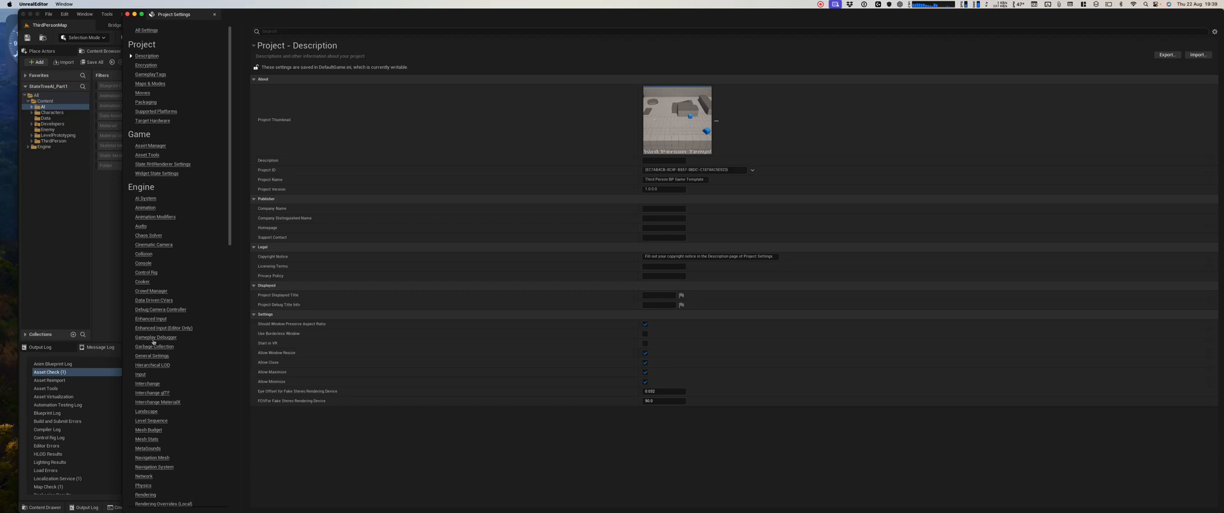
pyautogui.moveTo(145, 272)
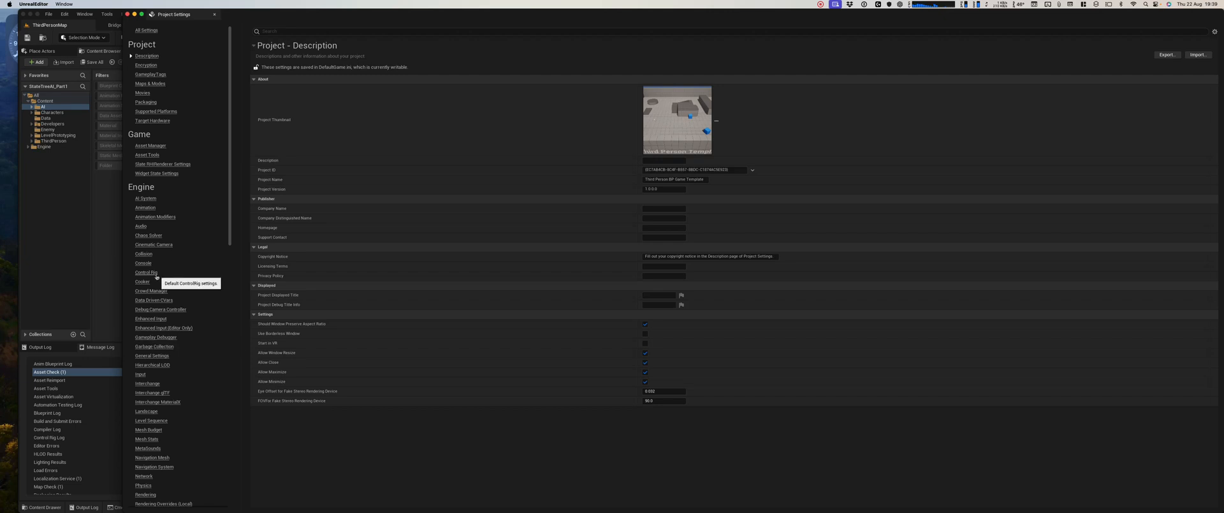
pyautogui.moveTo(150, 291)
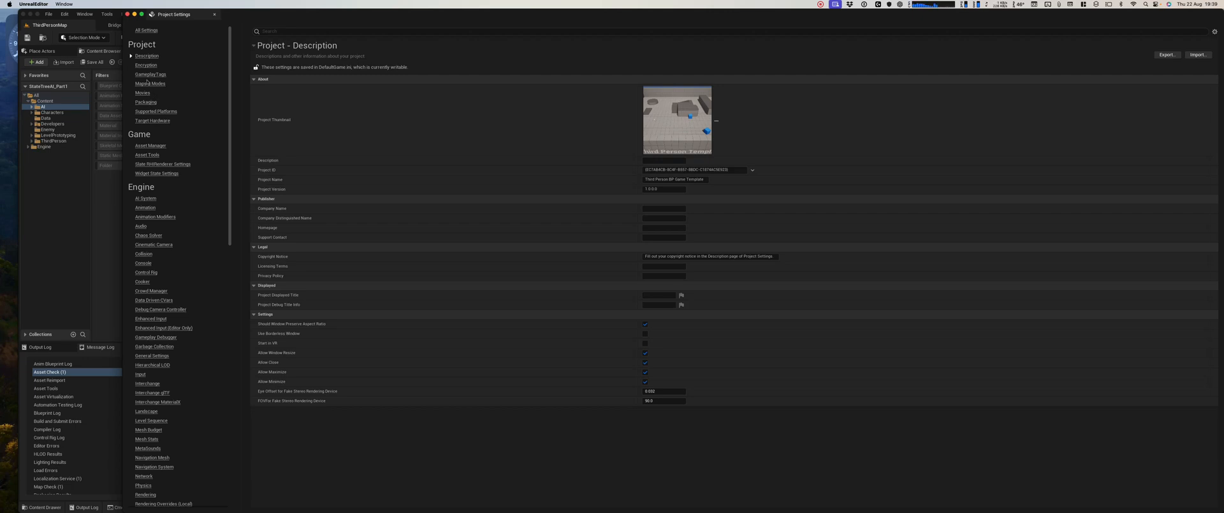
pyautogui.click(150, 74)
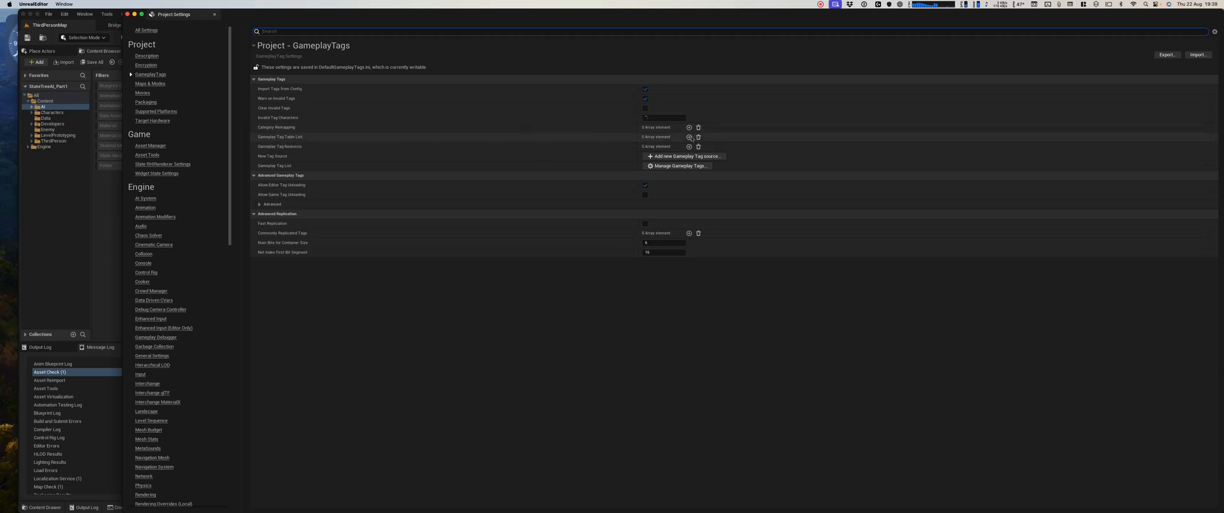
pyautogui.click(688, 136)
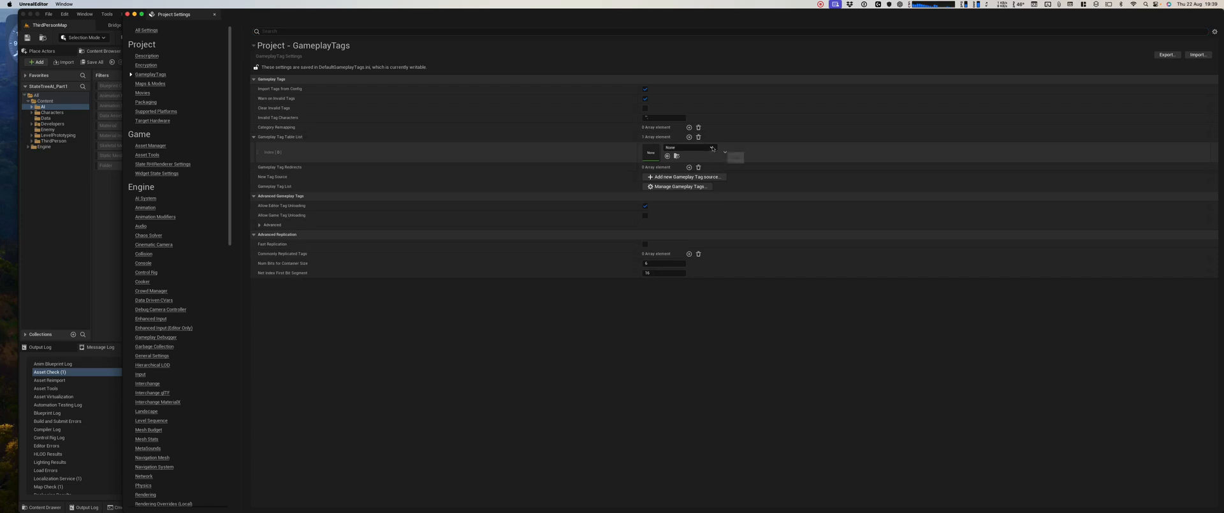
pyautogui.click(712, 149)
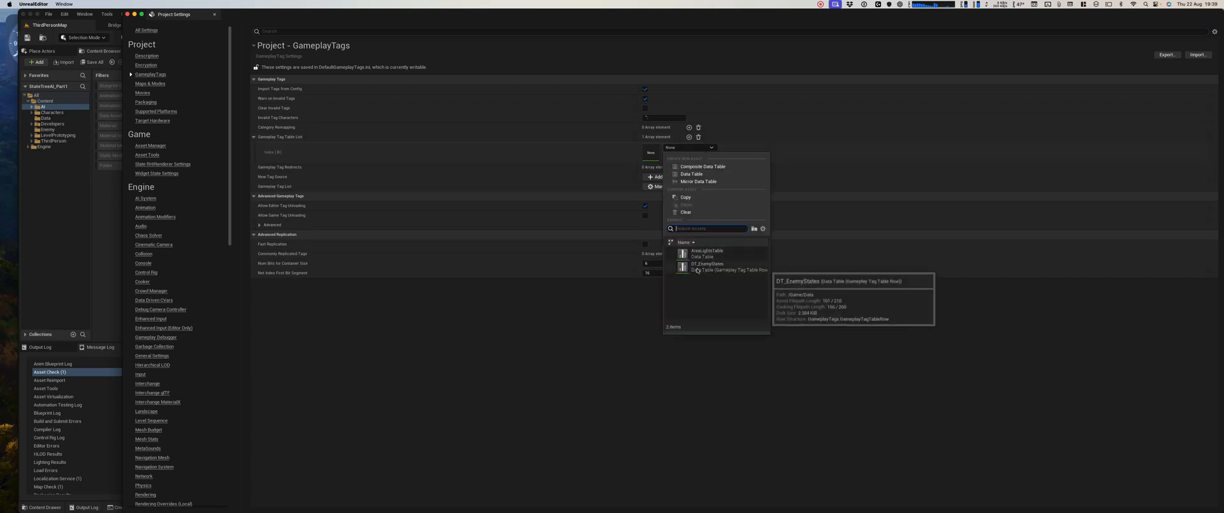
pyautogui.click(706, 264)
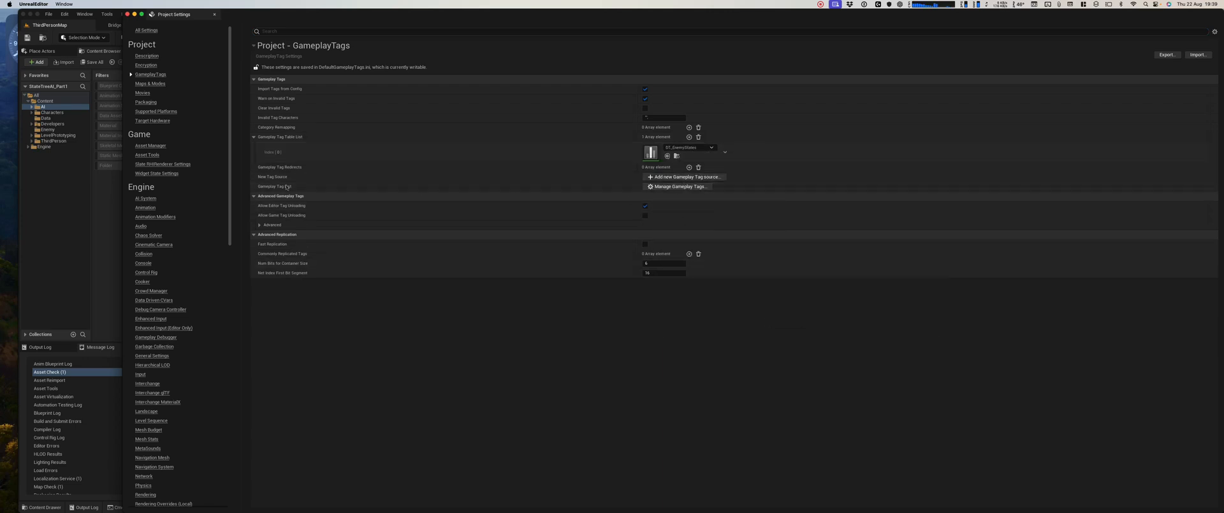
pyautogui.moveTo(732, 180)
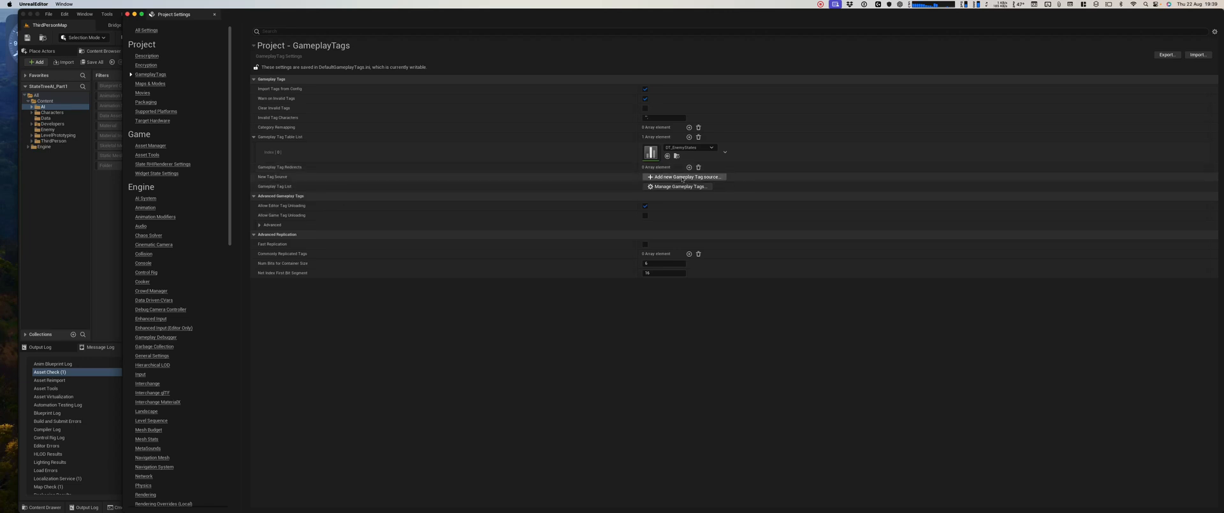
# Verify State.Chase, State.Idle and State.Patrol in the Tag Manager, then close Project Settings
pyautogui.click(679, 186)
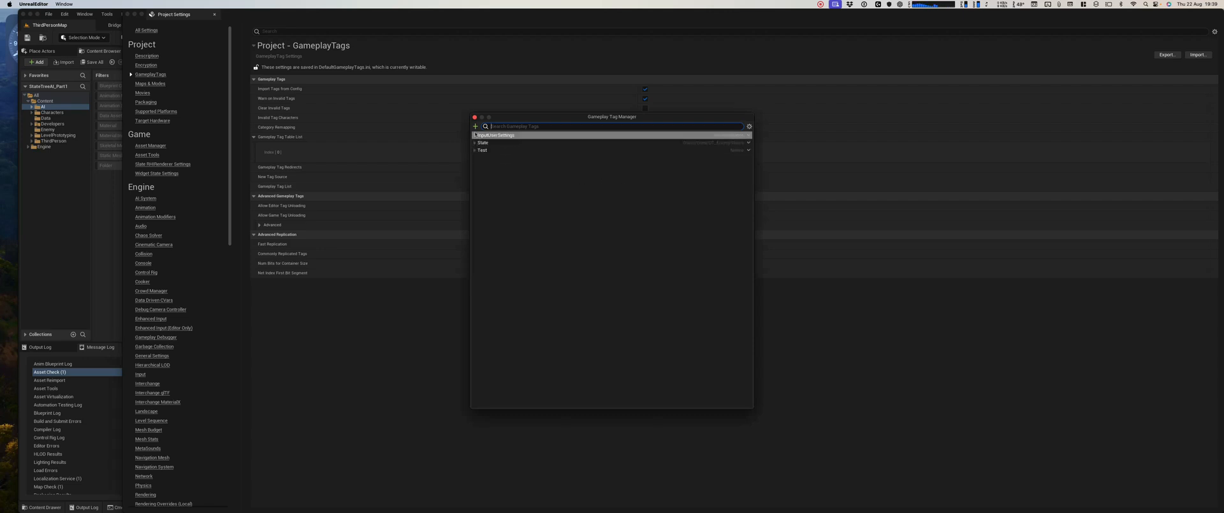
pyautogui.click(476, 125)
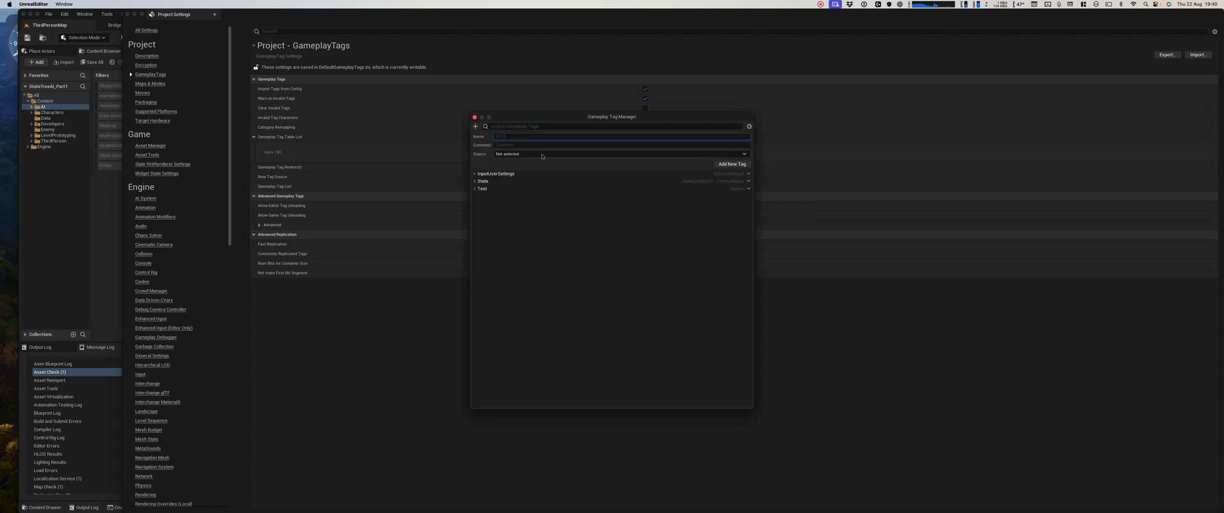
pyautogui.click(474, 181)
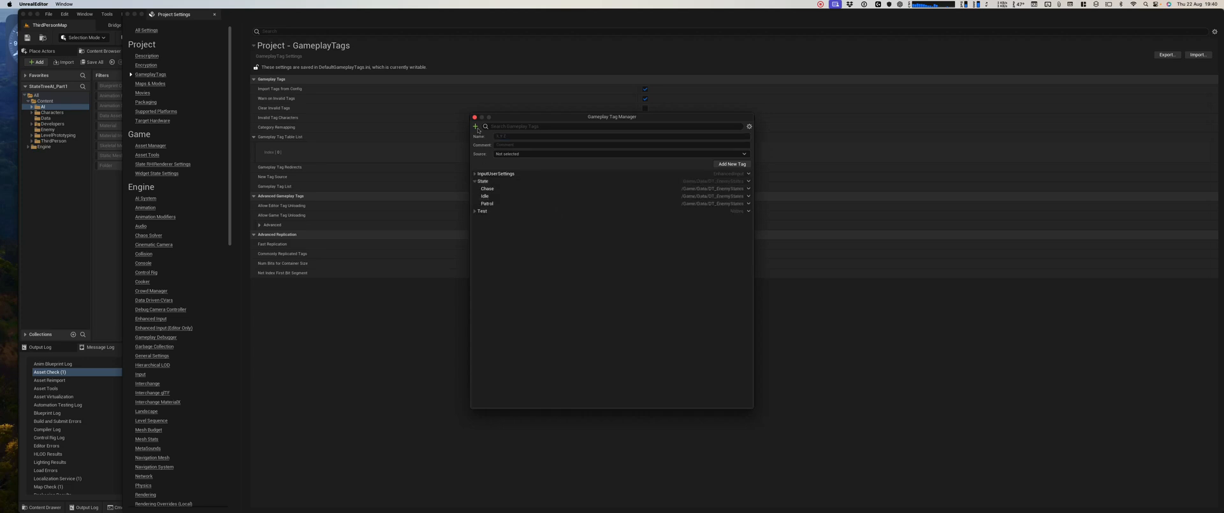
pyautogui.click(474, 117)
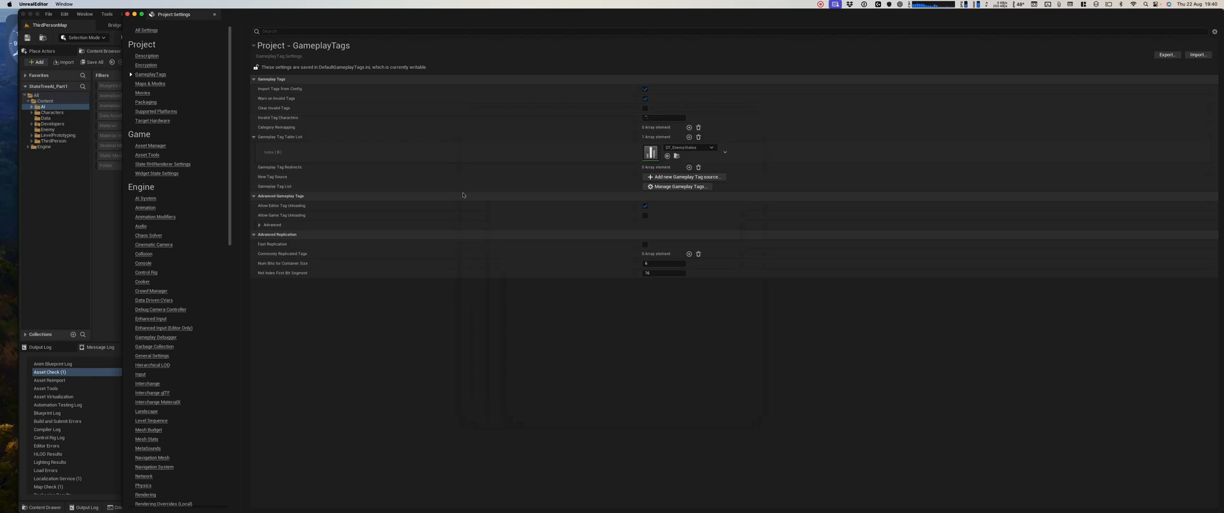
pyautogui.click(215, 14)
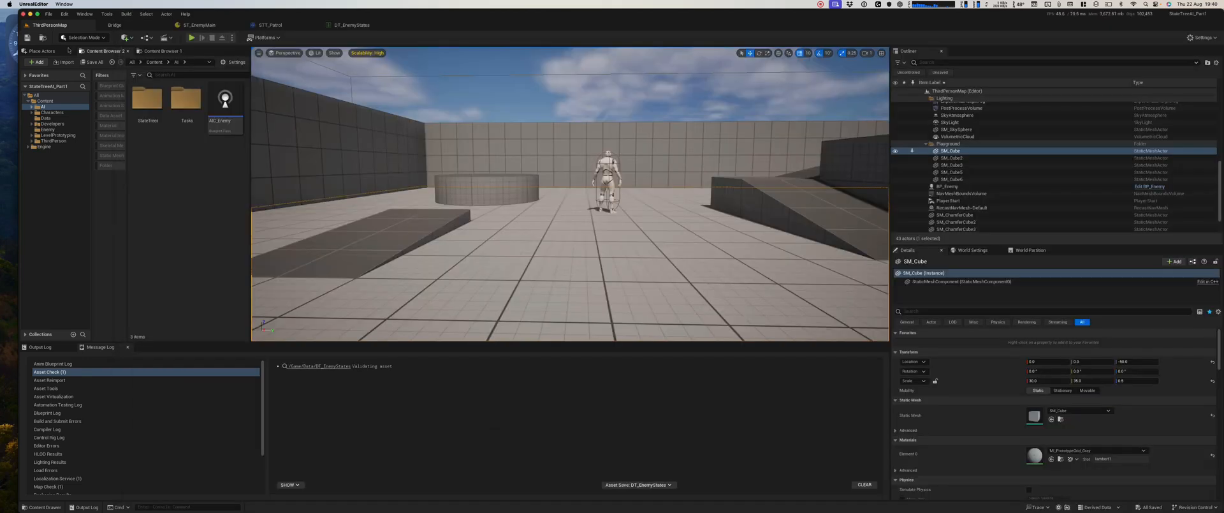
pyautogui.moveTo(330, 165)
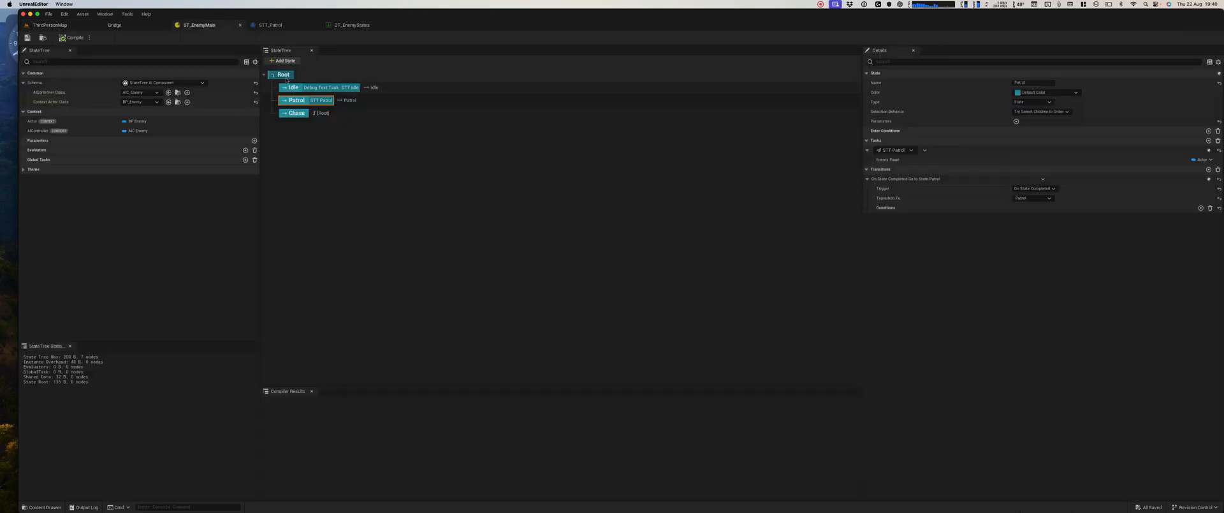
# Give Idle an On Event transition on State.Patrol to the Patrol state, and compile
pyautogui.click(294, 87)
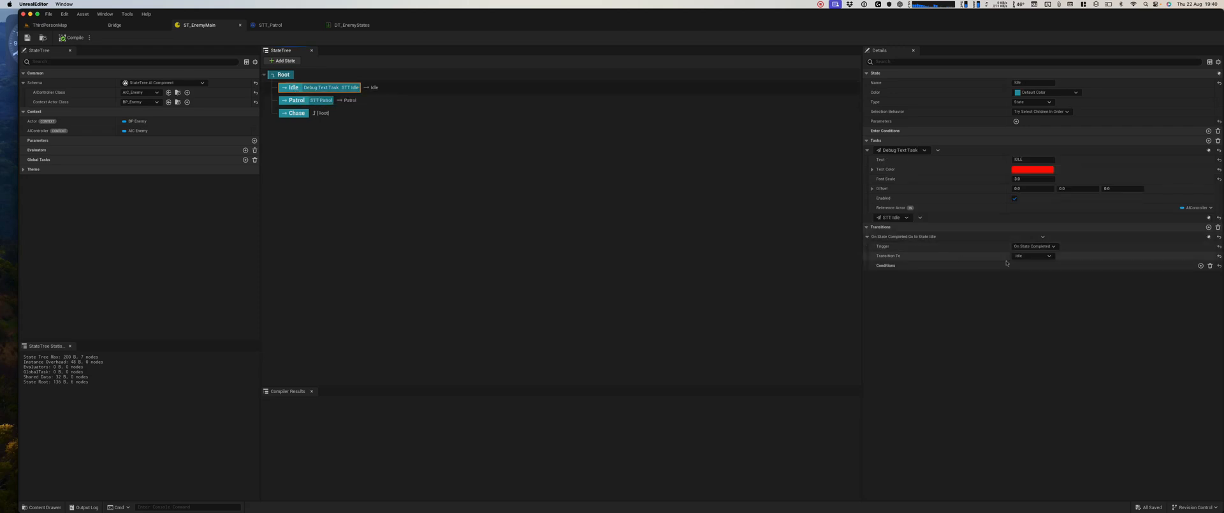
pyautogui.click(1208, 227)
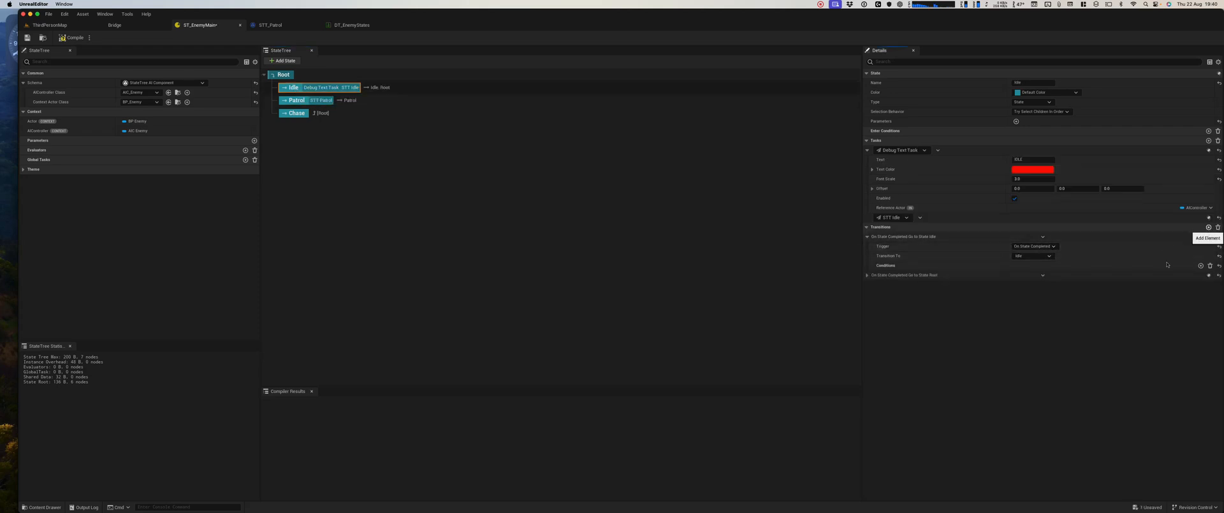
pyautogui.click(866, 275)
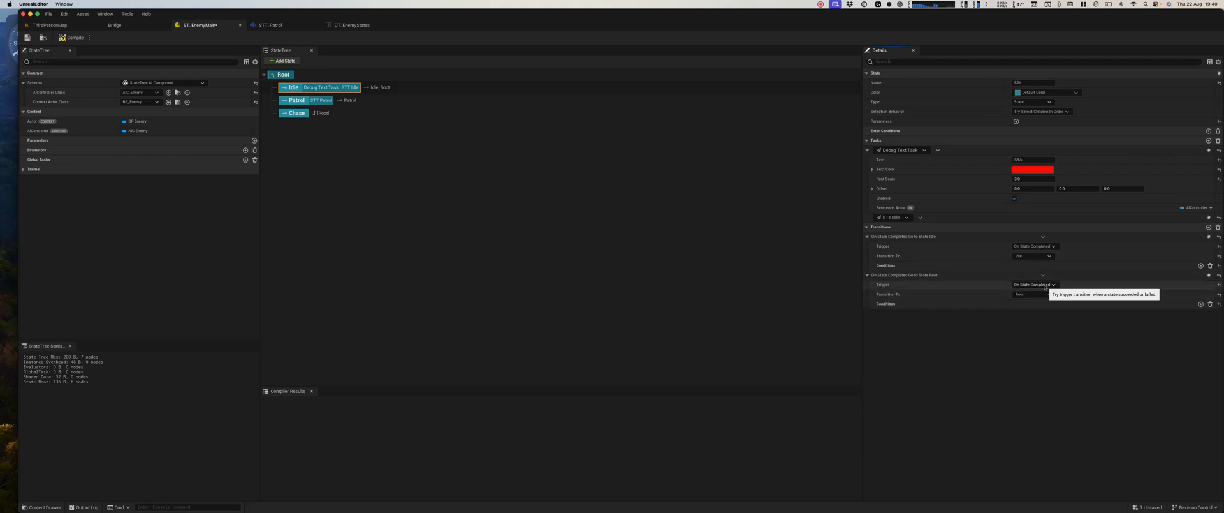
pyautogui.click(1034, 284)
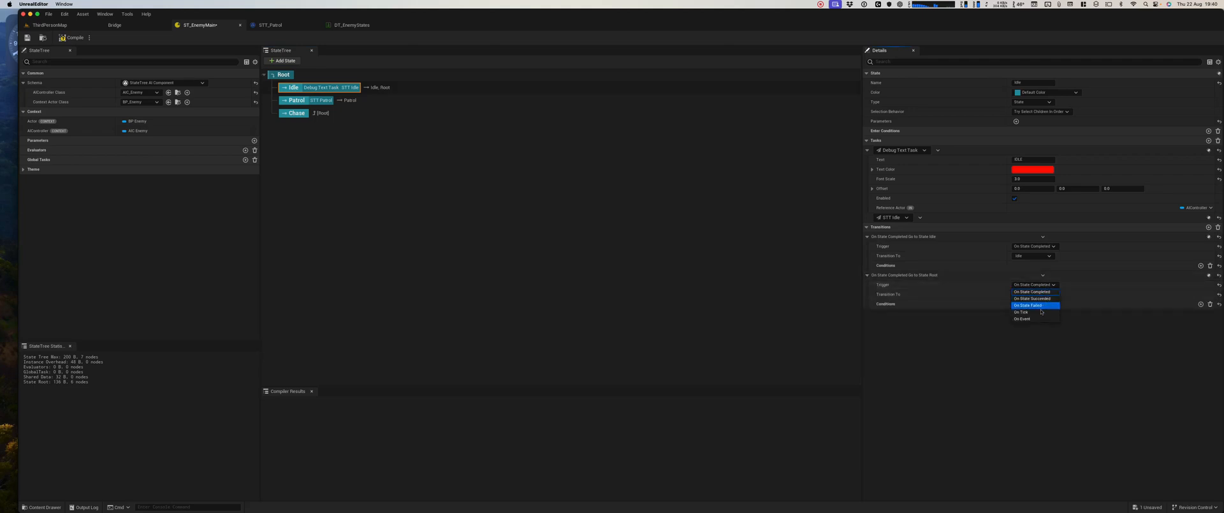
pyautogui.click(1022, 319)
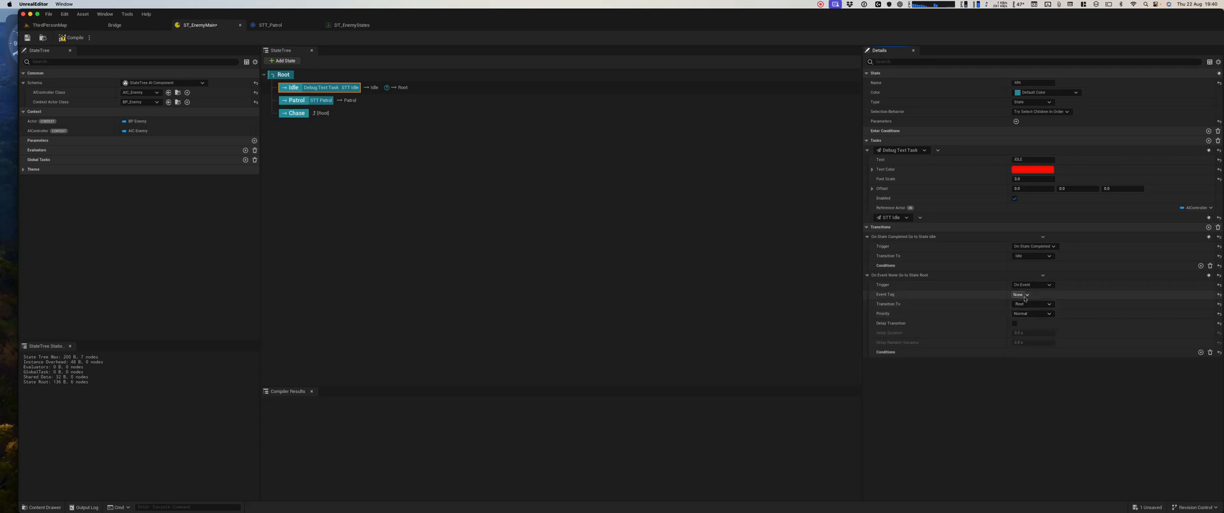
pyautogui.click(1023, 294)
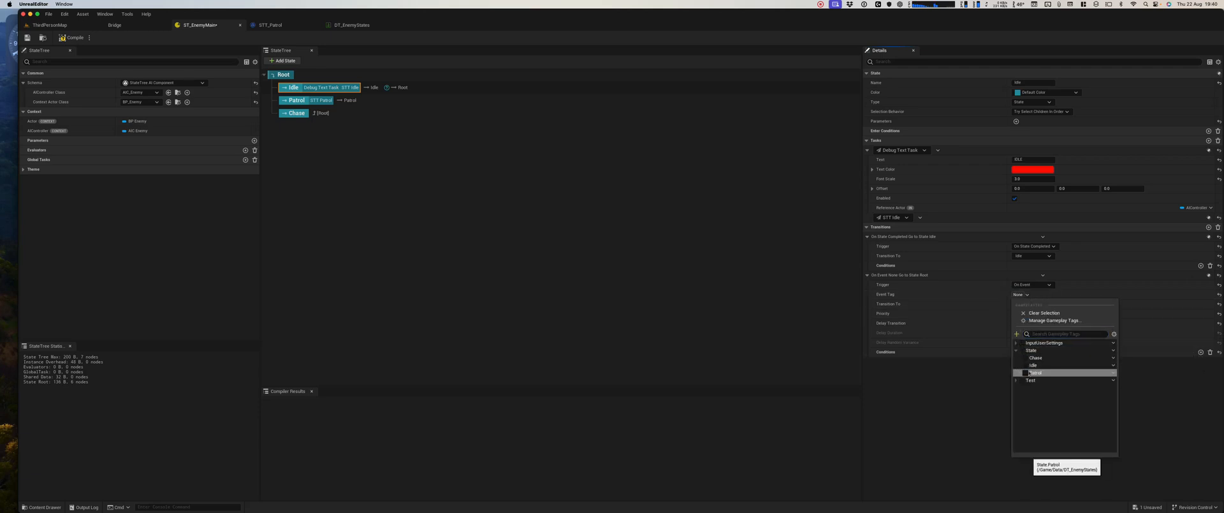
pyautogui.click(1035, 373)
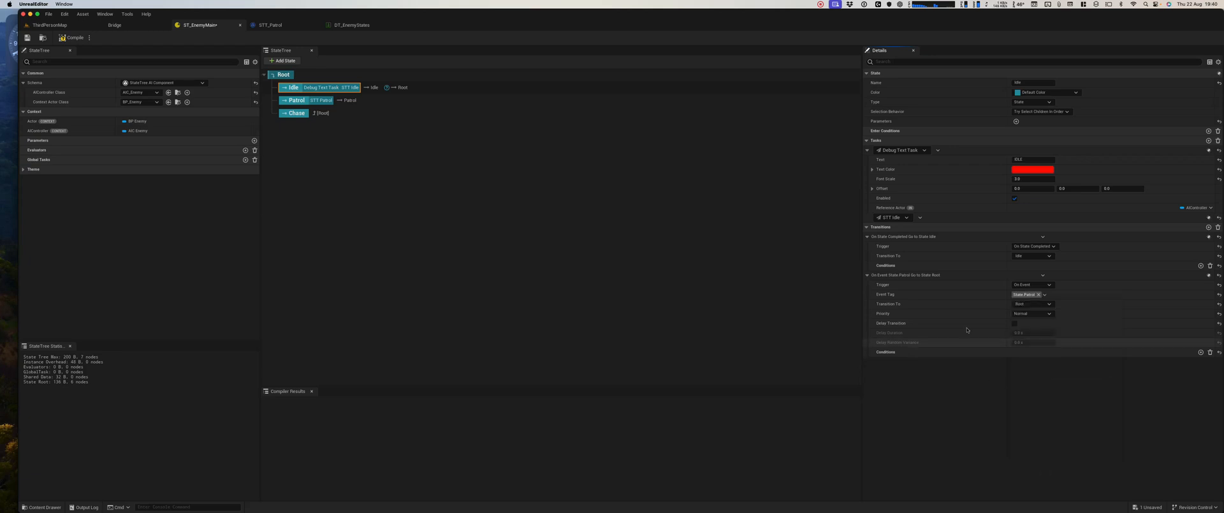
pyautogui.click(1032, 304)
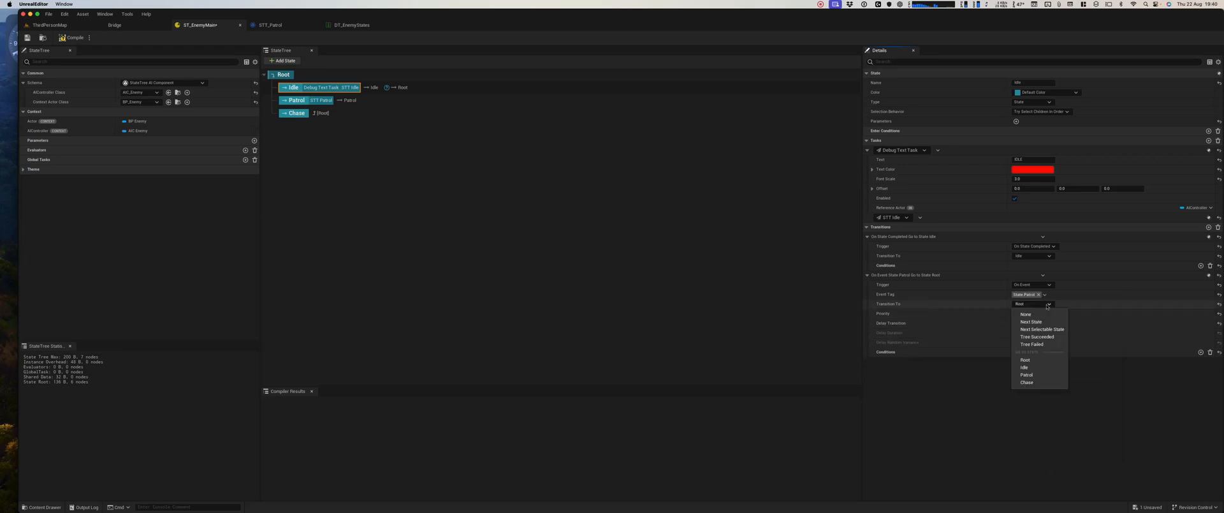
pyautogui.click(1026, 374)
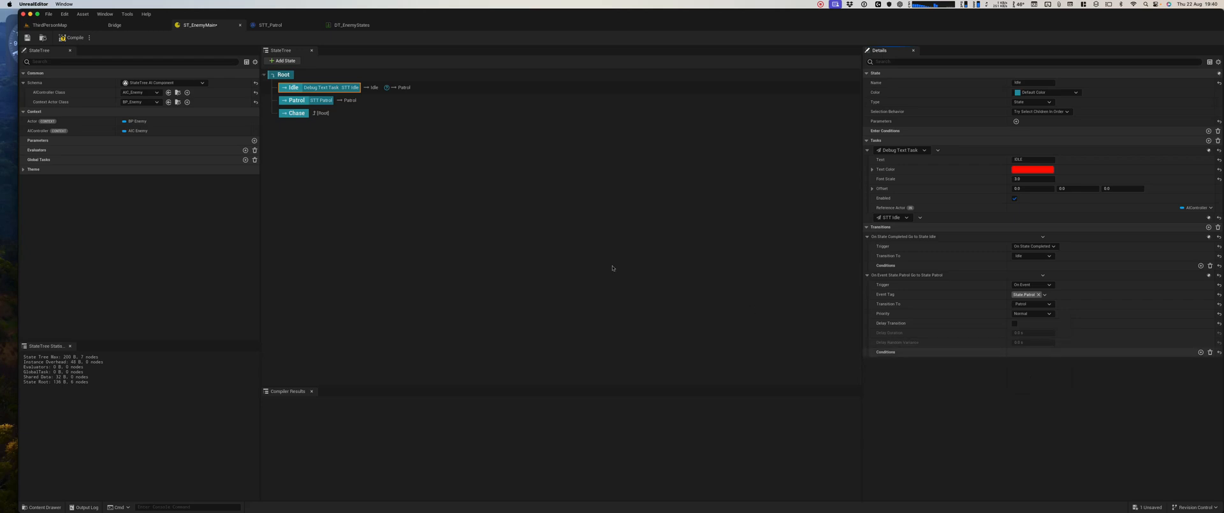
pyautogui.moveTo(75, 37)
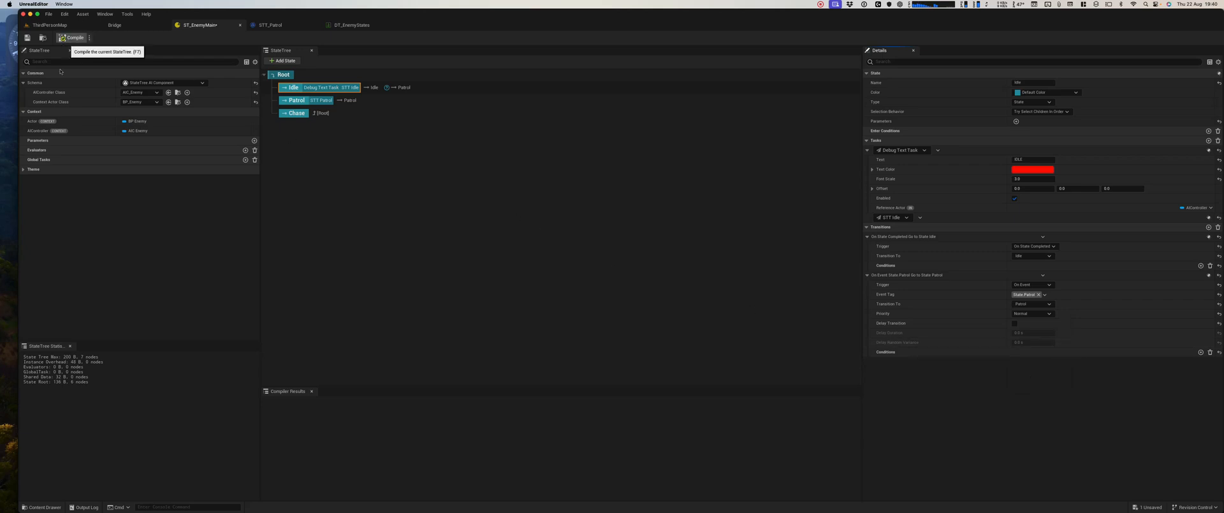
pyautogui.click(74, 37)
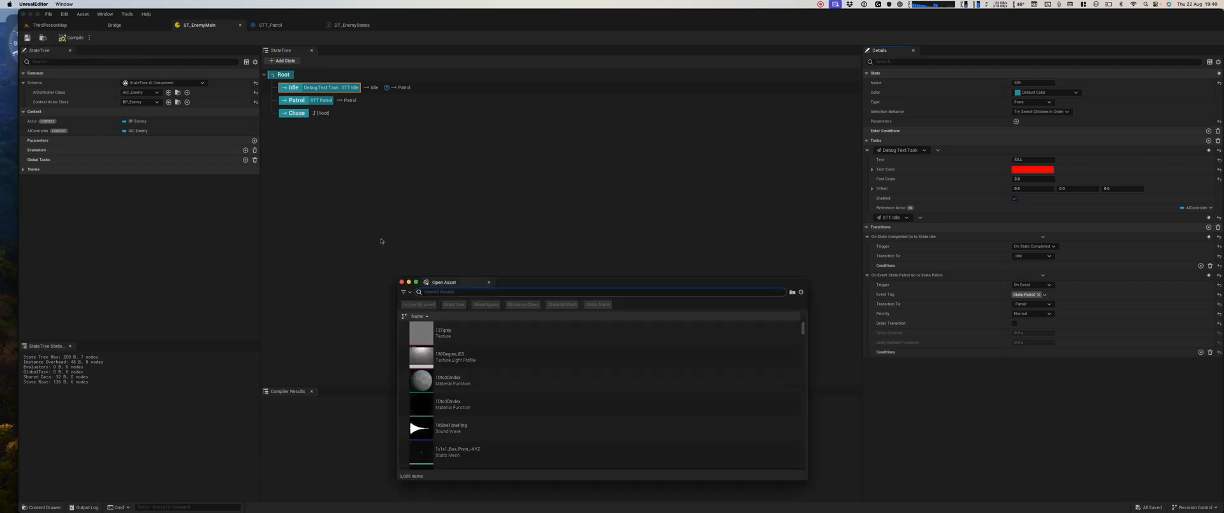
# Find and open the AIC_Enemy blueprint
pyautogui.write('aic')
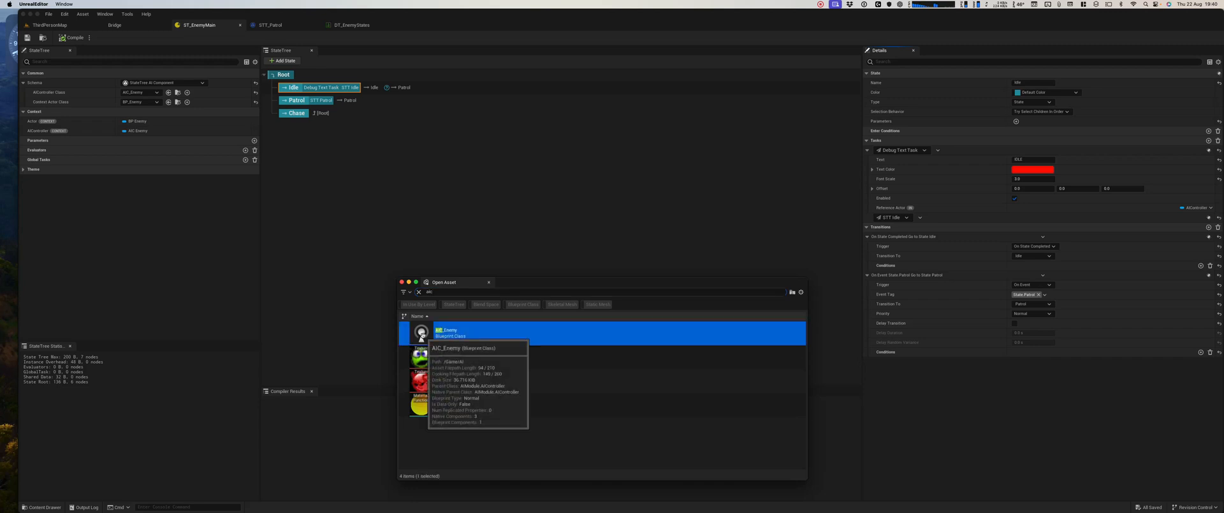
pyautogui.doubleClick(447, 330)
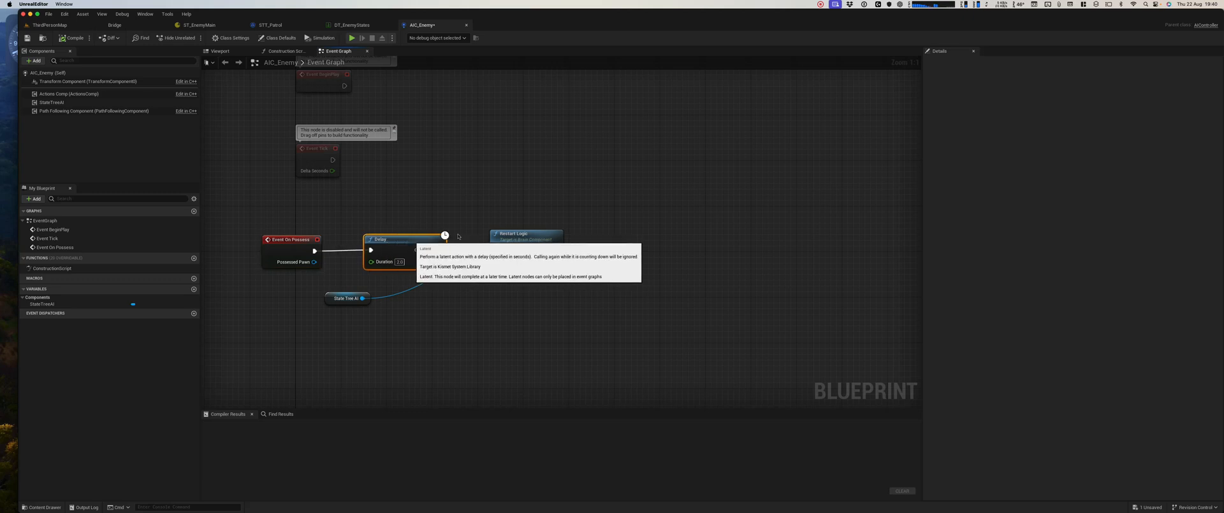
pyautogui.click(514, 233)
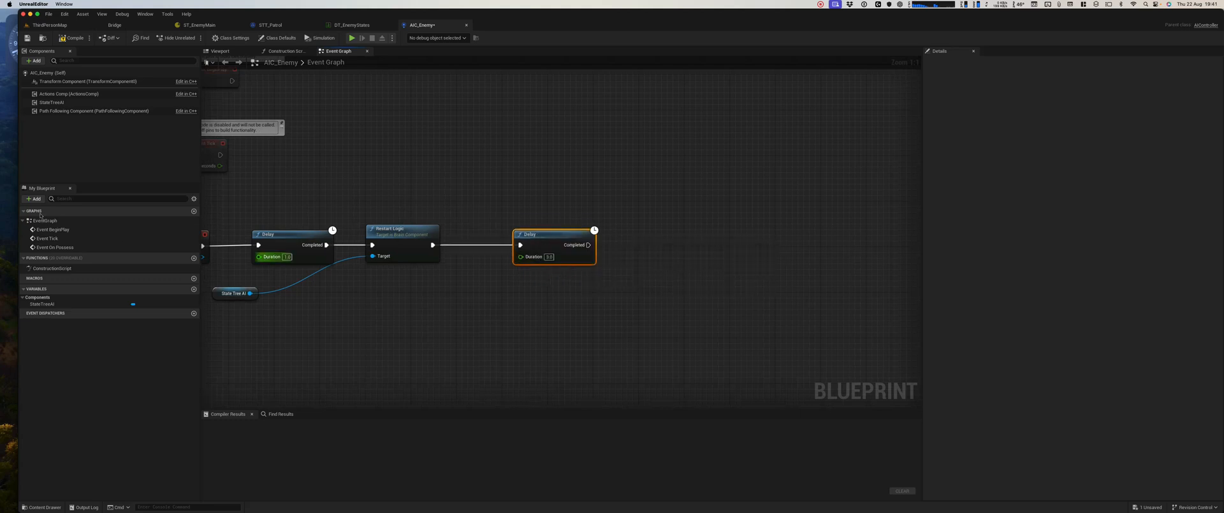
# Add a Send State Tree Event node with its split Event Tag set to State.Patrol
pyautogui.rightClick(656, 279)
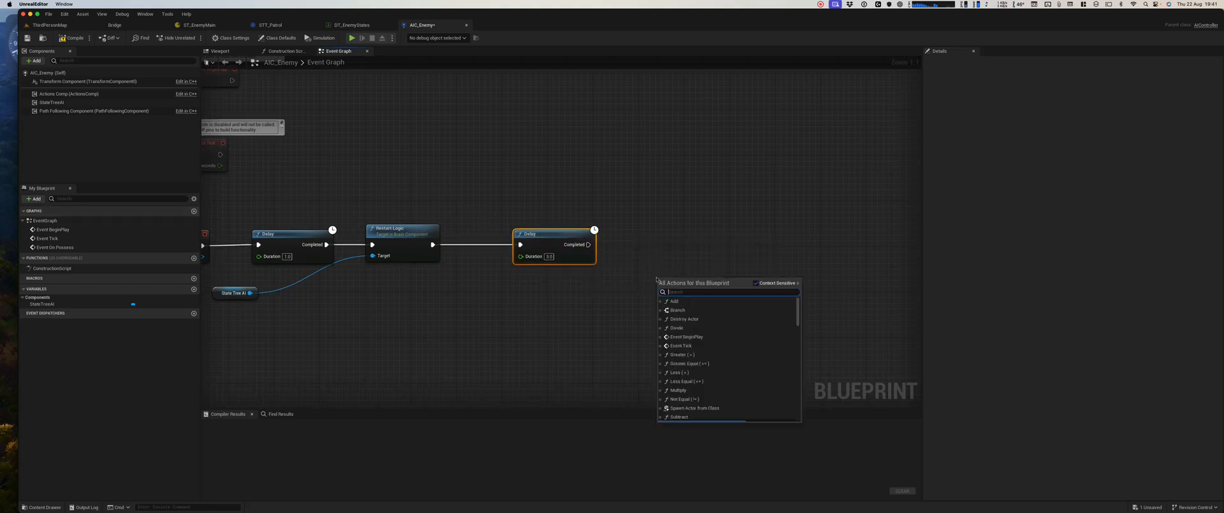
pyautogui.write('send')
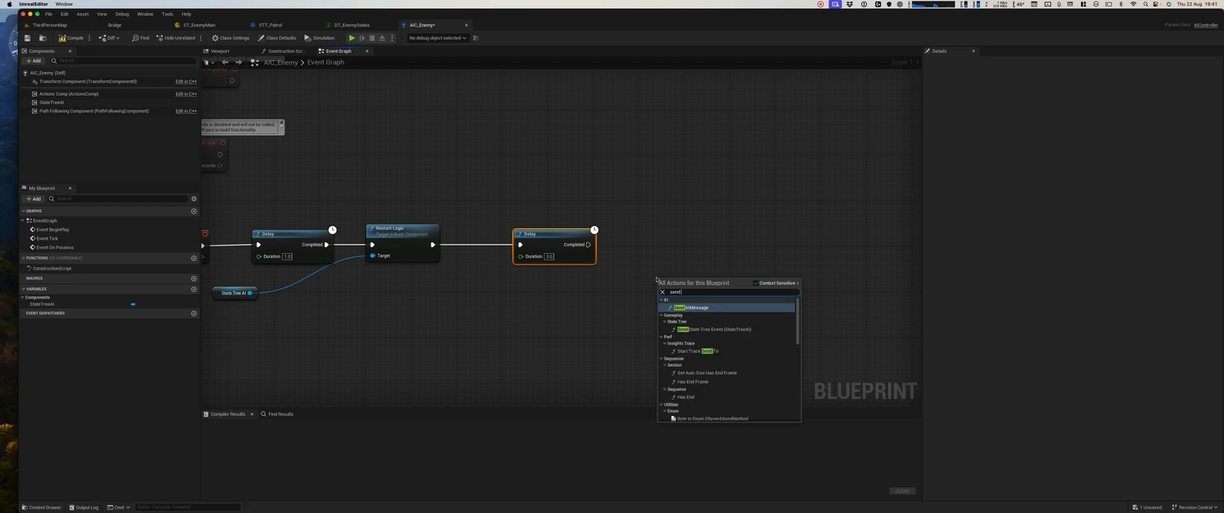
pyautogui.write('stat')
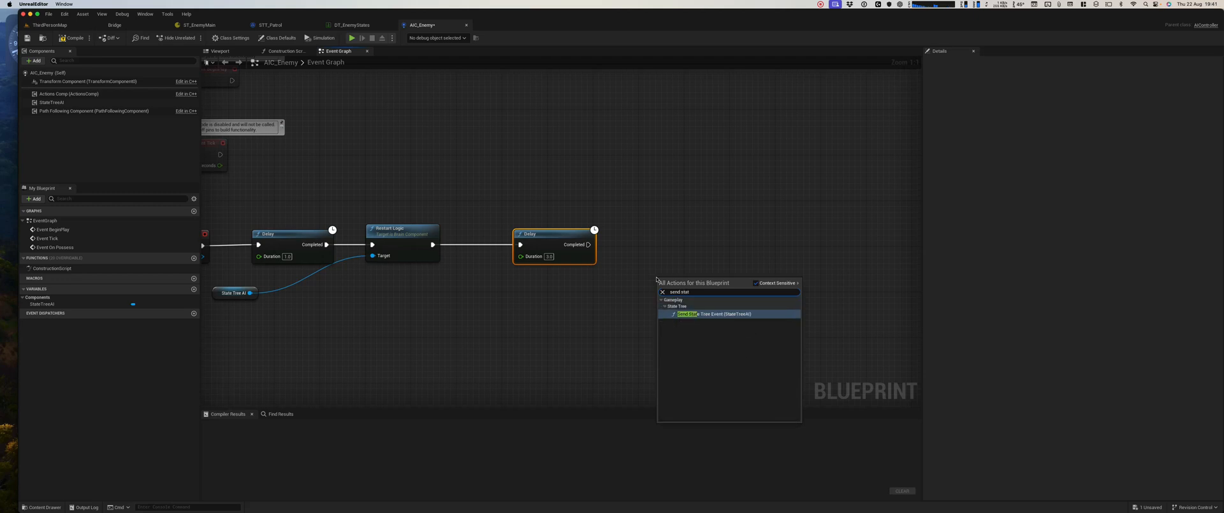
pyautogui.click(710, 313)
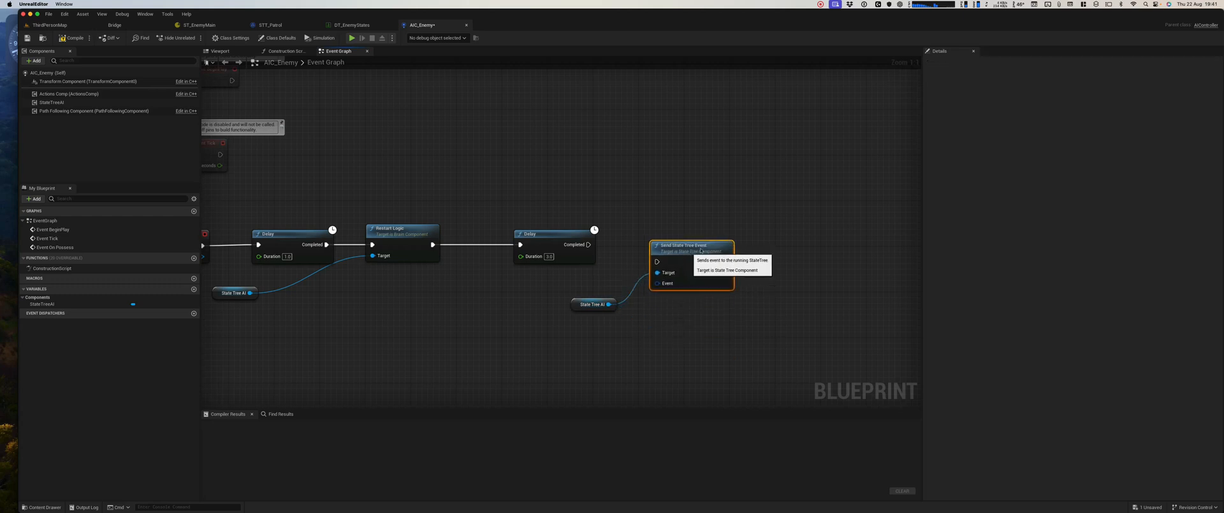
pyautogui.rightClick(669, 283)
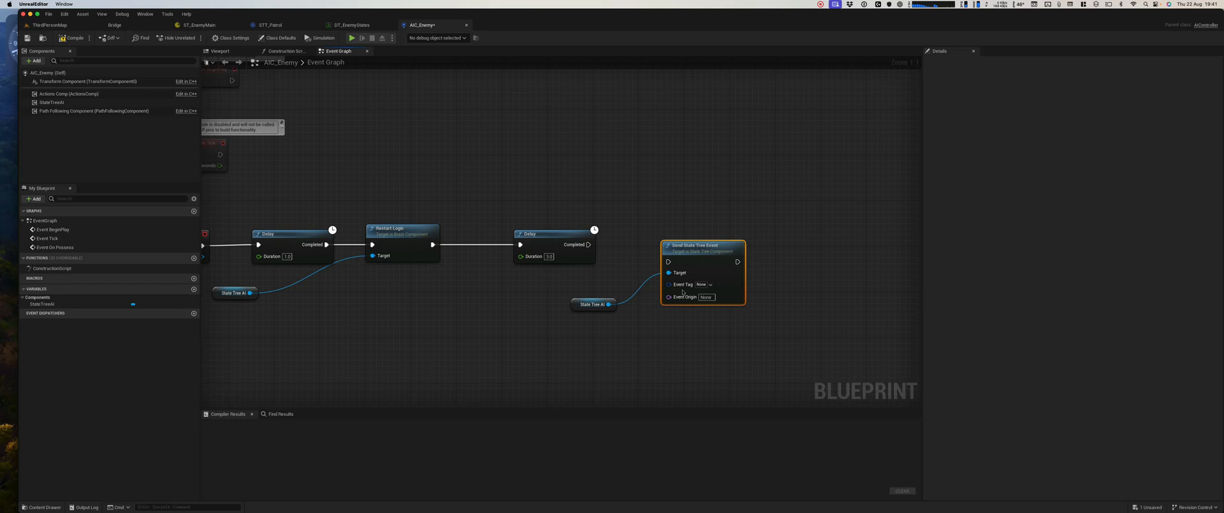
pyautogui.click(703, 283)
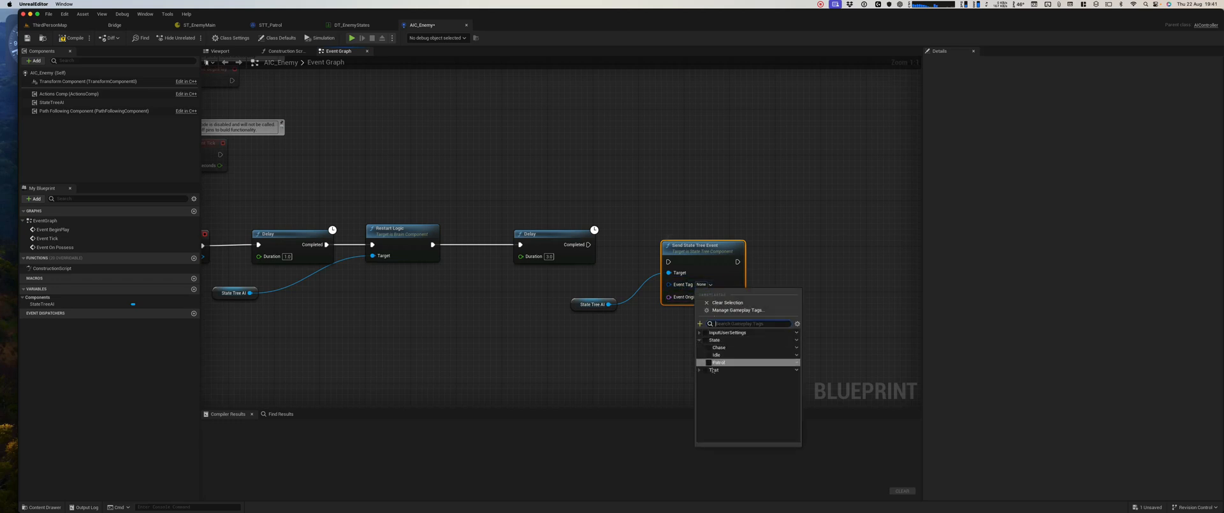
pyautogui.click(717, 362)
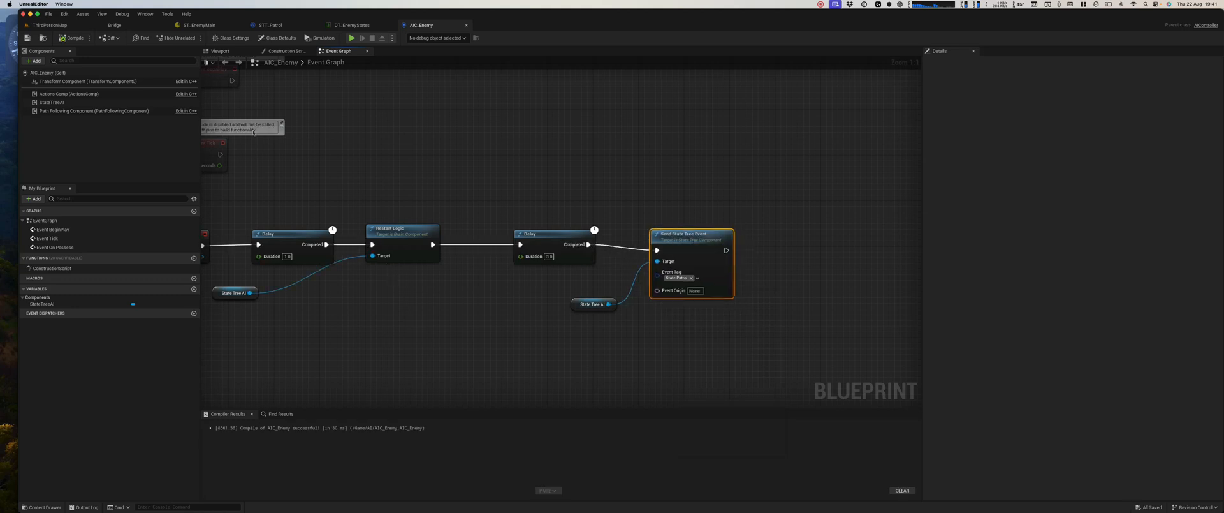
pyautogui.click(199, 25)
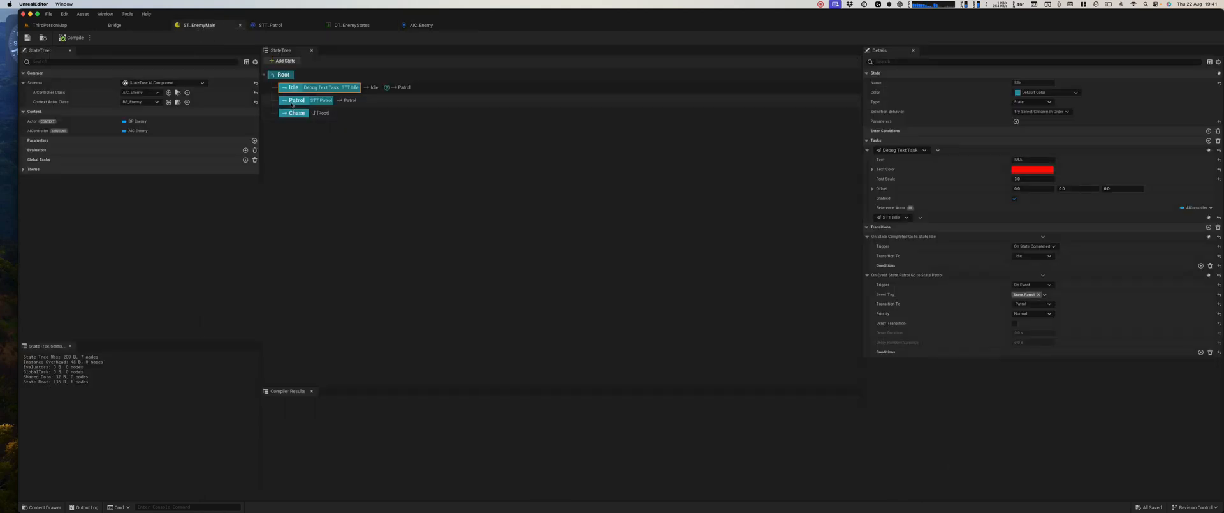
# Inspect the Patrol state, then play-test the ThirdPersonMap level
pyautogui.click(296, 100)
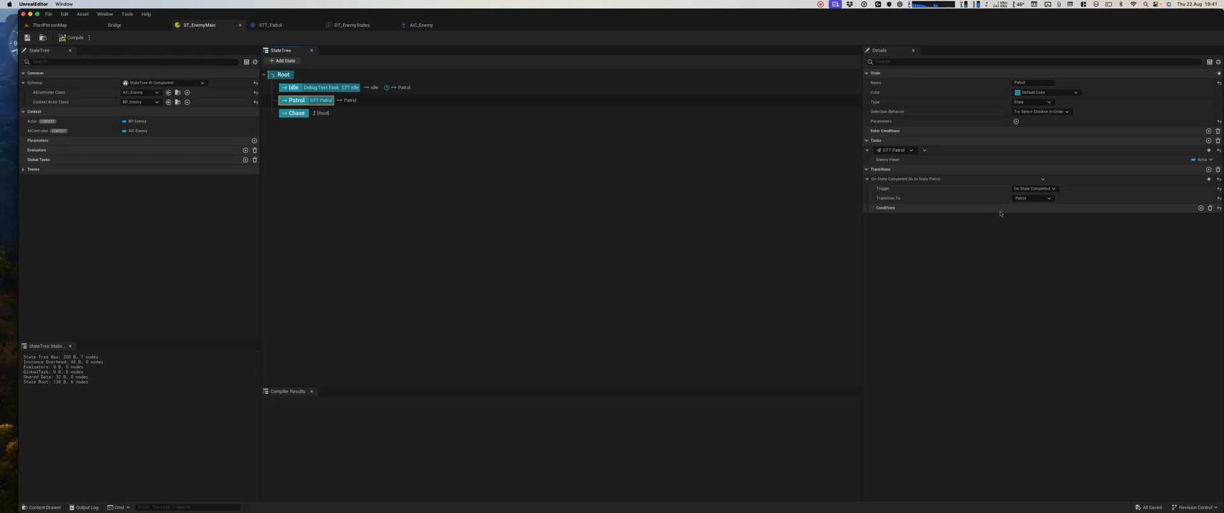
pyautogui.moveTo(49, 25)
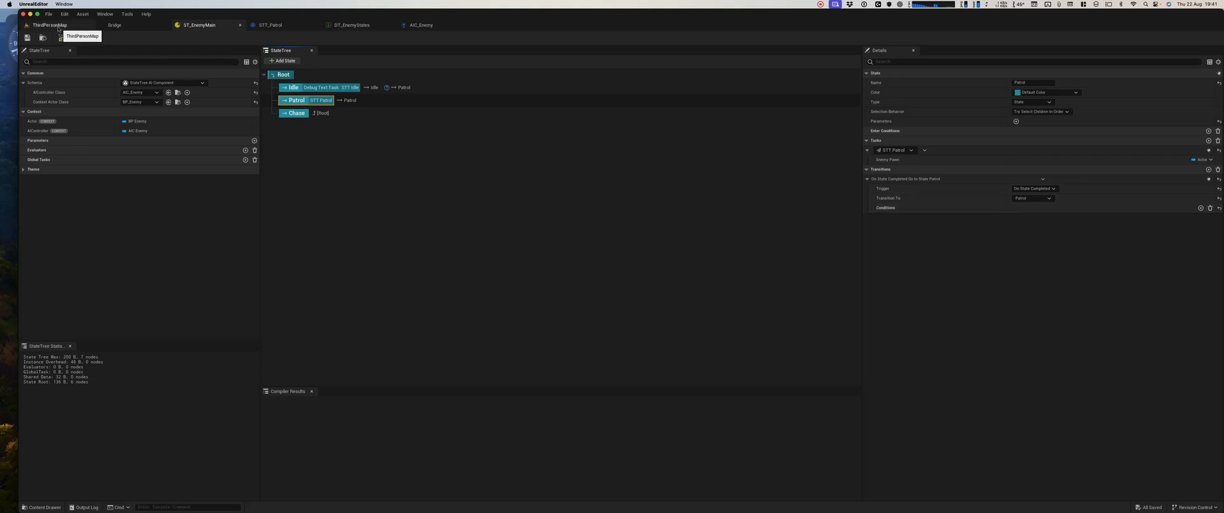
pyautogui.click(48, 24)
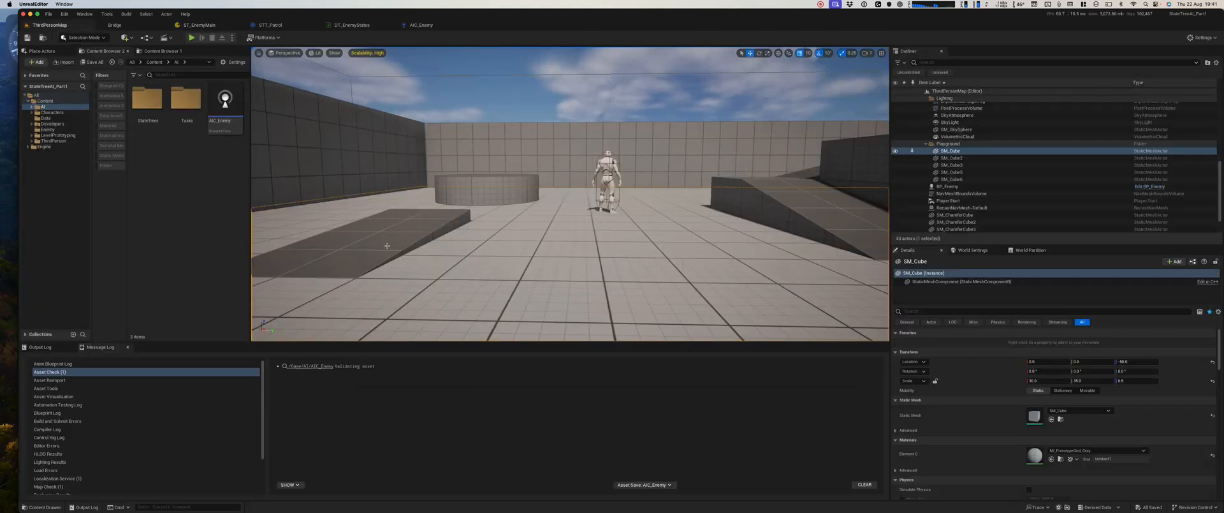
pyautogui.click(191, 38)
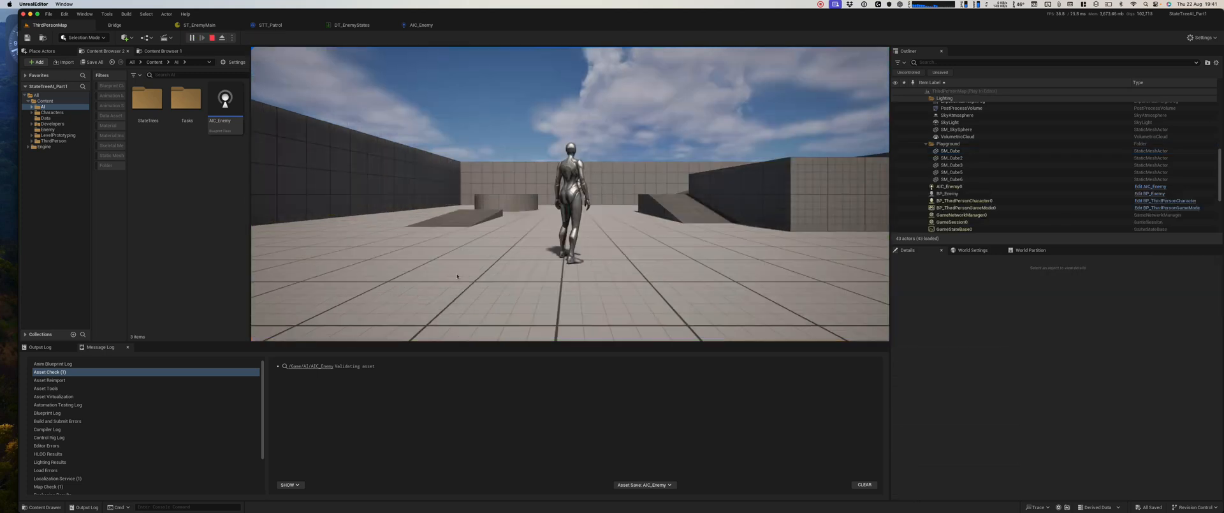
pyautogui.click(192, 37)
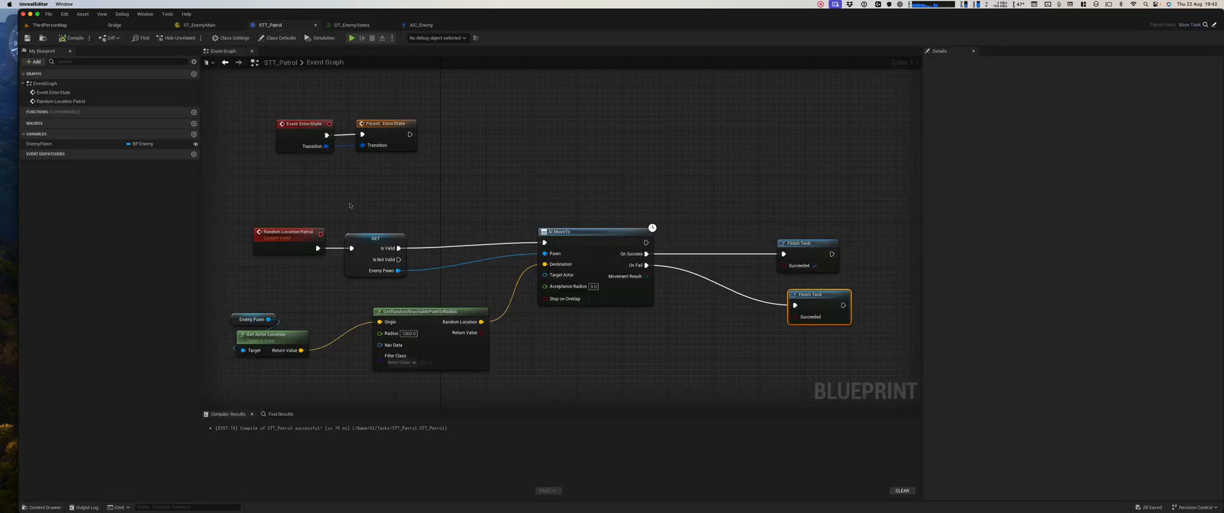
pyautogui.moveTo(295, 206)
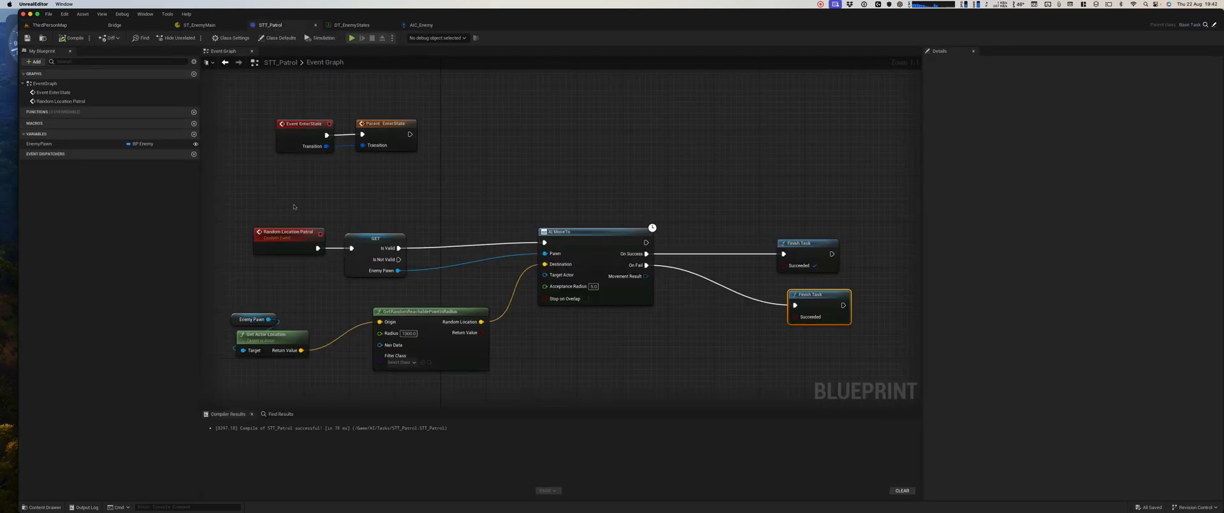
# Call Random Location Patrol after Parent: EnterState in STT_Patrol, then play-test ThirdPersonMap
pyautogui.moveTo(410, 134); pyautogui.dragTo(466, 134)
pyautogui.write('rn')
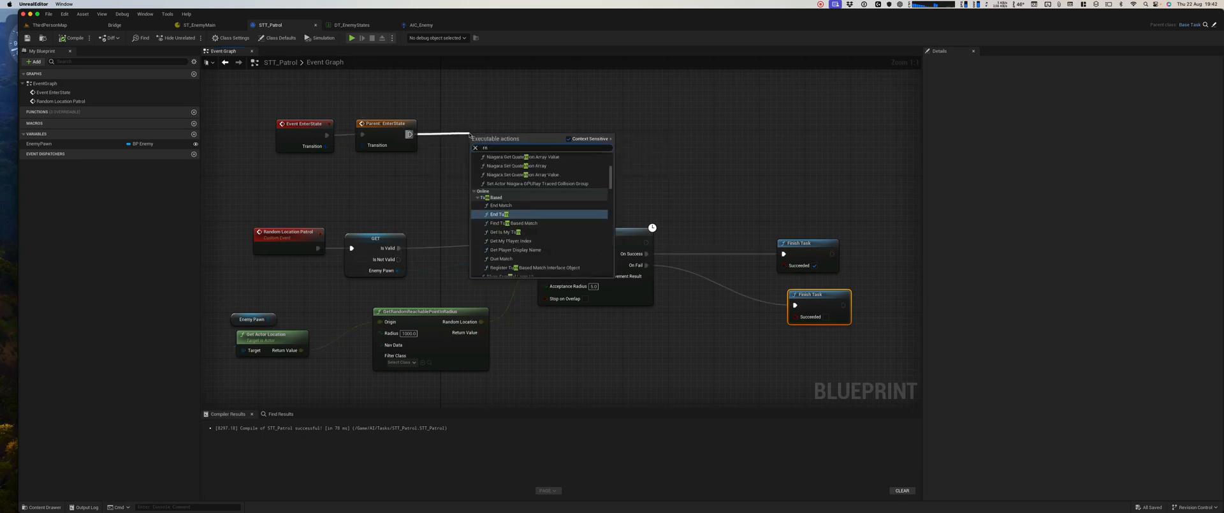
pyautogui.write('and')
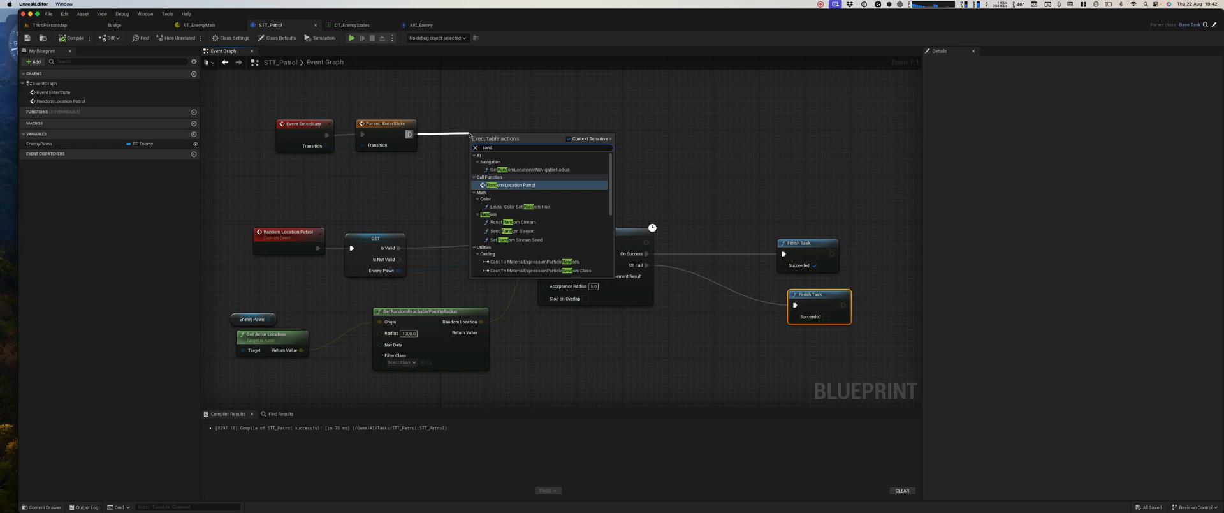
pyautogui.click(510, 185)
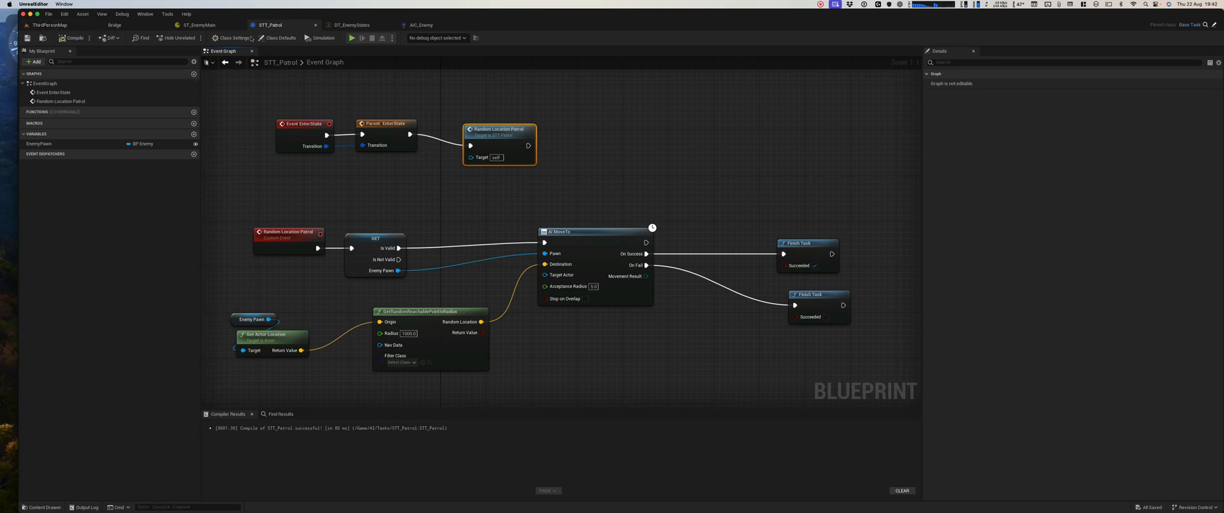
pyautogui.moveTo(385, 123)
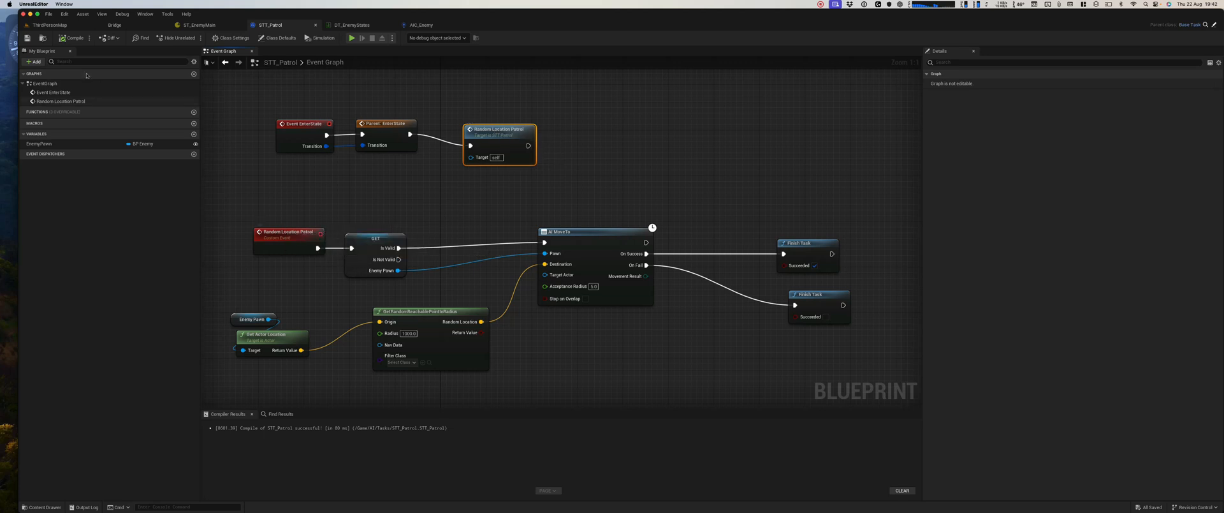
pyautogui.click(48, 24)
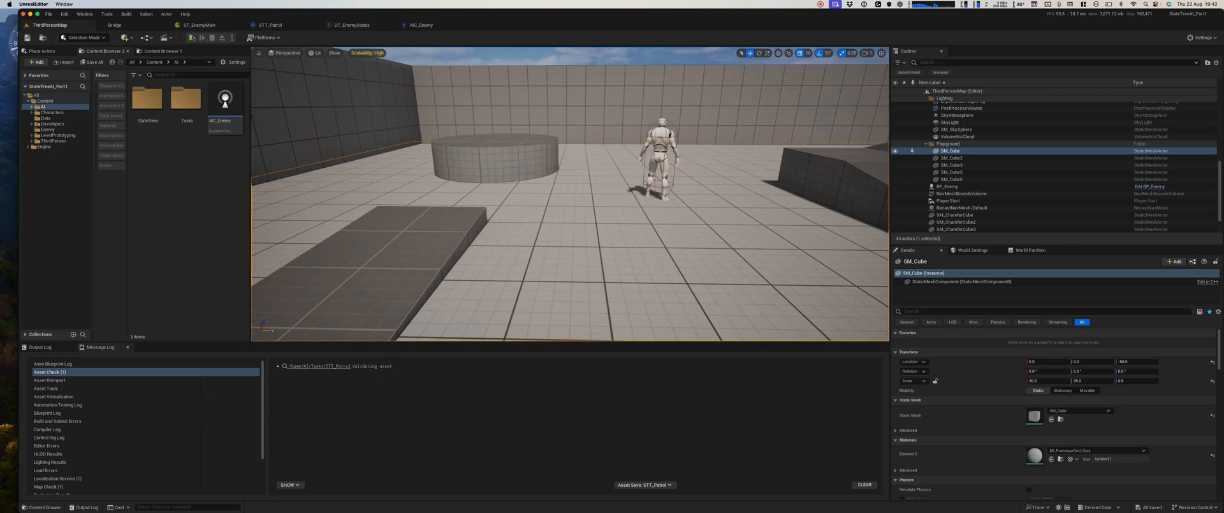
pyautogui.click(192, 37)
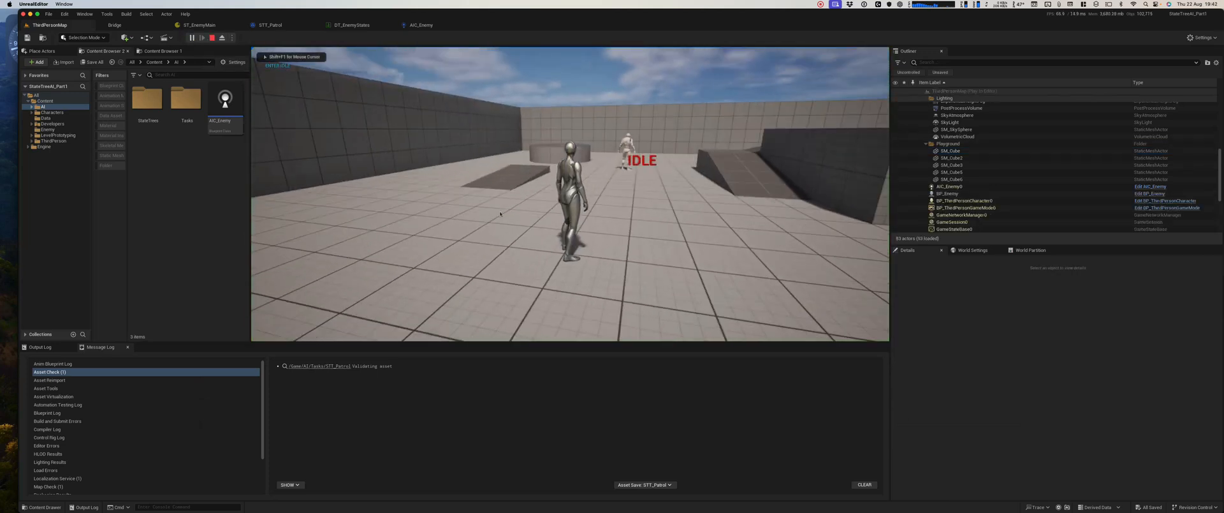